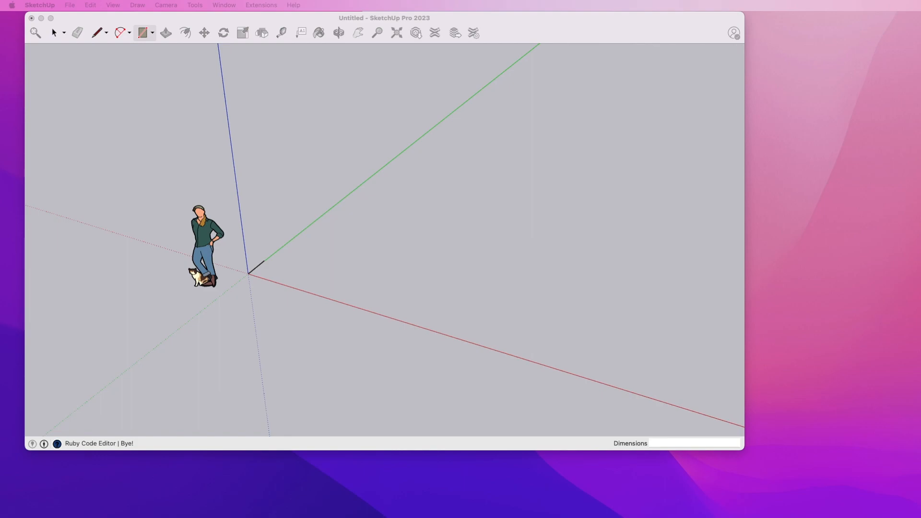
pyautogui.moveTo(361, 61)
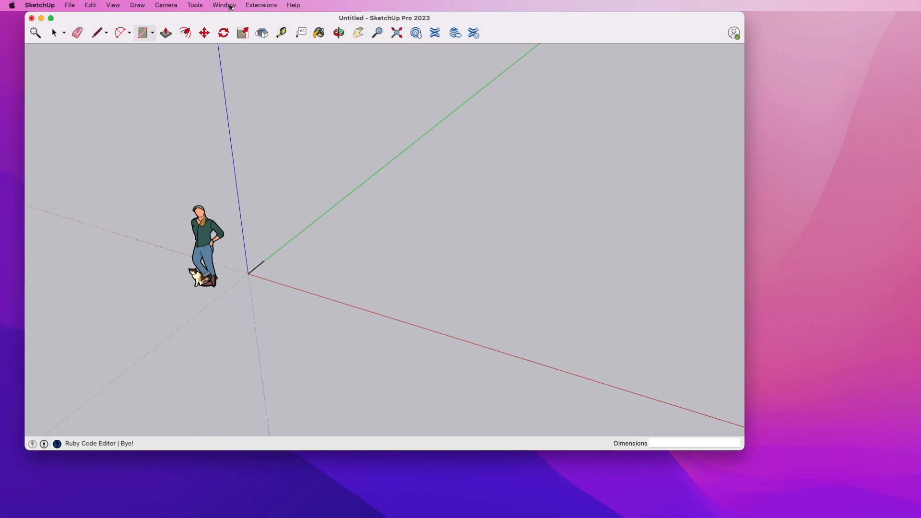
# Bring up the Ruby Code Editor window from the Window menu with a blank untitled.rb script.
pyautogui.click(223, 5)
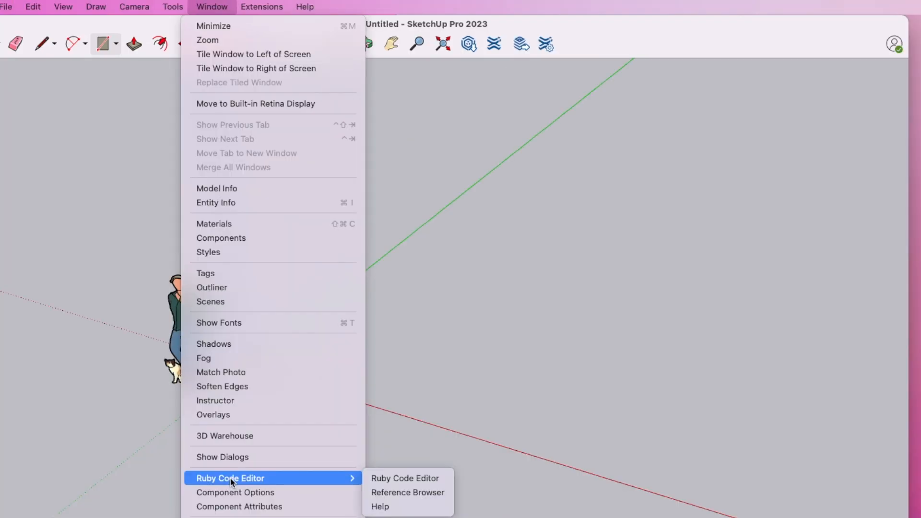
pyautogui.moveTo(405, 478)
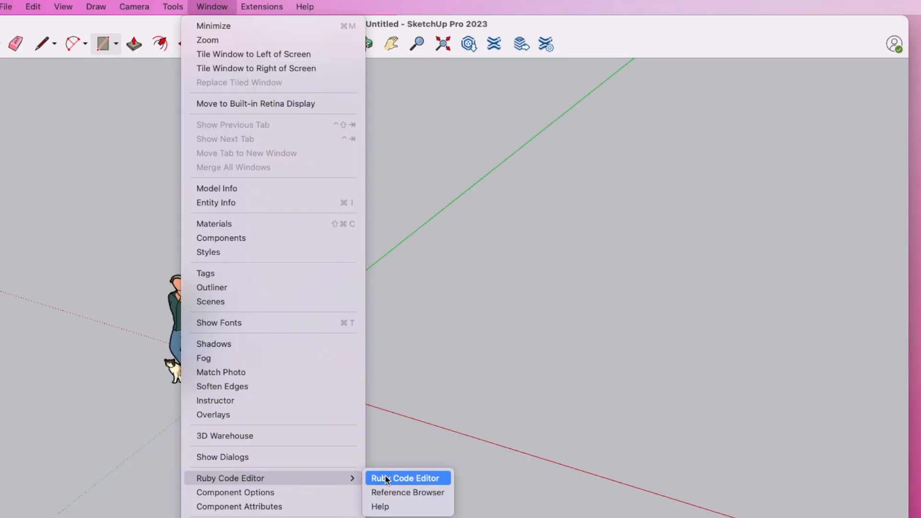
pyautogui.click(404, 478)
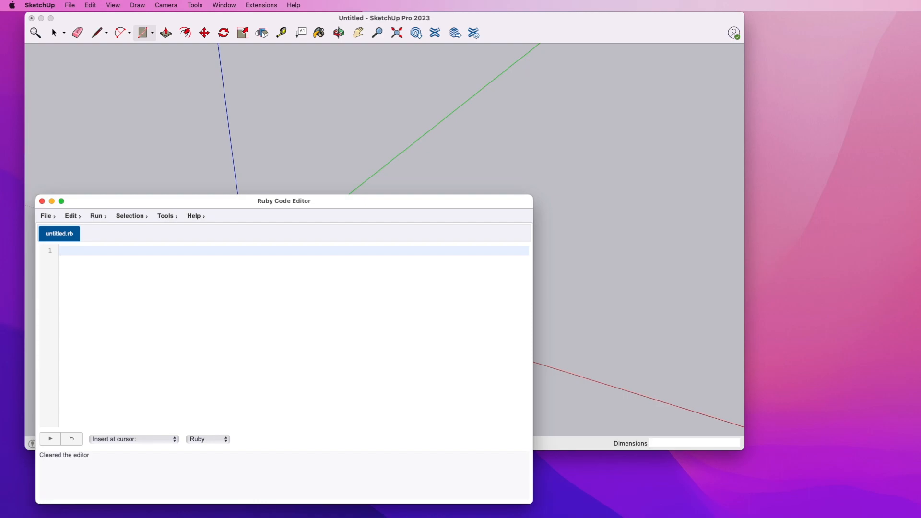
pyautogui.moveTo(77, 274)
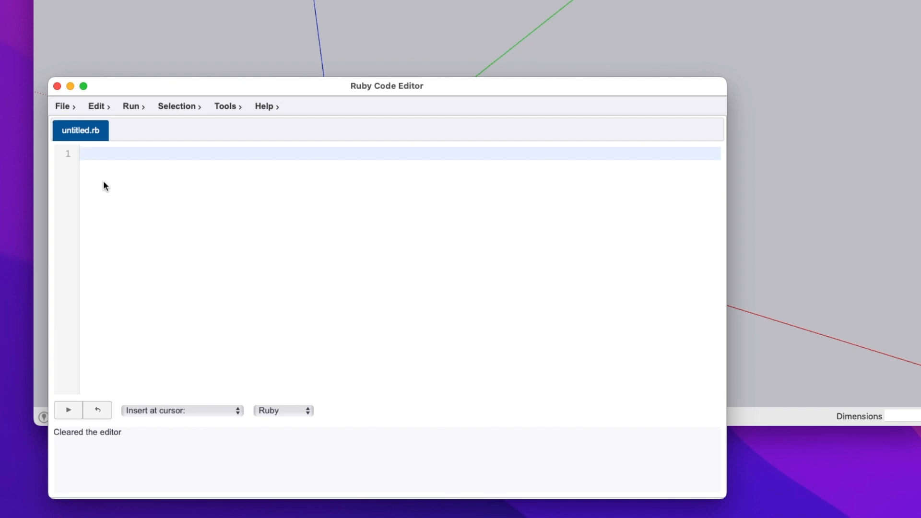
# Write the assignments x = 25 and width = 45 on separate lines.
pyautogui.write('x')
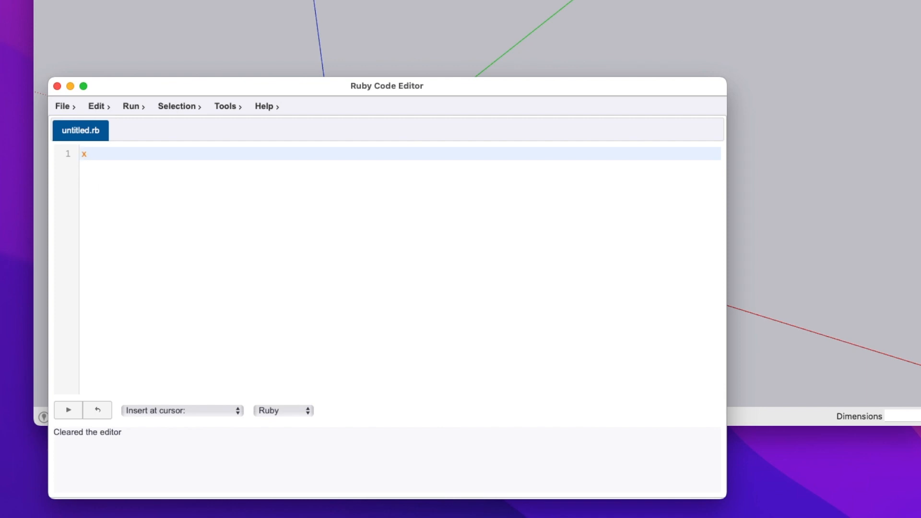
pyautogui.write('=')
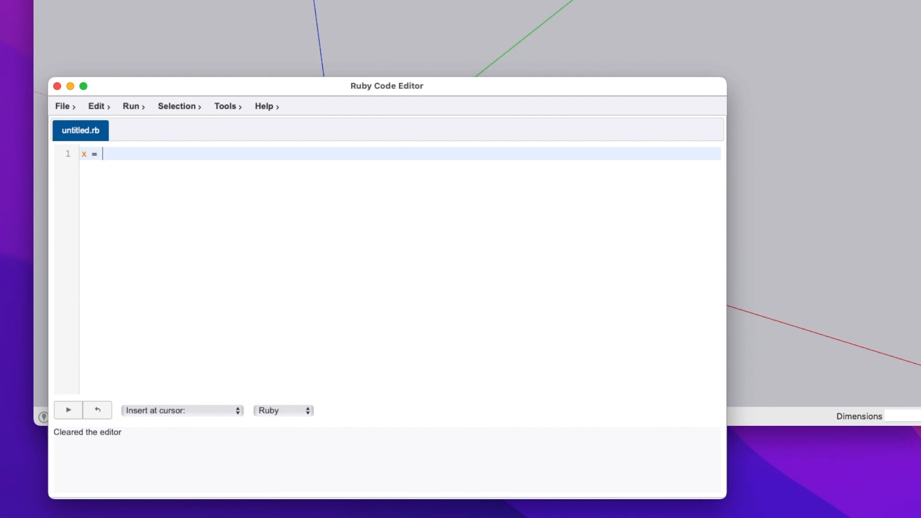
pyautogui.write('25')
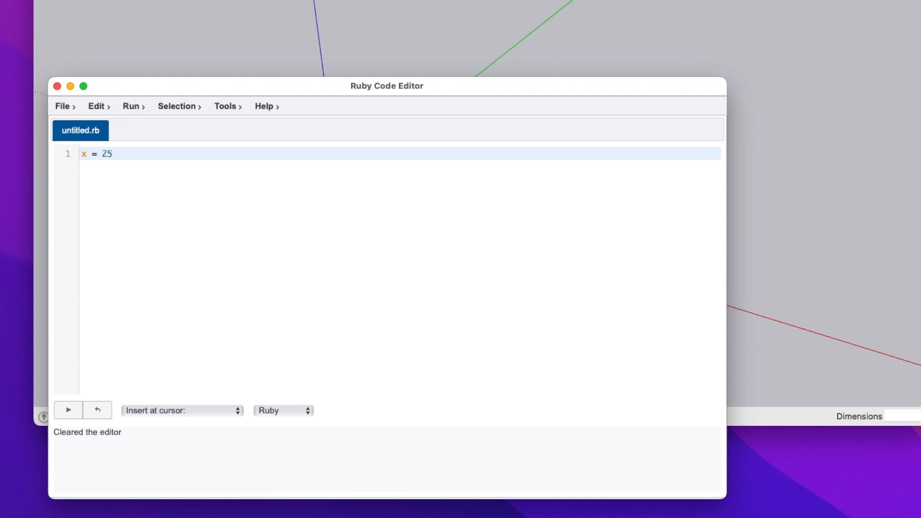
pyautogui.press('Return')
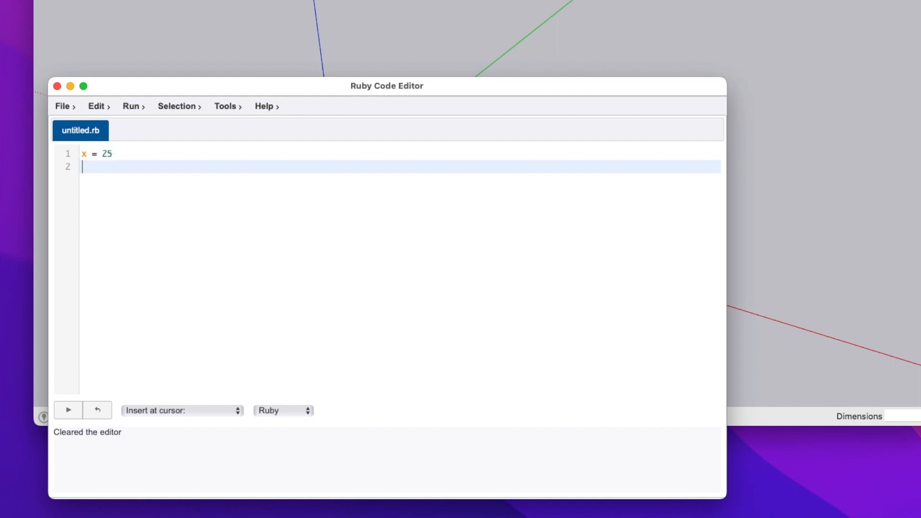
pyautogui.write('width')
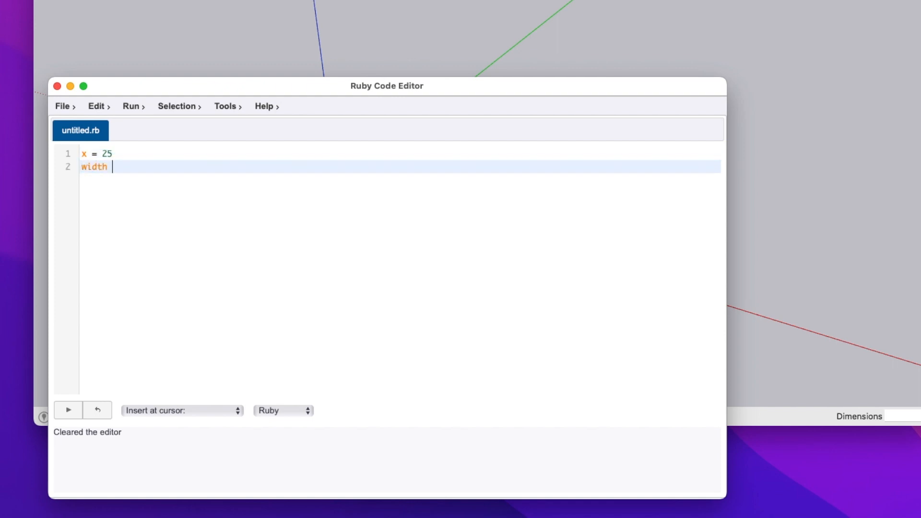
pyautogui.write('=')
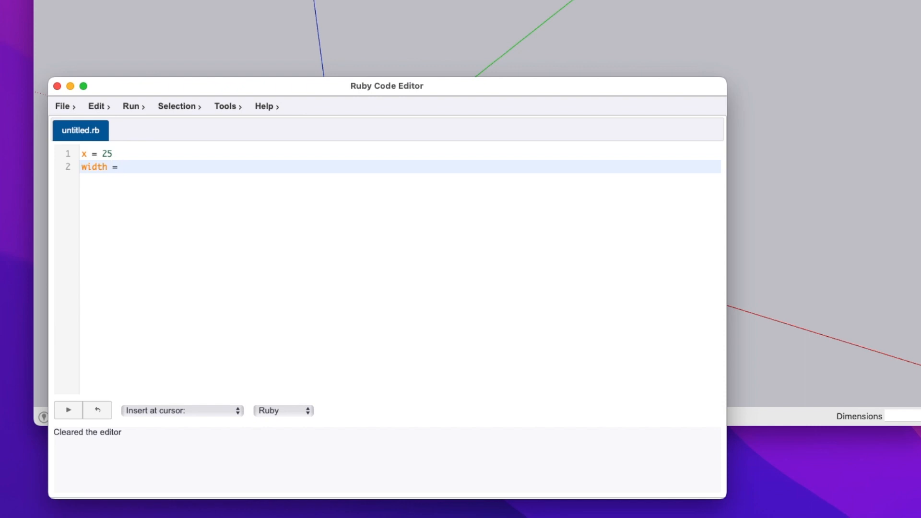
pyautogui.write('45')
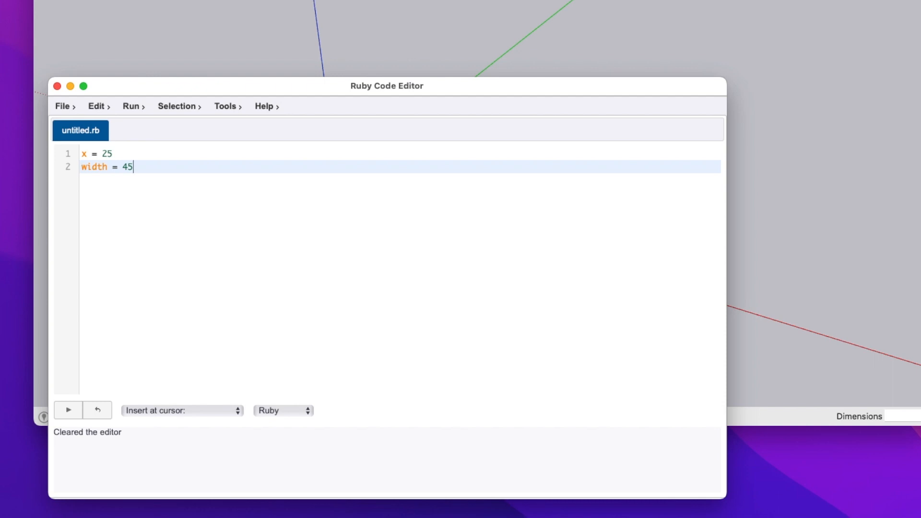
pyautogui.press('Return')
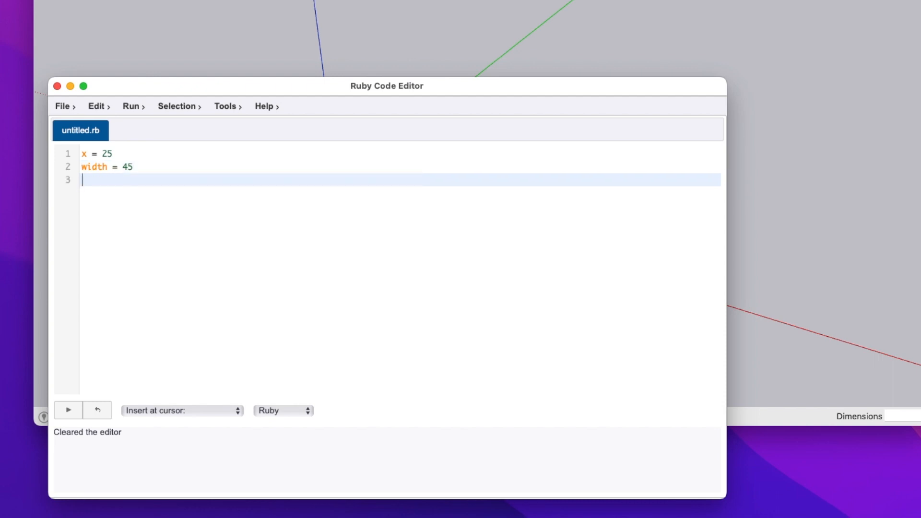
# Add length = 50 and z = 1, leaving a blank line after them.
pyautogui.write('length =')
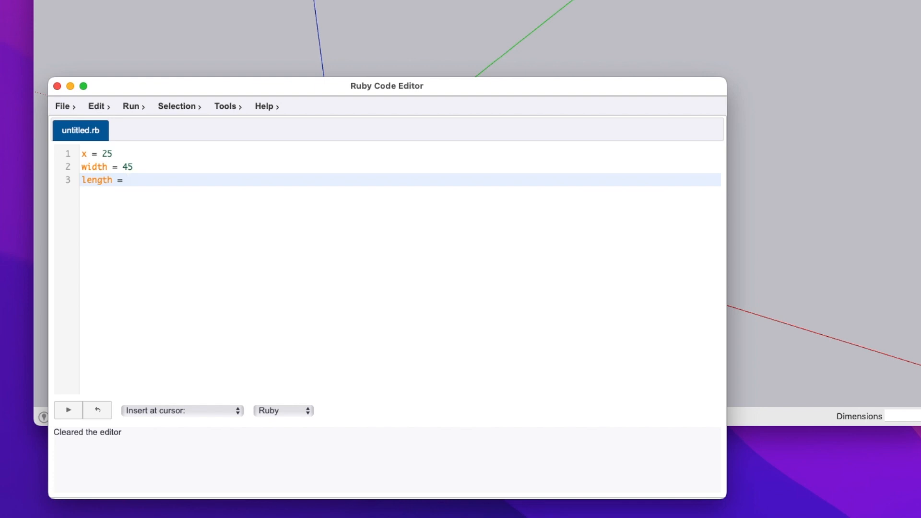
pyautogui.click(125, 180)
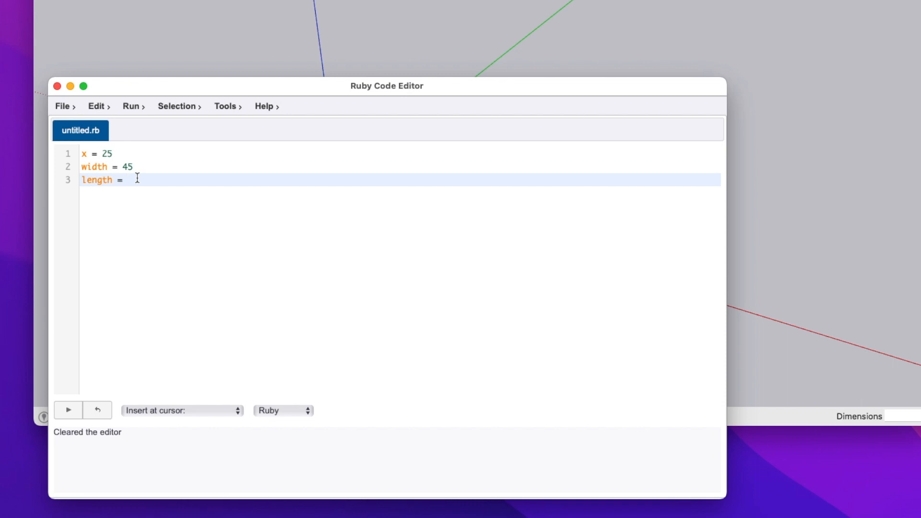
pyautogui.write('50')
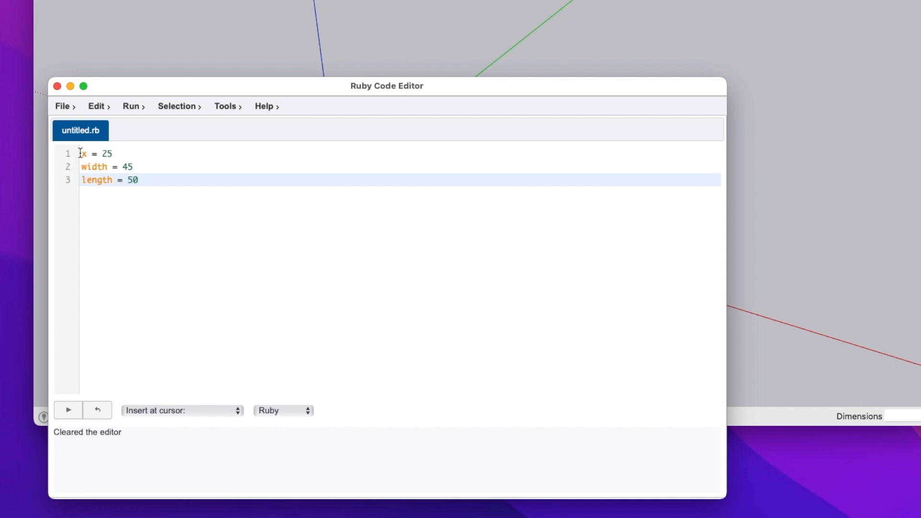
pyautogui.press('Return')
pyautogui.write('z')
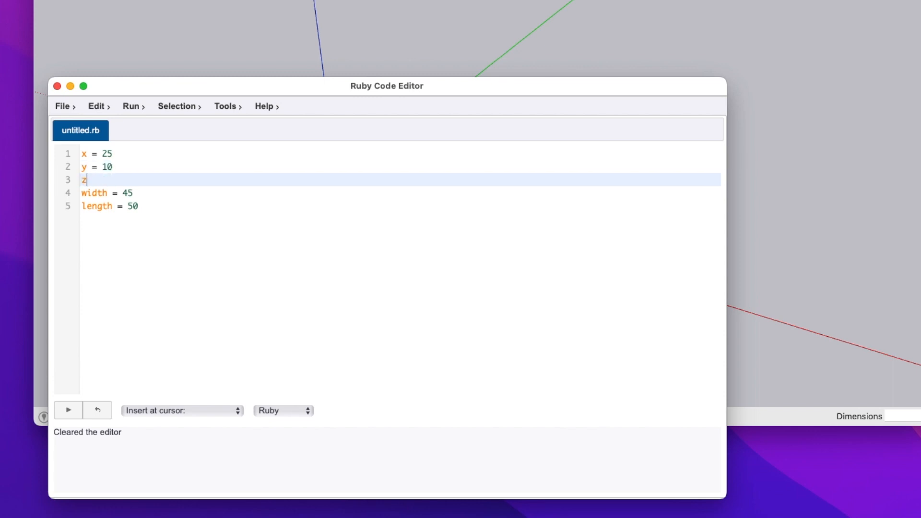
pyautogui.write('=1')
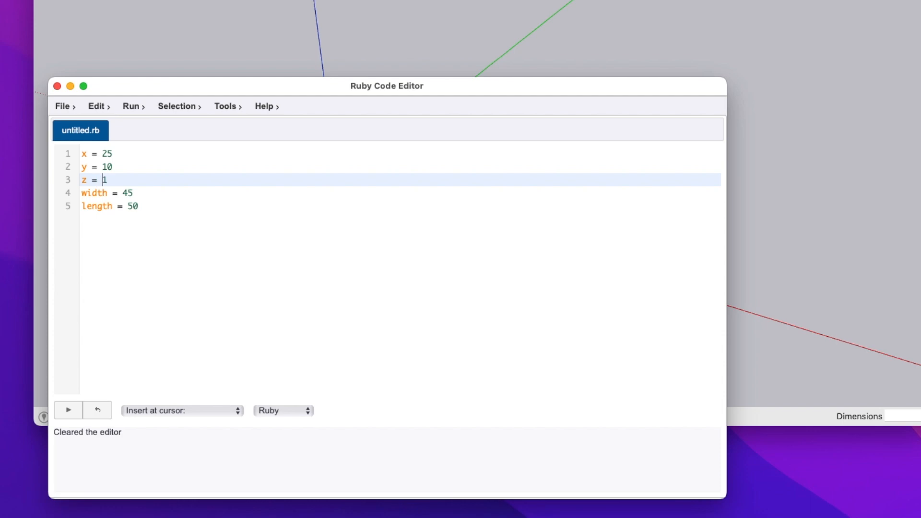
pyautogui.click(106, 193)
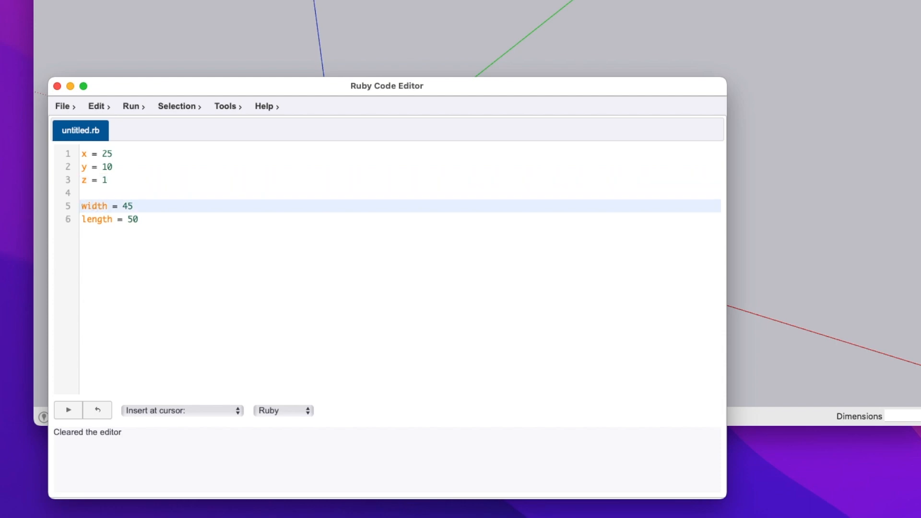
pyautogui.moveTo(107, 229)
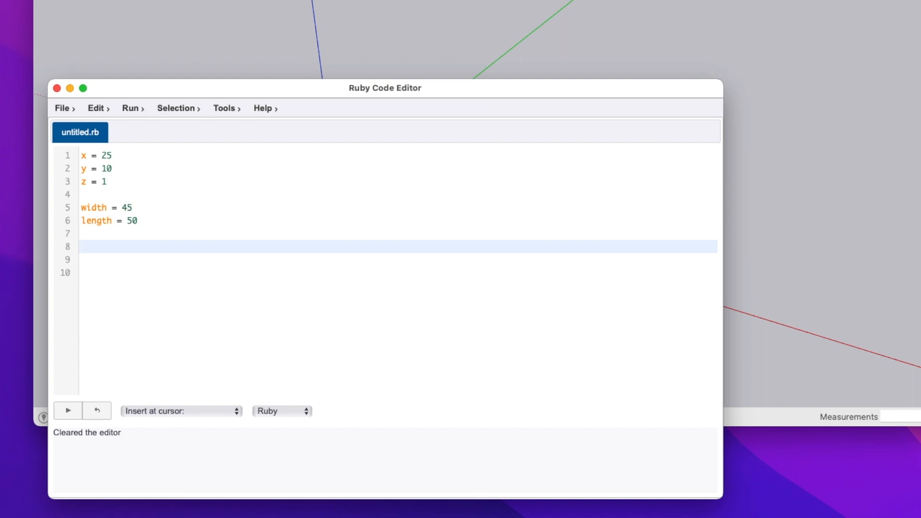
# Write channel_name = "sketchup assist" as a string variable below the numbers.
pyautogui.write('chann')
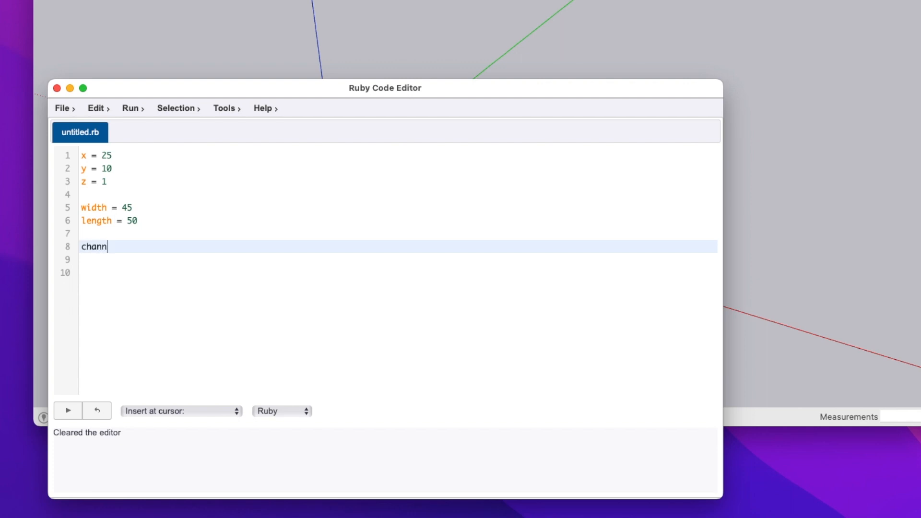
pyautogui.write('el_name =')
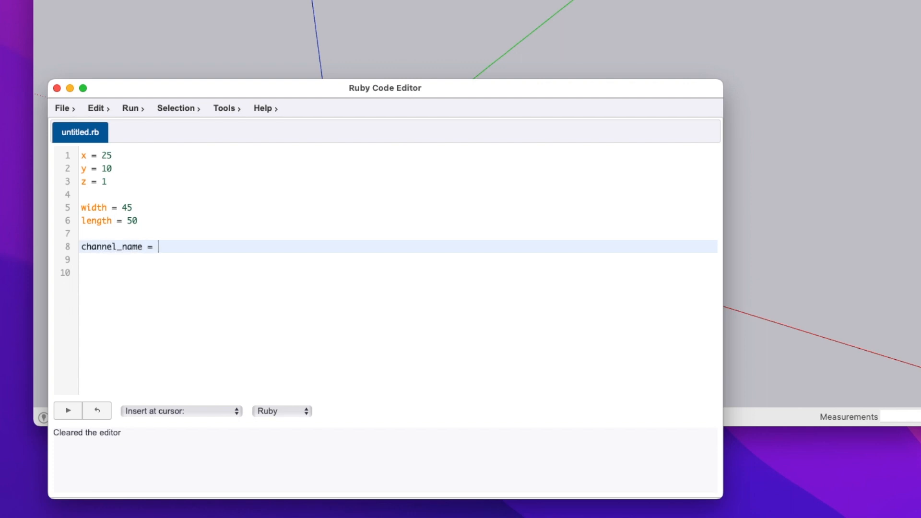
pyautogui.write("'sketc")
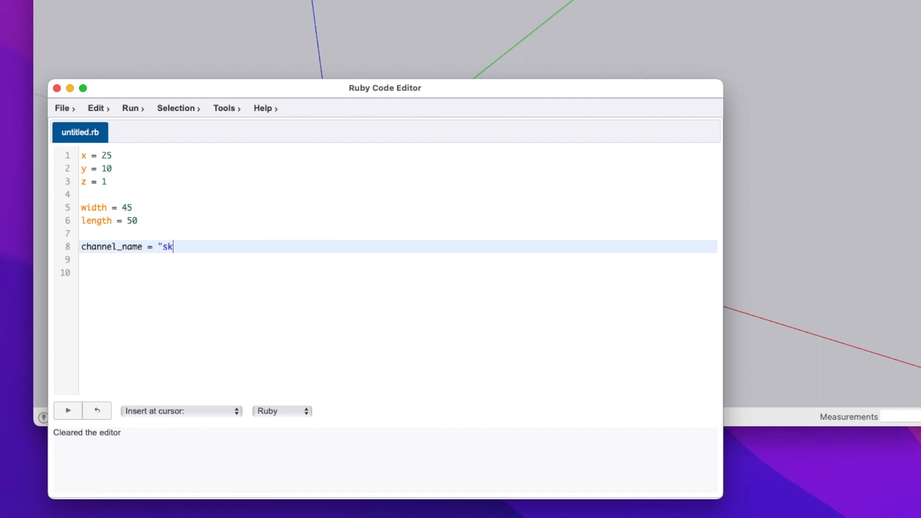
pyautogui.write('etchup')
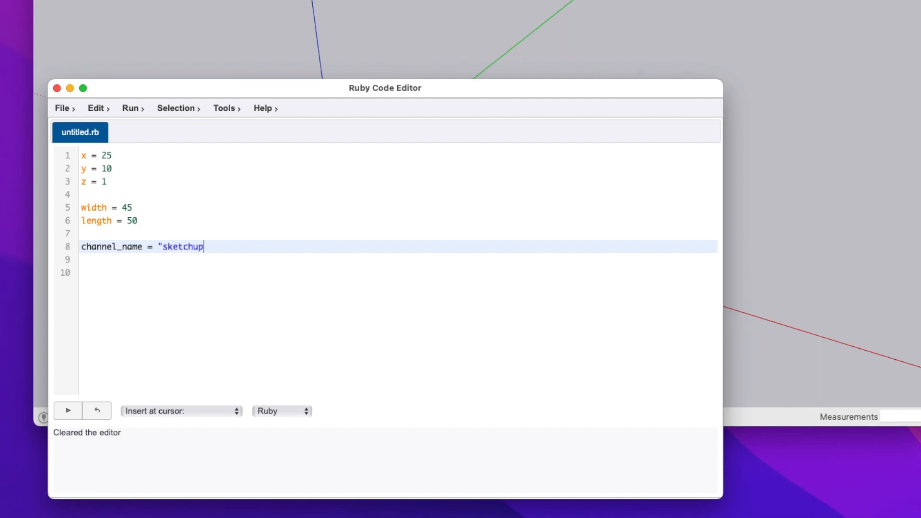
pyautogui.write('assist"')
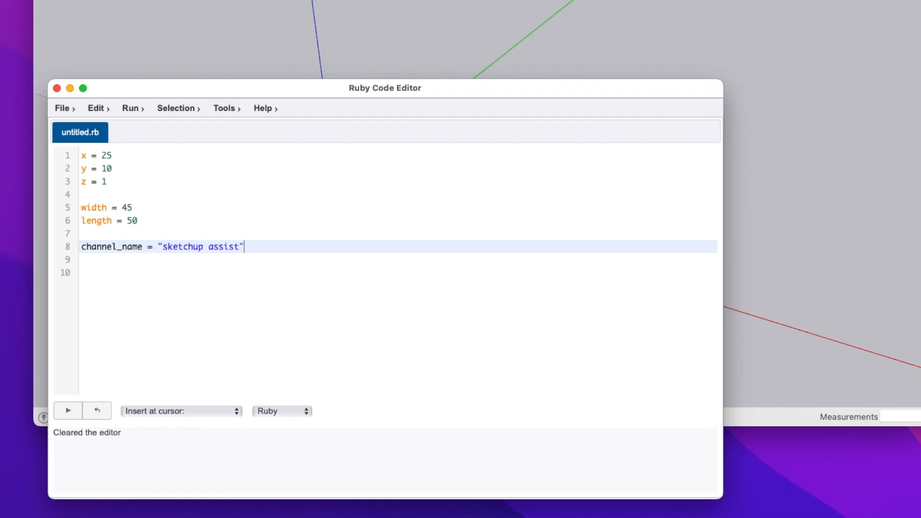
pyautogui.moveTo(203, 232)
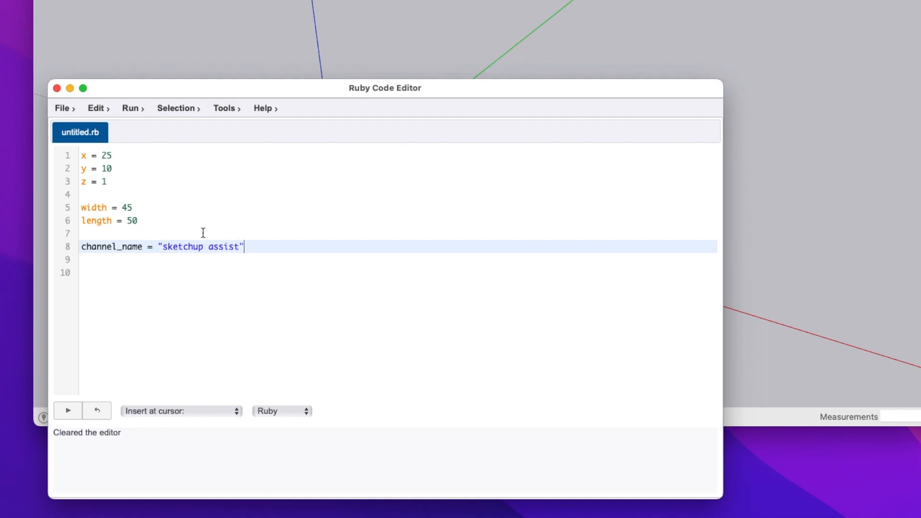
# Highlight the "sketchup assist" string and the 45 value to compare text and number types.
pyautogui.doubleClick(199, 247)
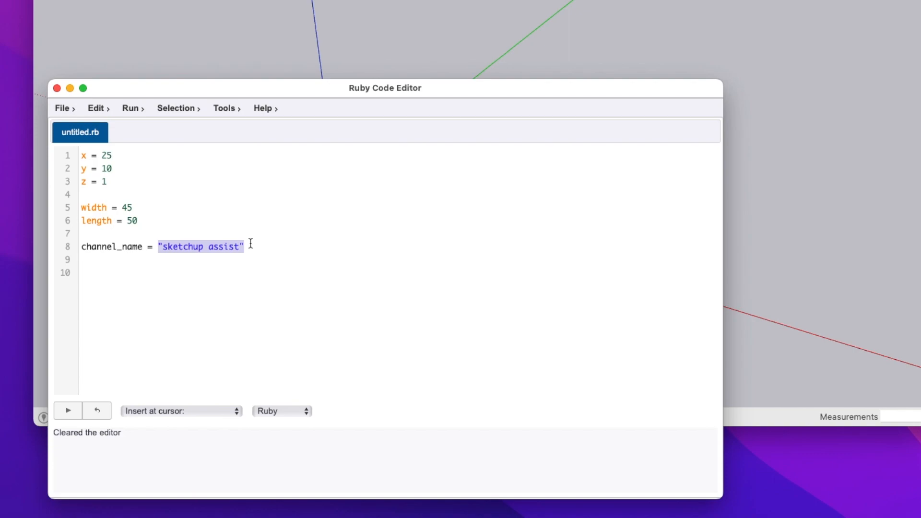
pyautogui.doubleClick(127, 208)
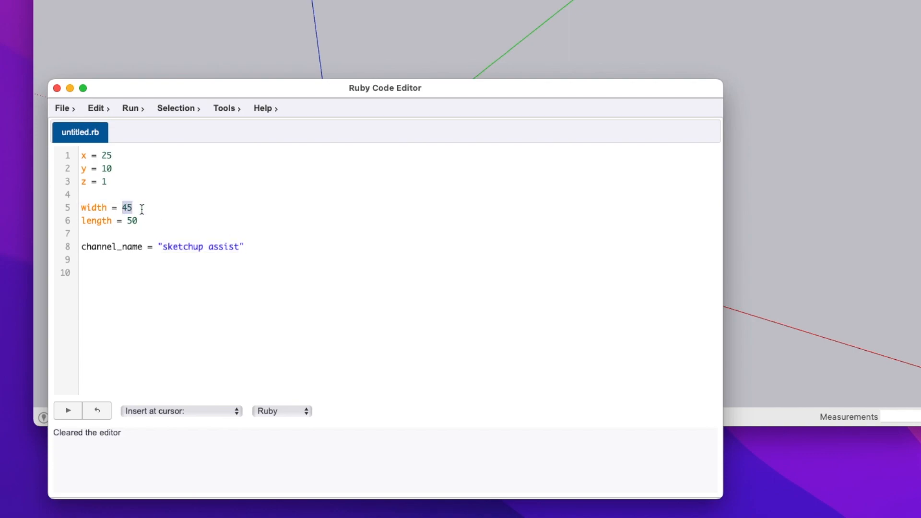
pyautogui.click(67, 411)
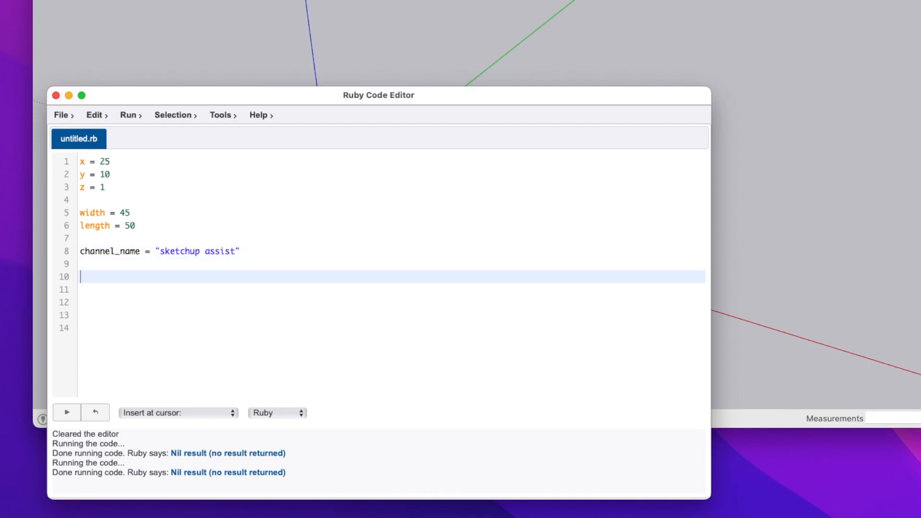
# Start a puts line, then show the Ruby Console beside the editor via the tools menu.
pyautogui.write('puts')
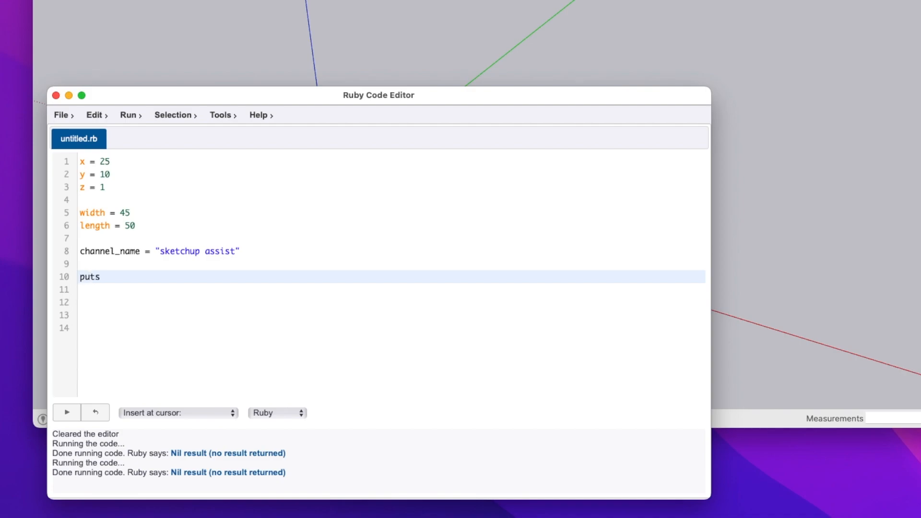
pyautogui.moveTo(222, 114)
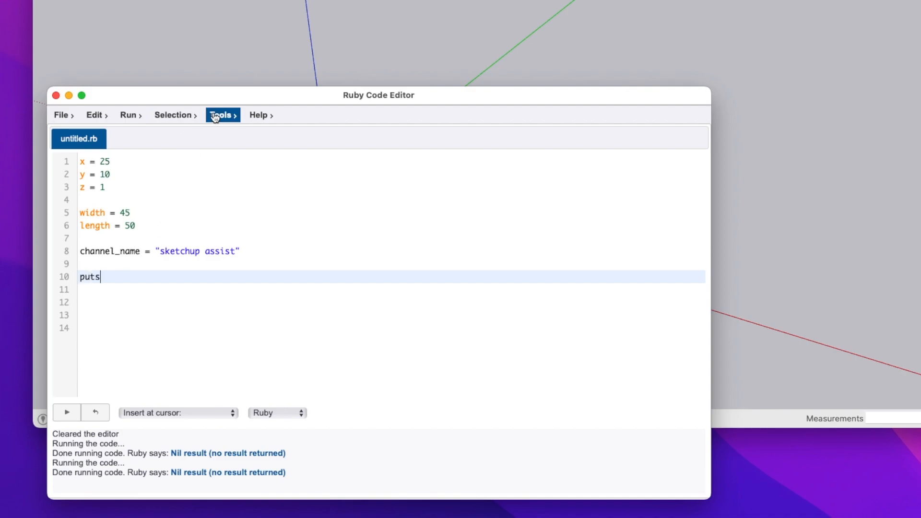
pyautogui.click(221, 114)
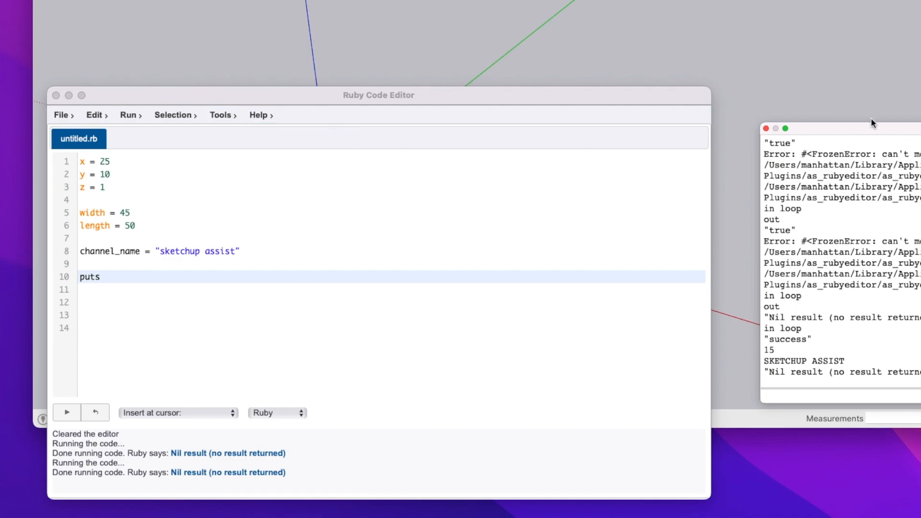
pyautogui.click(221, 114)
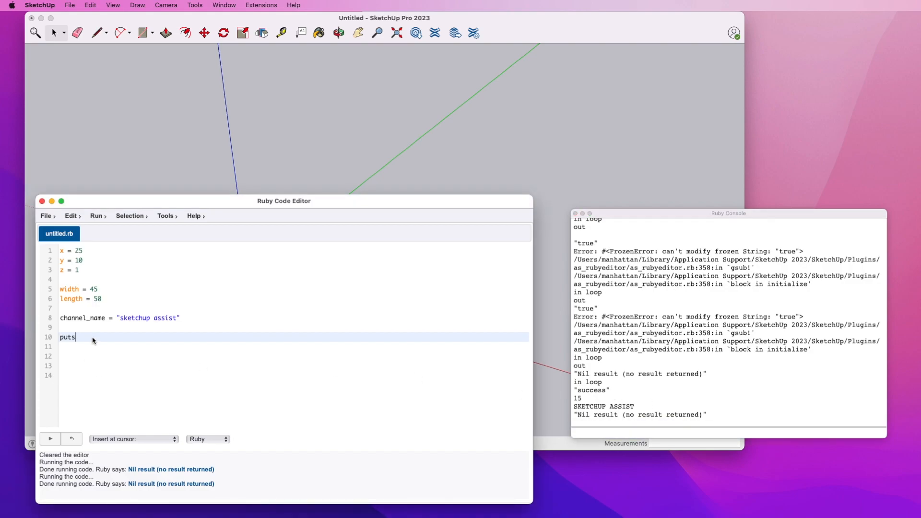
# Complete puts channel_name.size on line 10 and puts channel_name.upcase on line 11.
pyautogui.write('channel_nam')
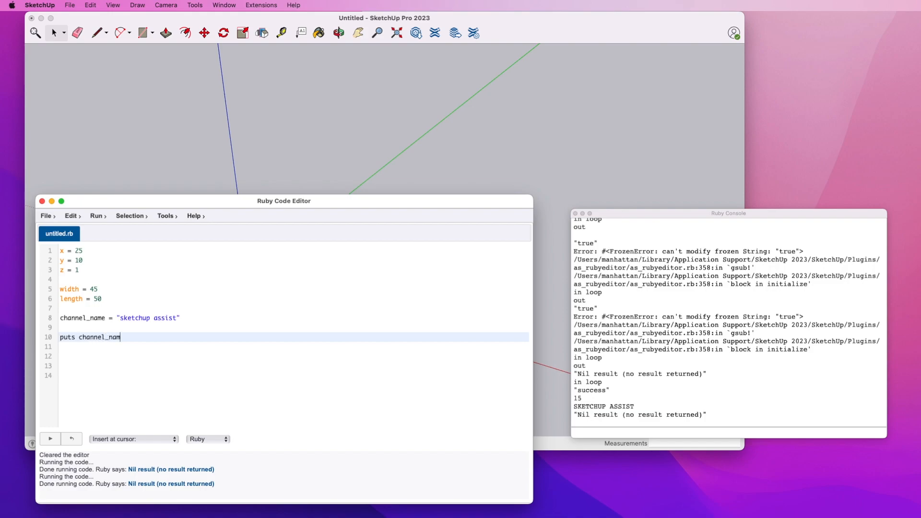
pyautogui.write('.size')
pyautogui.click(294, 346)
pyautogui.write('puts')
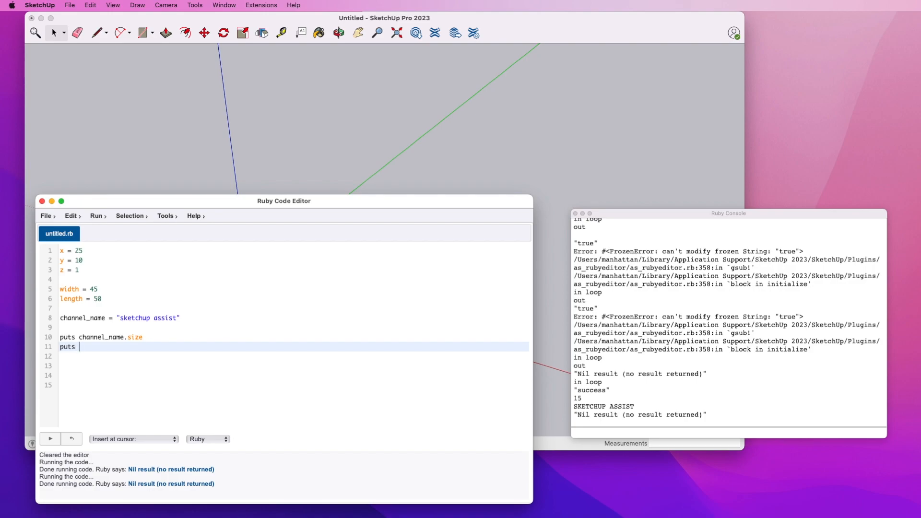
pyautogui.write('channel')
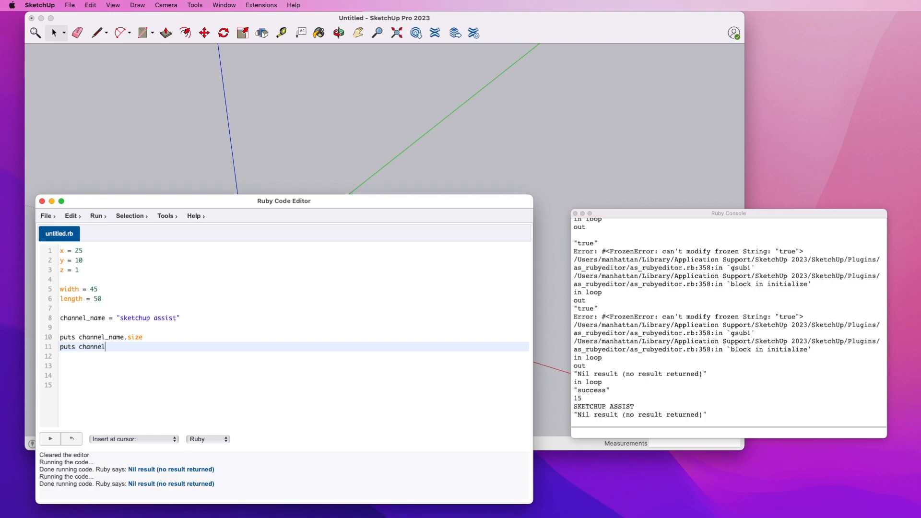
pyautogui.write('_name.')
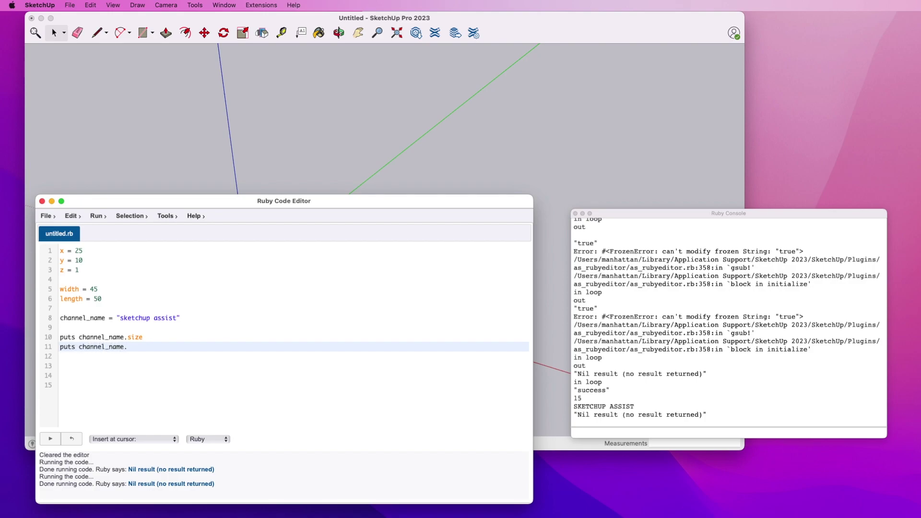
pyautogui.write('upcase')
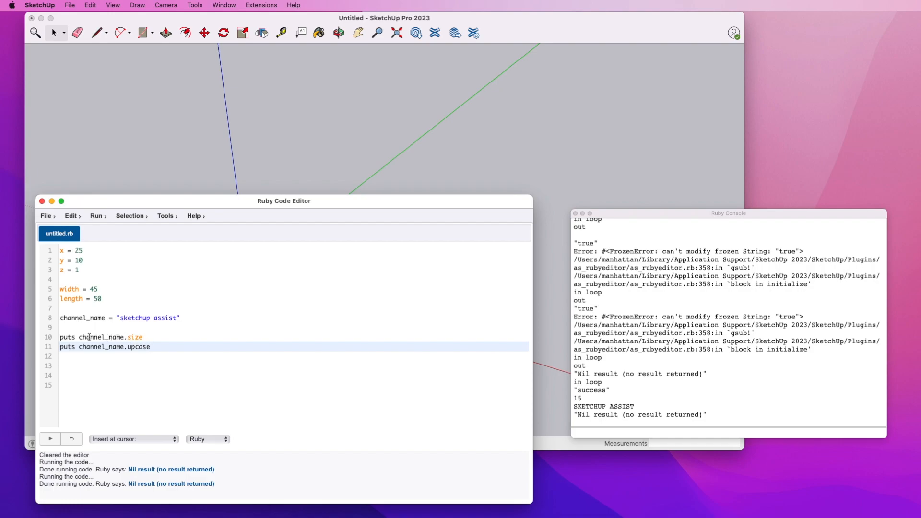
# Highlight channel_name on line 10 and its assignment to explain the method calls.
pyautogui.doubleClick(135, 337)
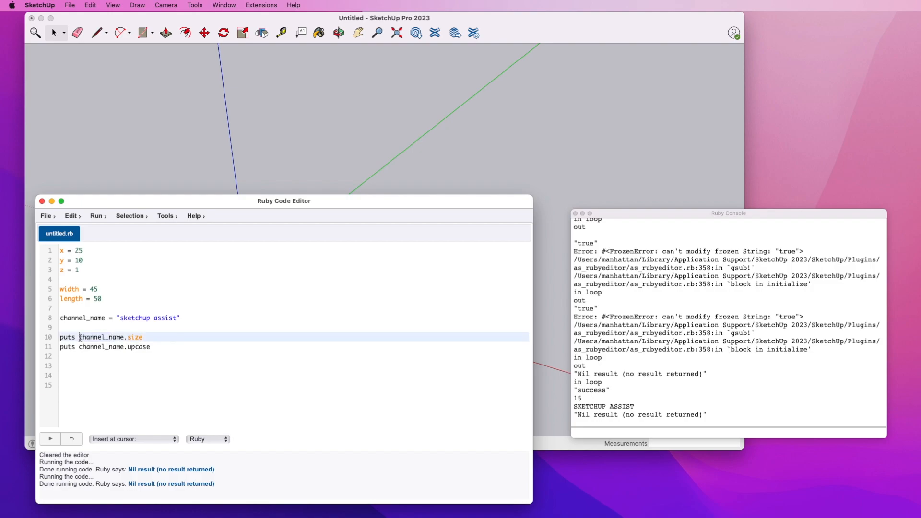
pyautogui.doubleClick(100, 337)
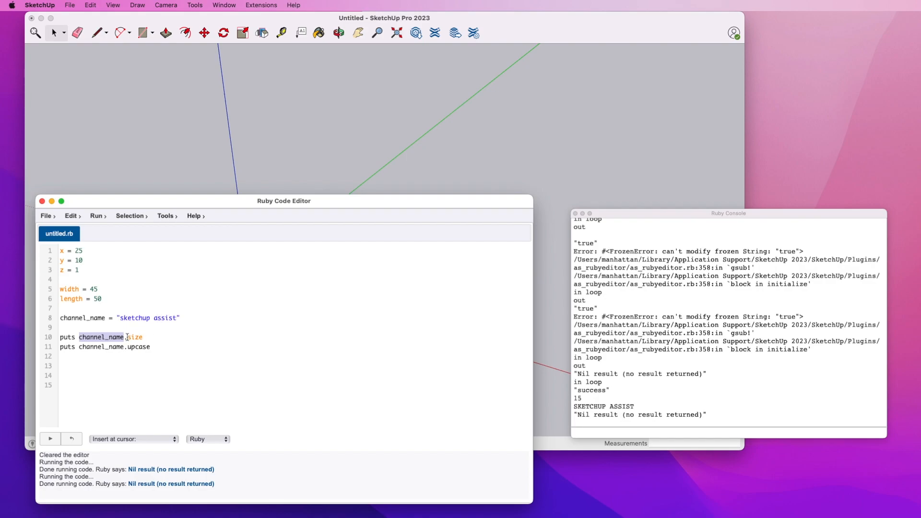
pyautogui.click(126, 336)
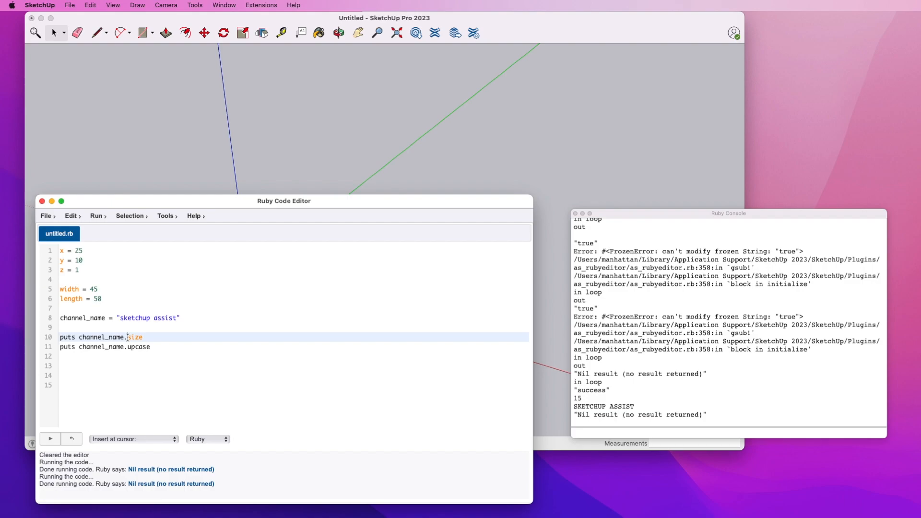
pyautogui.doubleClick(133, 337)
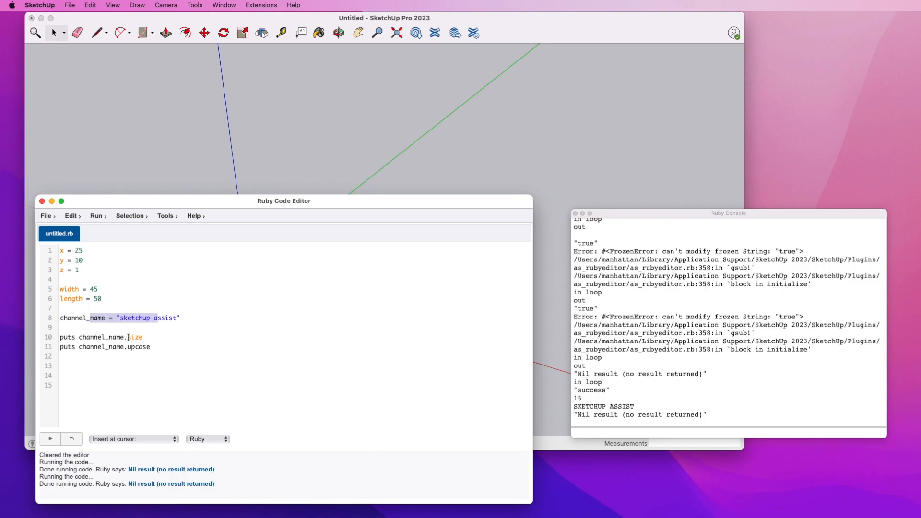
pyautogui.doubleClick(134, 337)
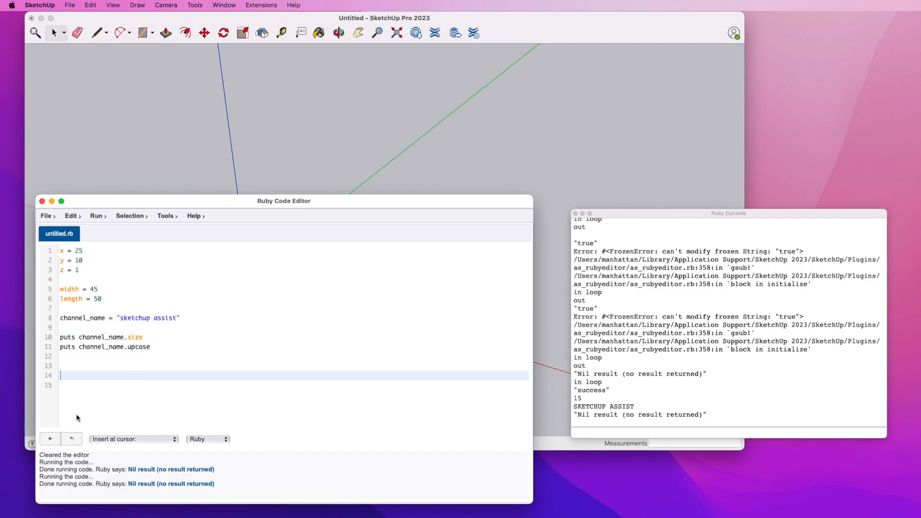
# Run the script and point out 15 and SKETCHUP ASSIST printed in the Ruby Console.
pyautogui.click(49, 439)
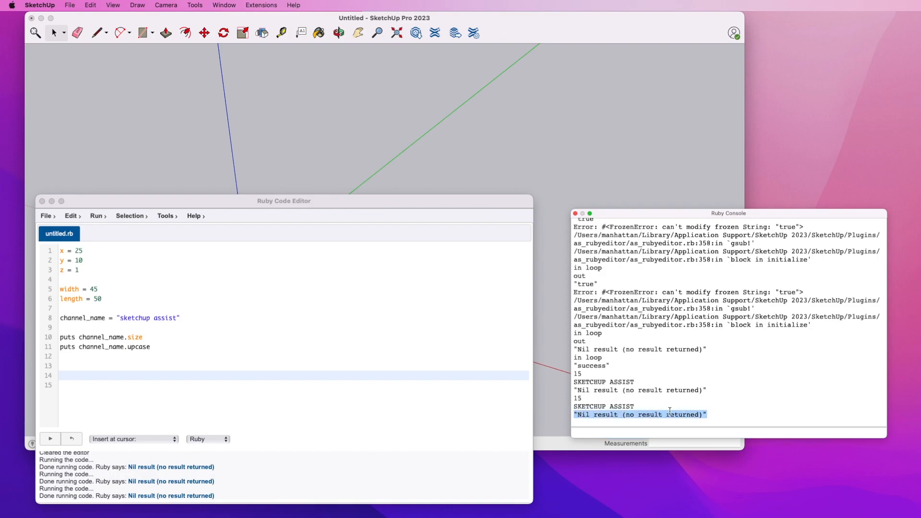
pyautogui.moveTo(576, 397)
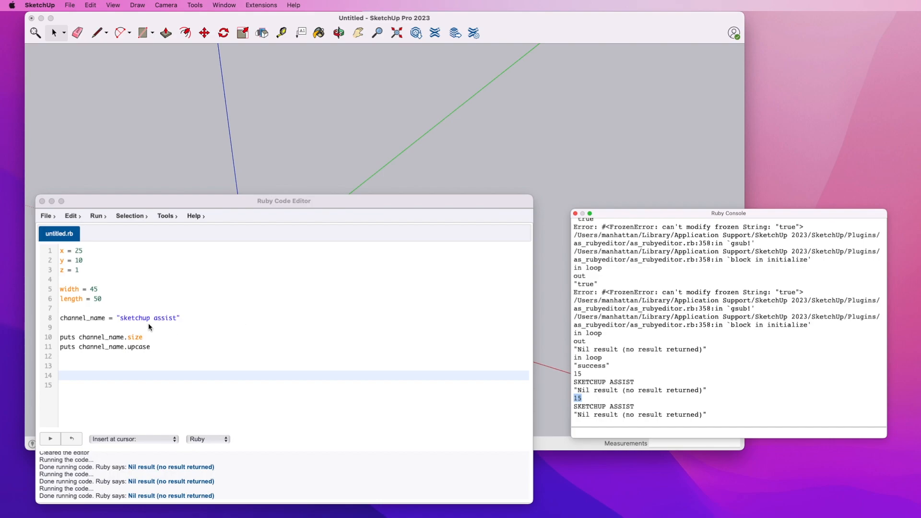
pyautogui.click(163, 317)
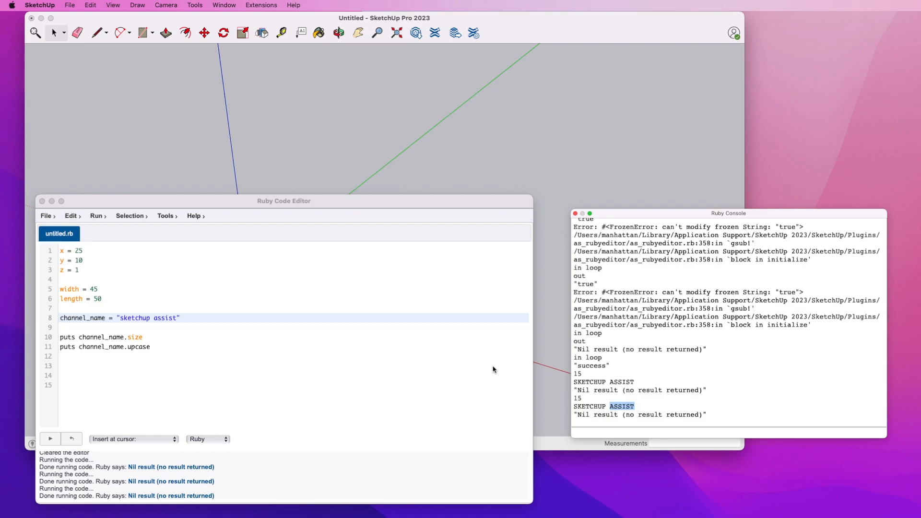
pyautogui.moveTo(195, 347)
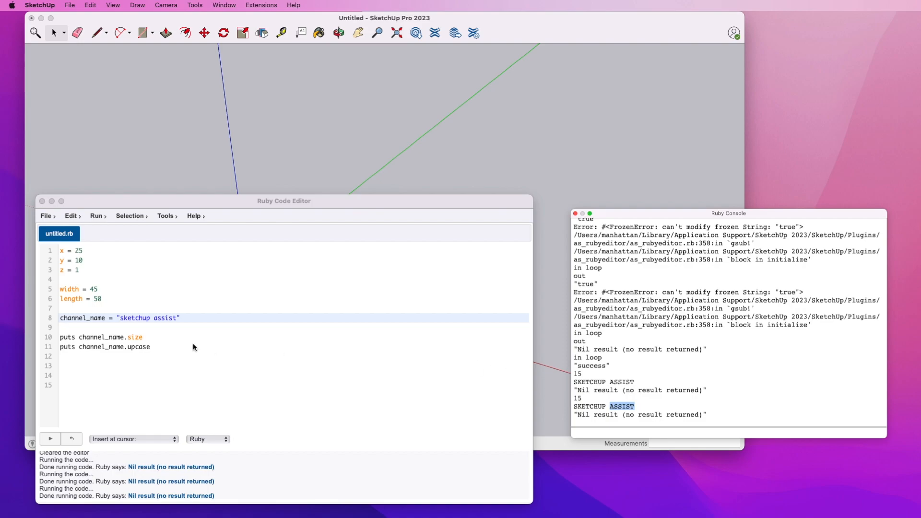
pyautogui.click(173, 318)
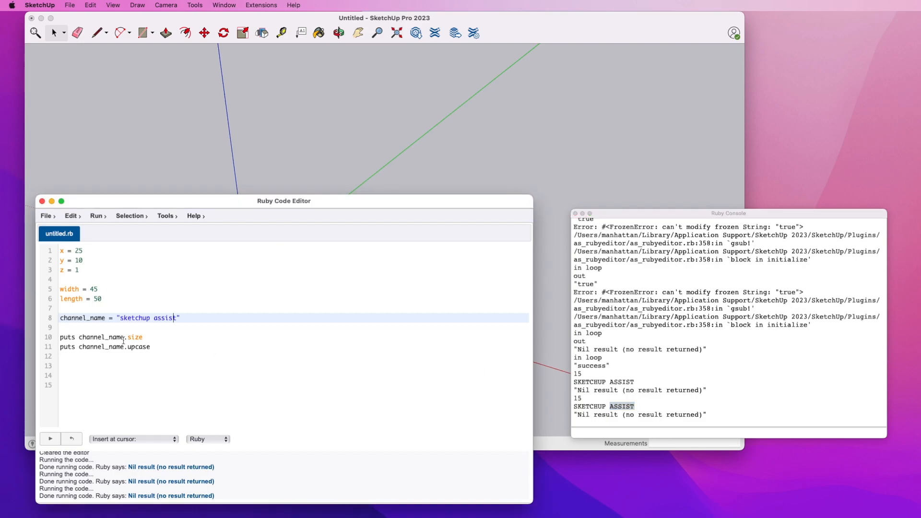
# Write puts width + length on the blank line and run it, highlighting the sum 95.
pyautogui.click(100, 308)
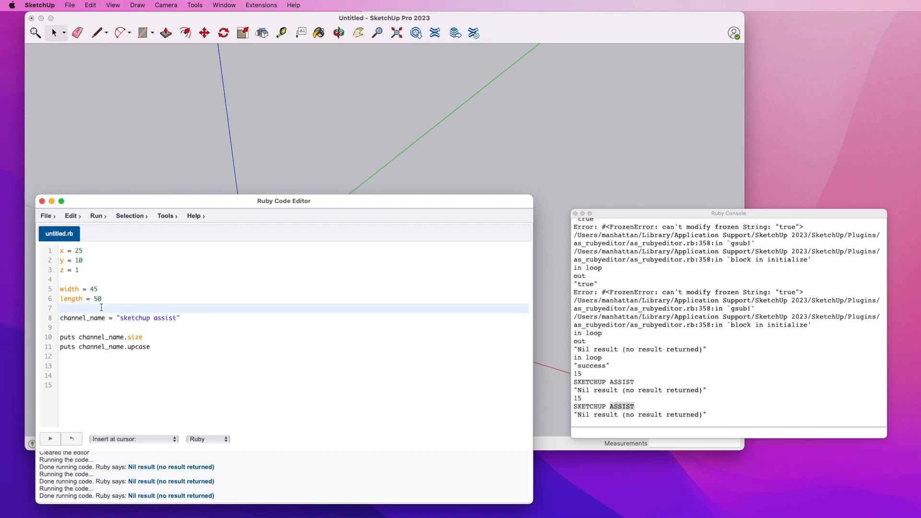
pyautogui.write('wide')
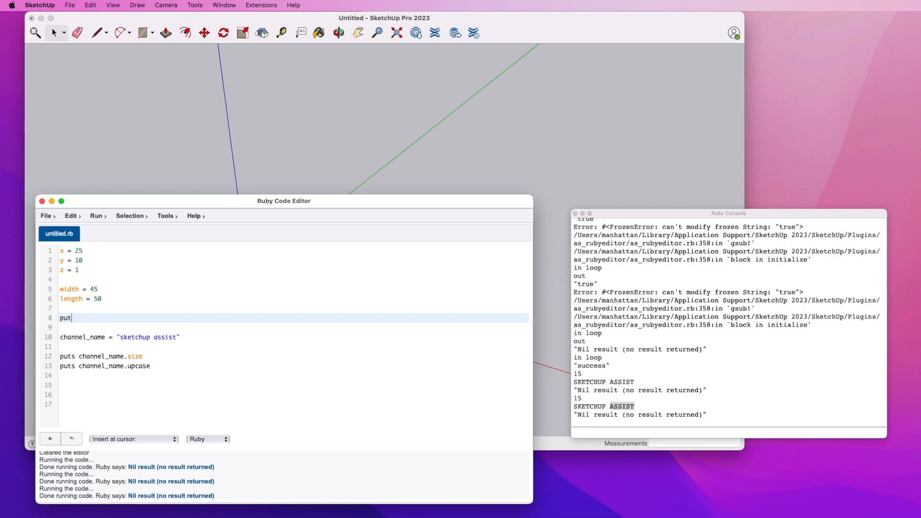
pyautogui.write('s wd')
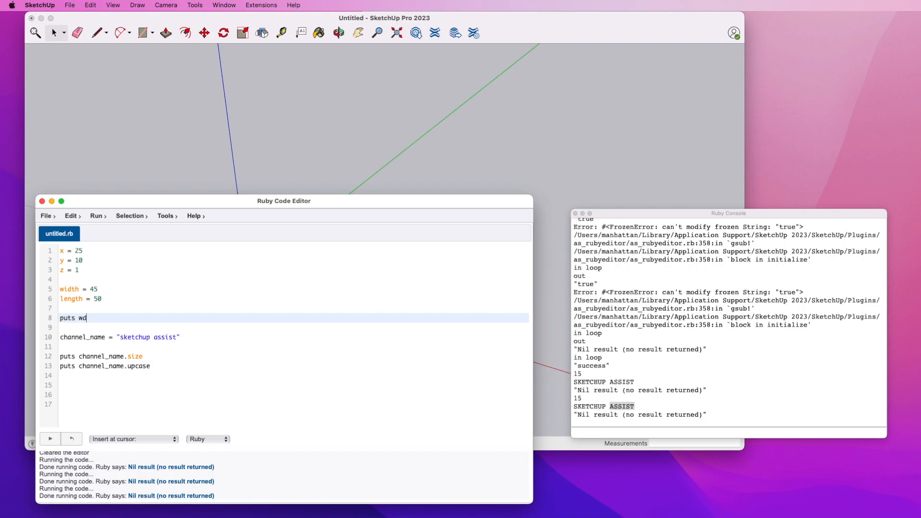
pyautogui.write('idth')
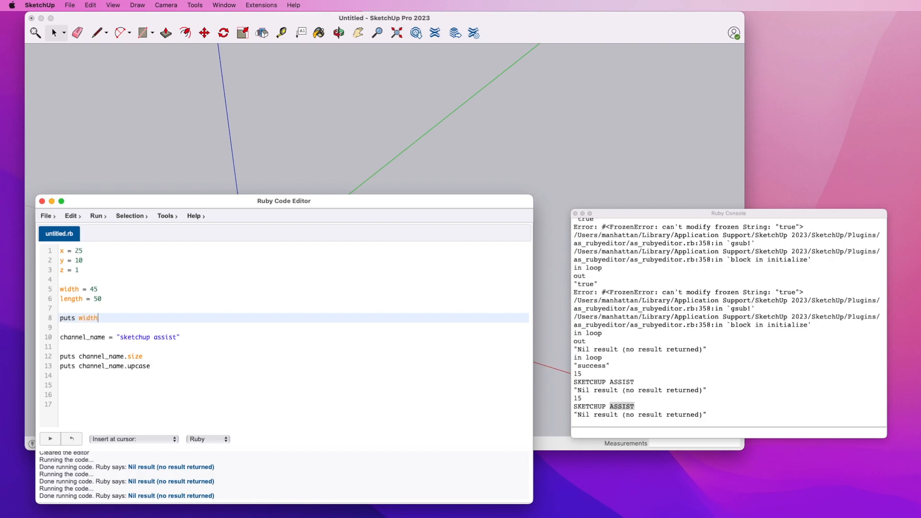
pyautogui.write('+ length')
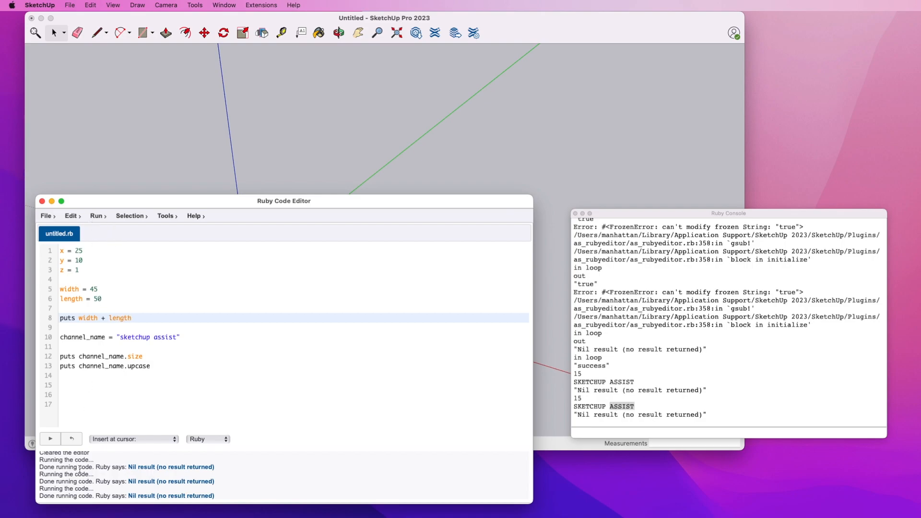
pyautogui.click(50, 440)
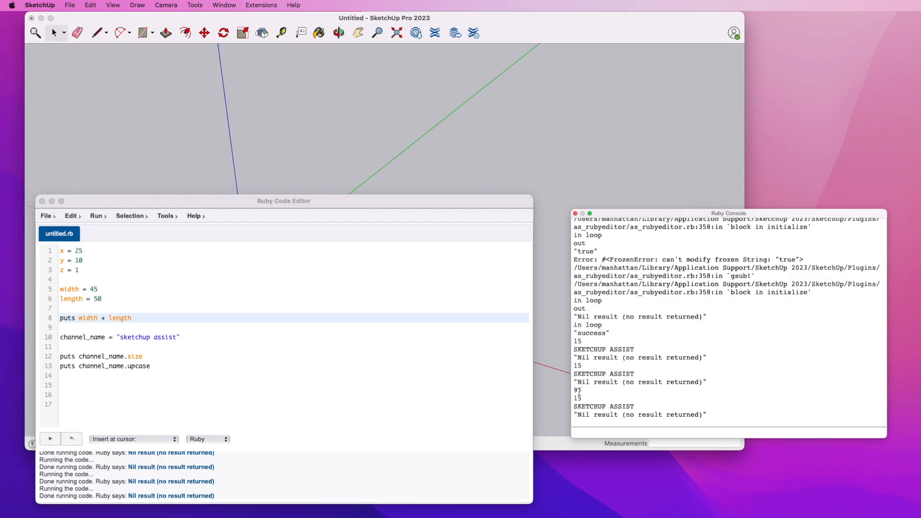
pyautogui.doubleClick(578, 390)
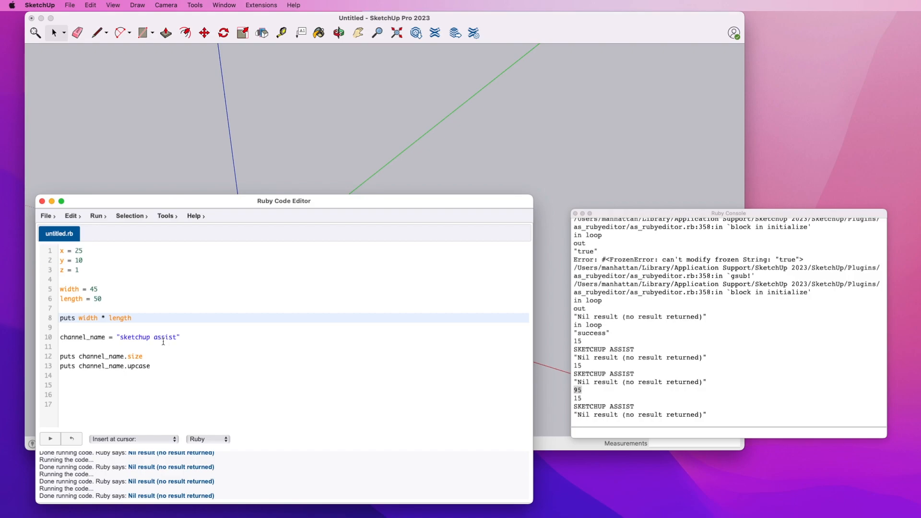
# Rerun with *, - and / operators to print 2250, -5 and 0.
pyautogui.click(48, 438)
pyautogui.write('-')
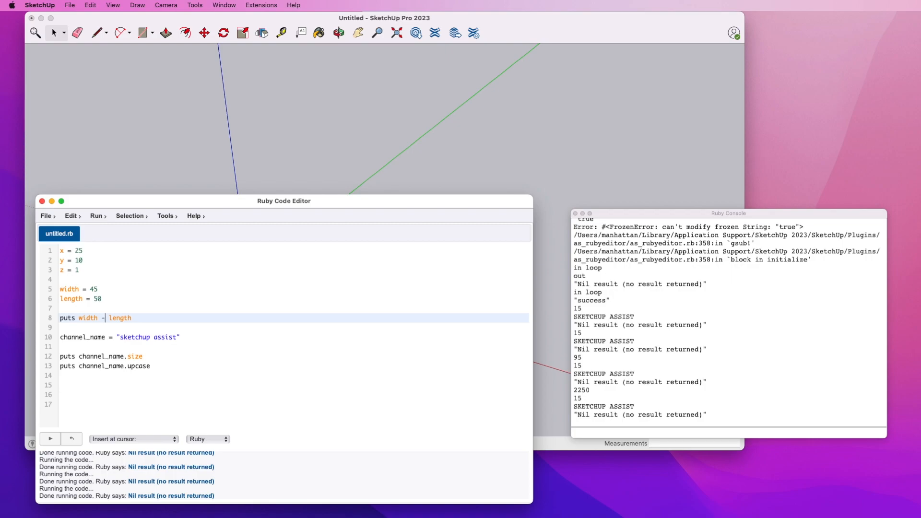
pyautogui.click(50, 438)
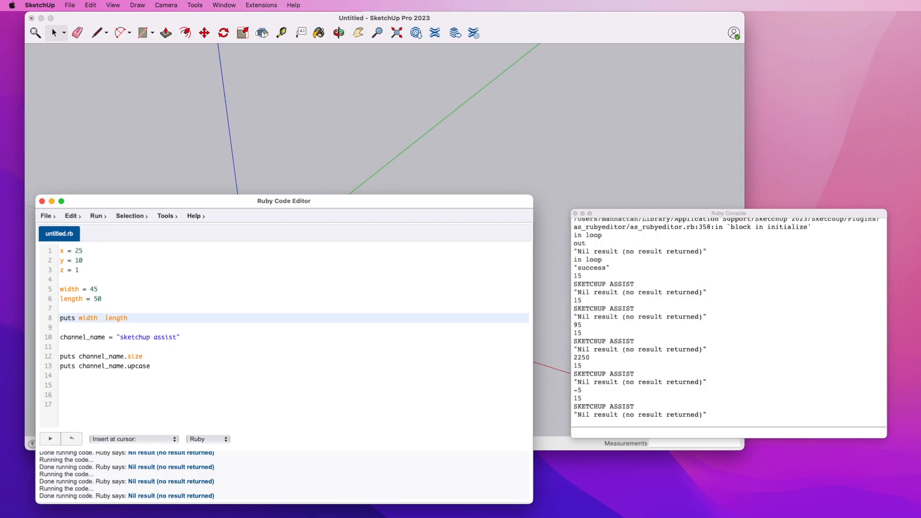
pyautogui.click(50, 439)
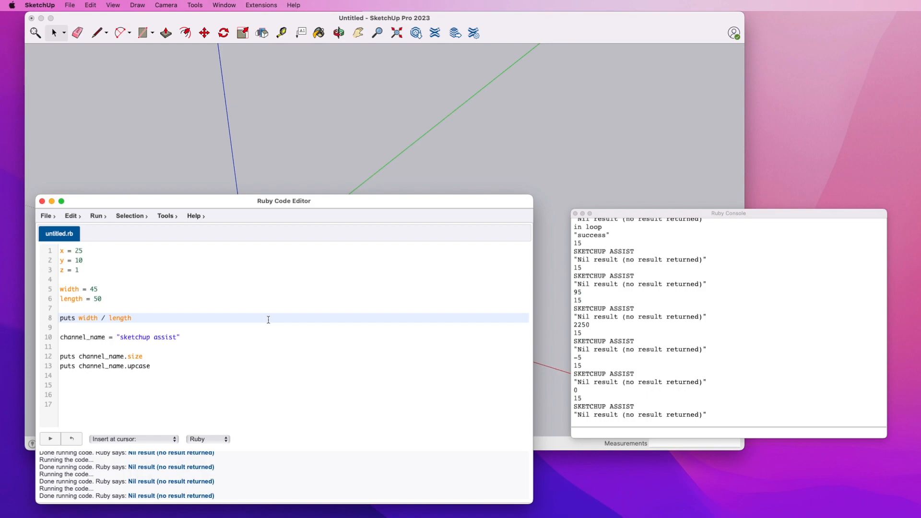
pyautogui.moveTo(268, 319)
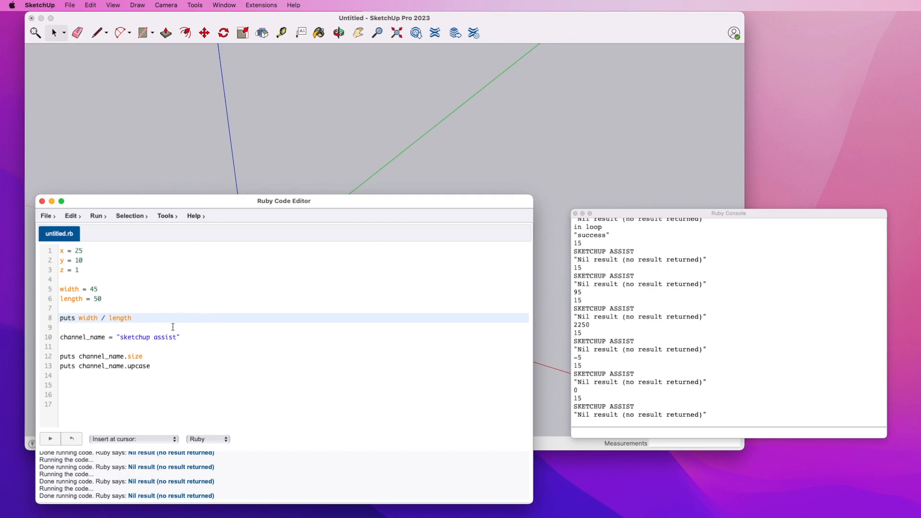
pyautogui.moveTo(94, 301)
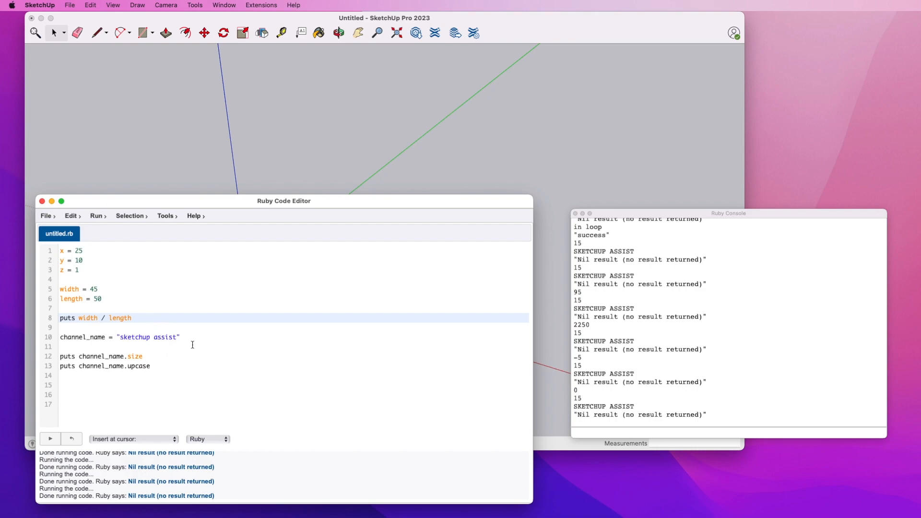
pyautogui.moveTo(142, 310)
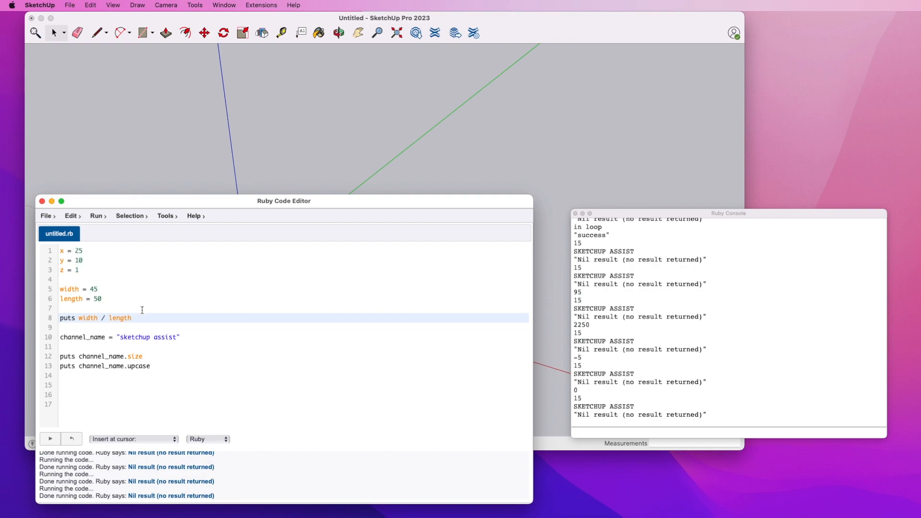
pyautogui.moveTo(316, 512)
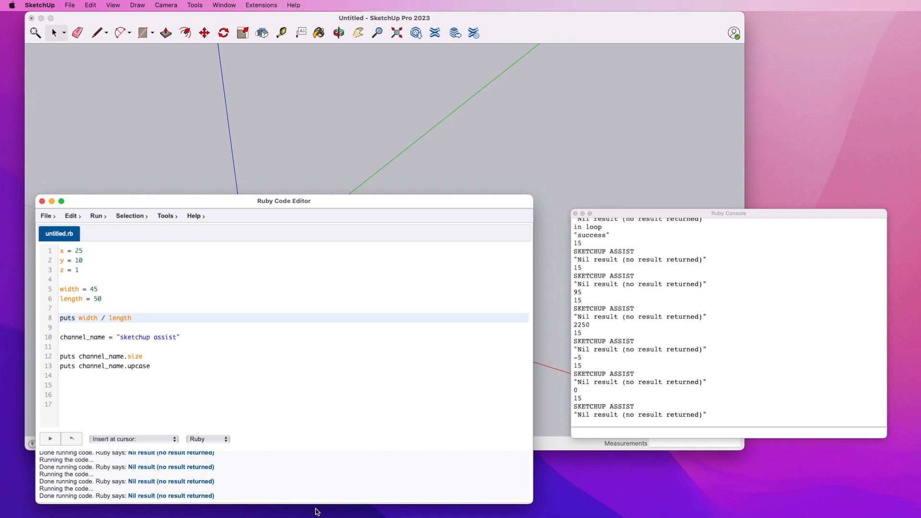
pyautogui.moveTo(229, 373)
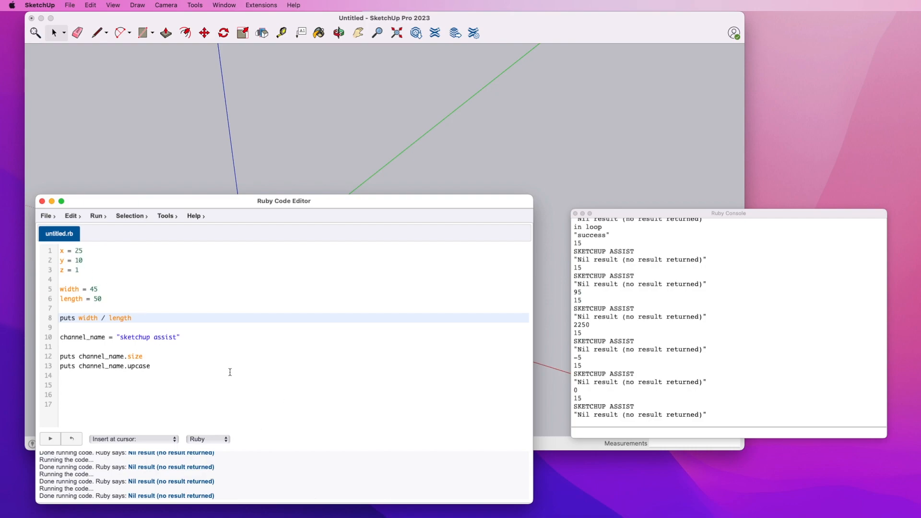
# Delete the lines after z = 1, leaving only the x, y, z assignments.
pyautogui.click(69, 289)
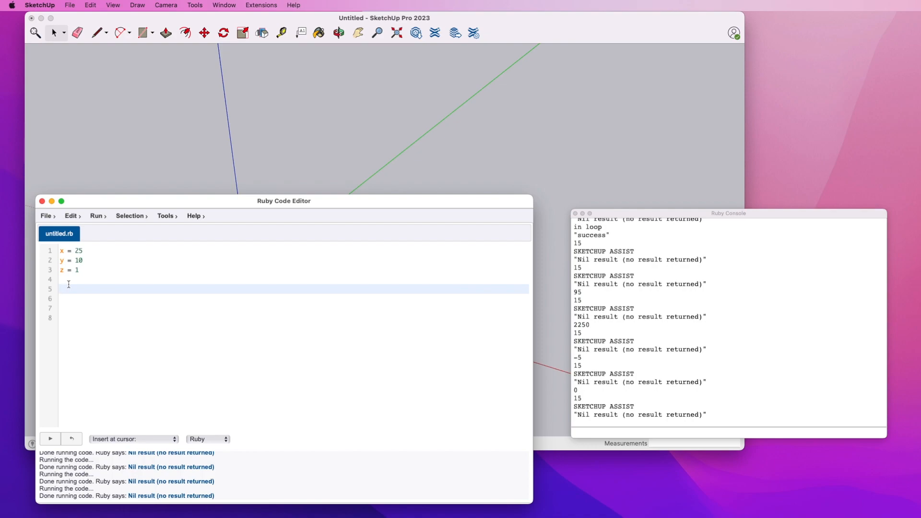
# Write the condition if x == 25, pointing at the 25 assigned to x.
pyautogui.write('if')
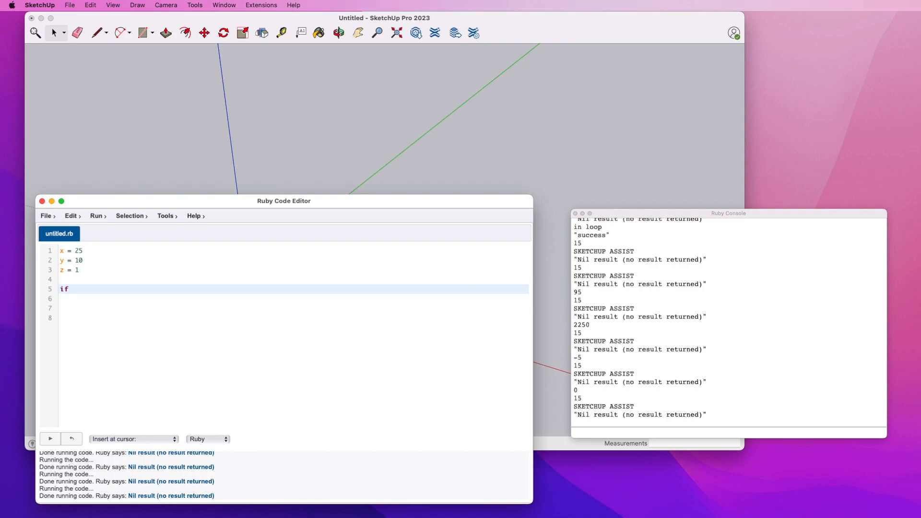
pyautogui.doubleClick(78, 250)
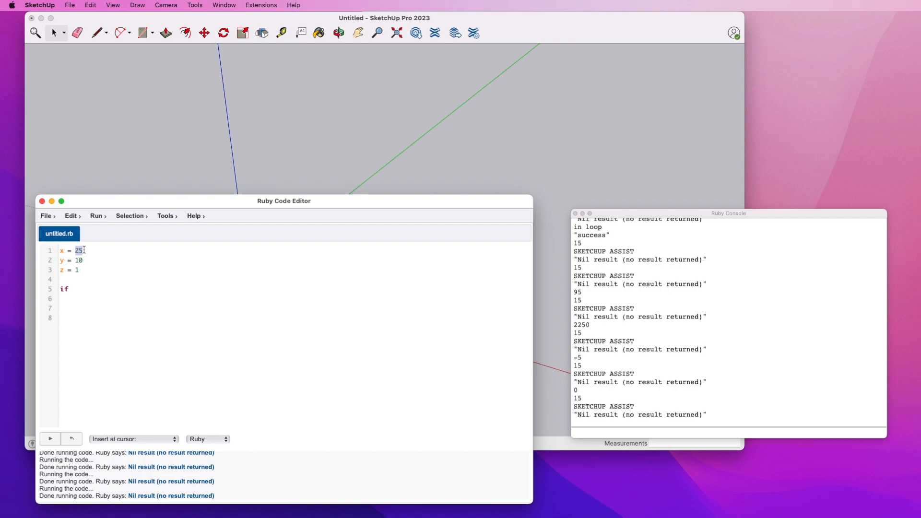
pyautogui.click(78, 288)
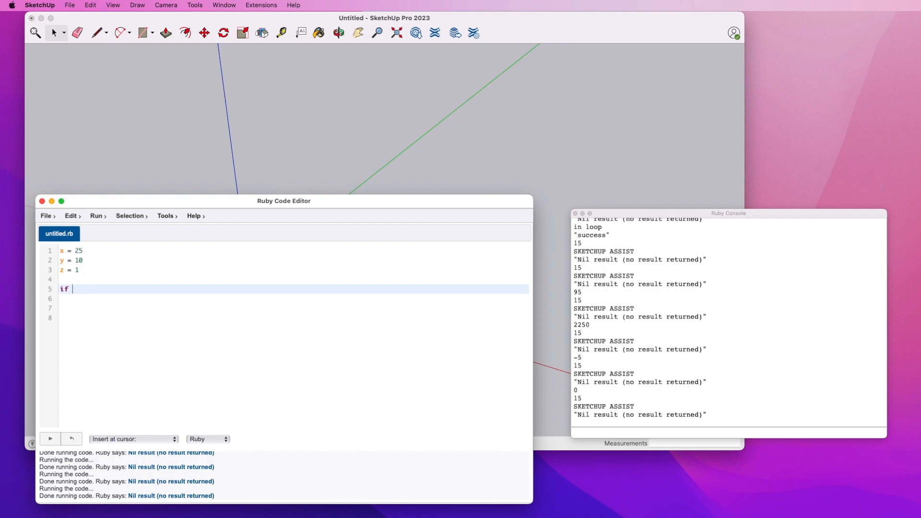
pyautogui.write('===')
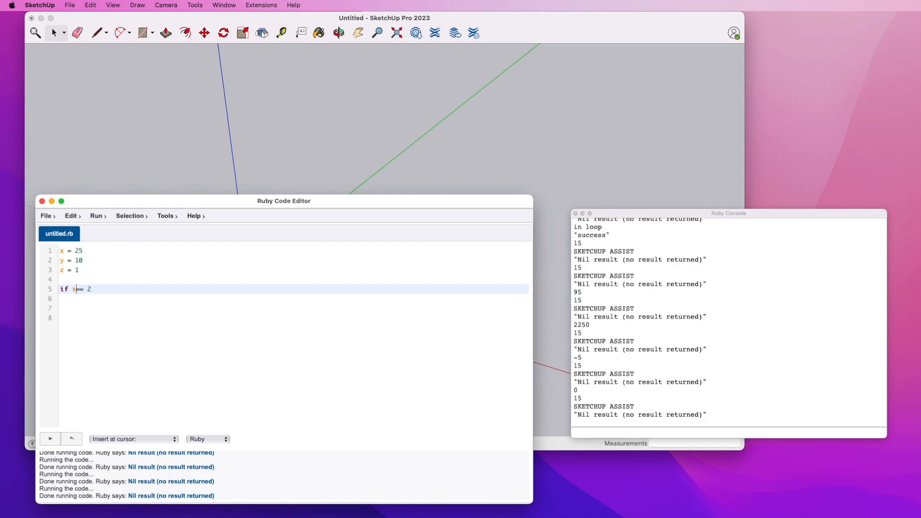
pyautogui.write('=')
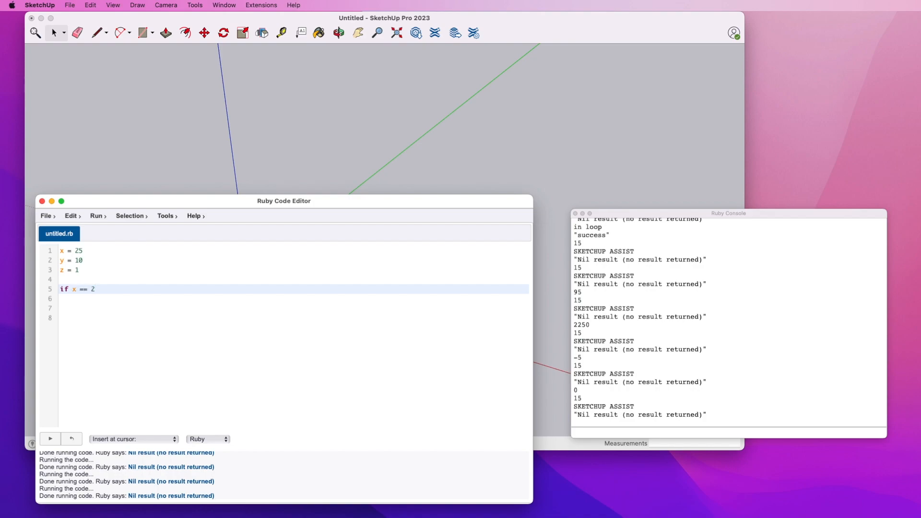
pyautogui.write('5')
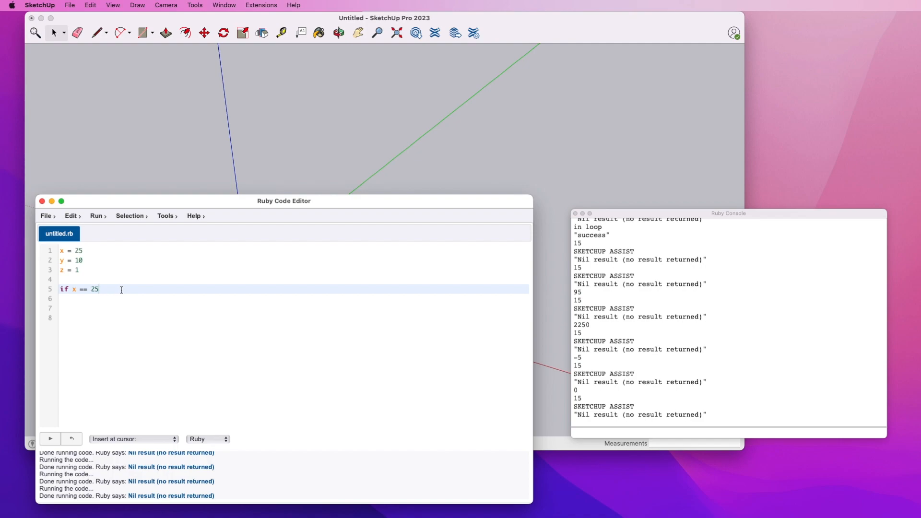
pyautogui.press('Return')
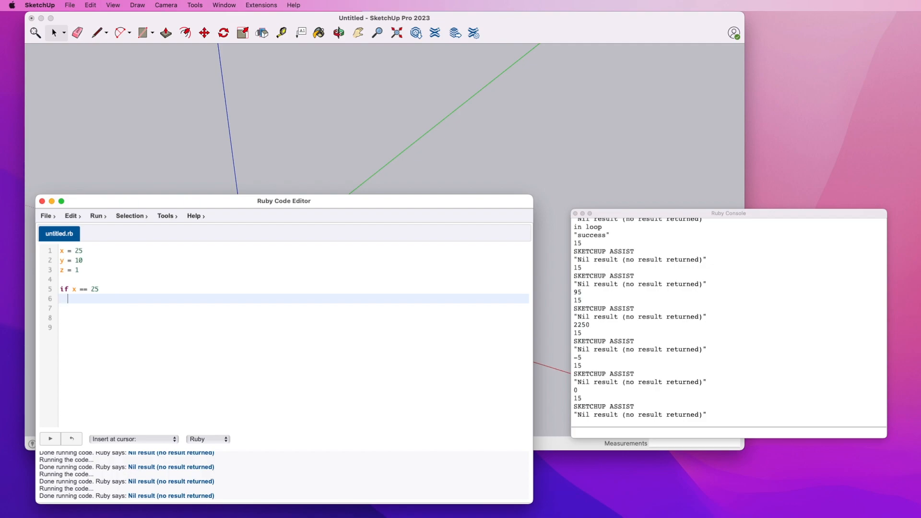
# Inside the block print "x is equal to 25" and close it with end.
pyautogui.write('puts')
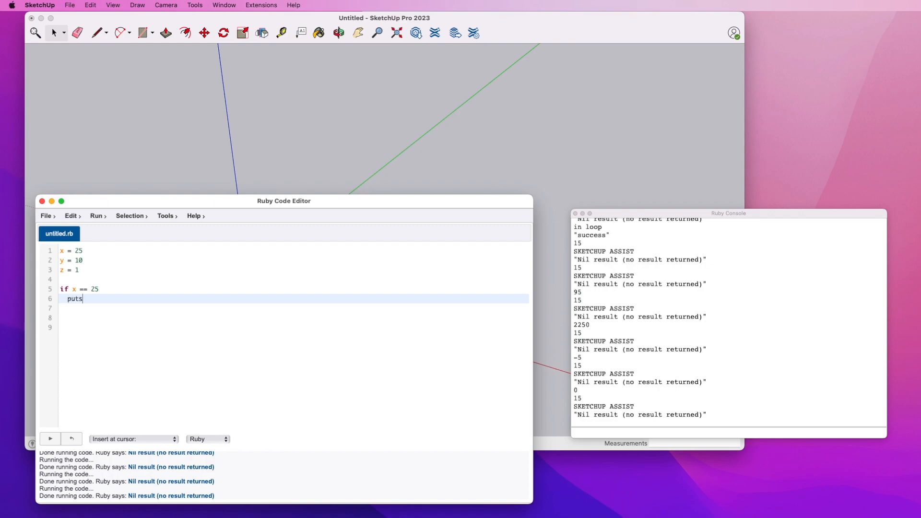
pyautogui.write('"')
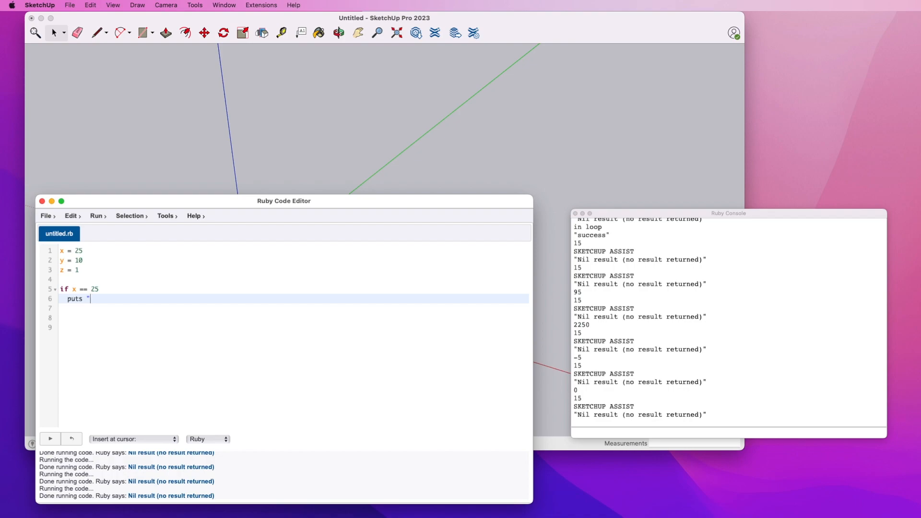
pyautogui.write('x is equ')
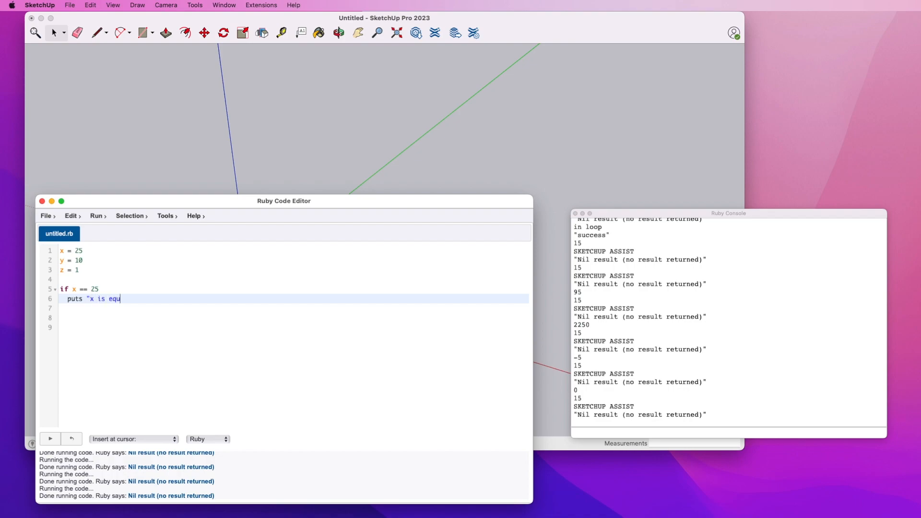
pyautogui.write('al to 25"')
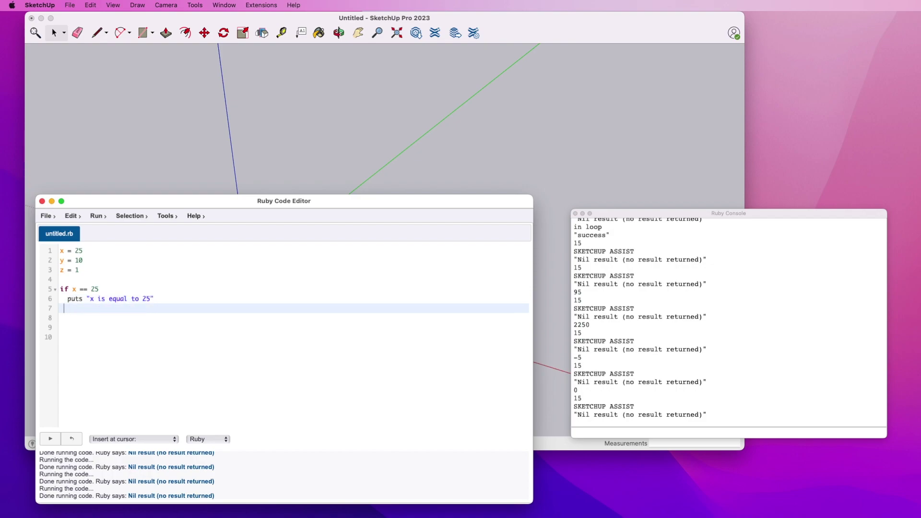
pyautogui.write('end')
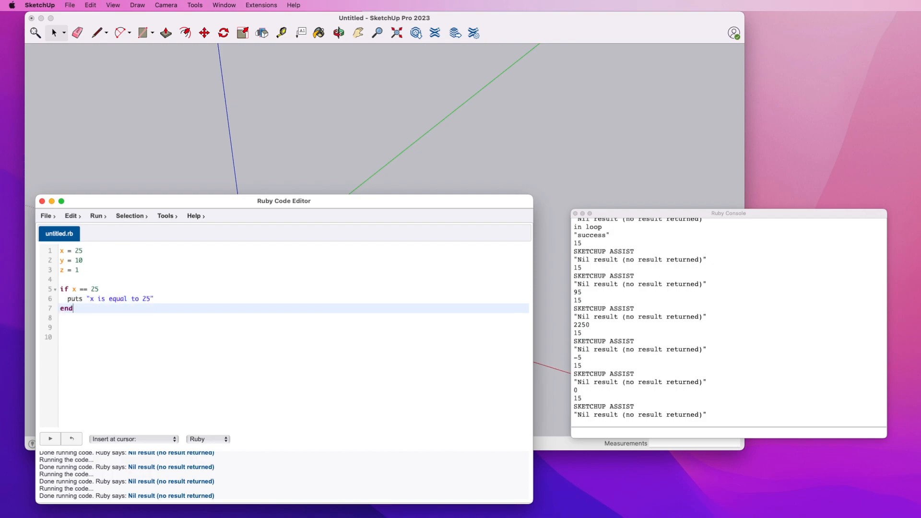
pyautogui.moveTo(114, 251)
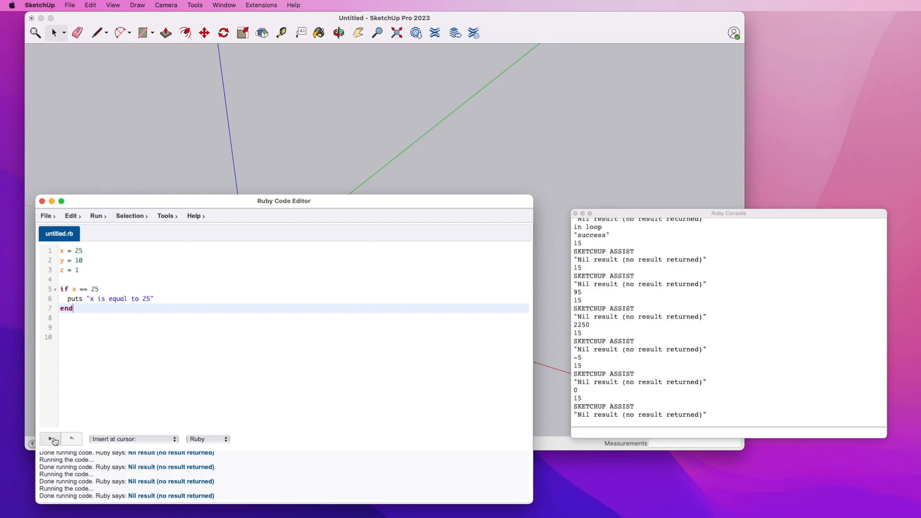
# Run to print "x is equal to 25", then set x = 24 and rerun so nothing prints.
pyautogui.click(49, 439)
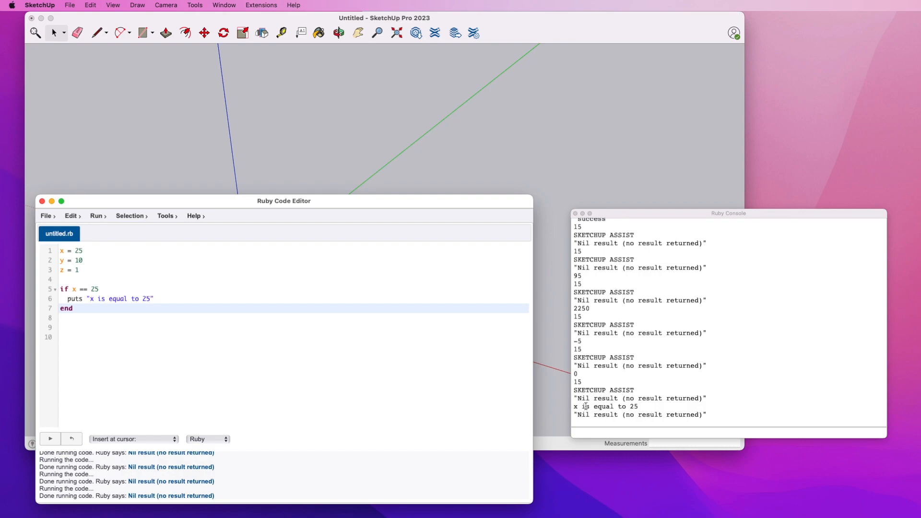
pyautogui.doubleClick(632, 407)
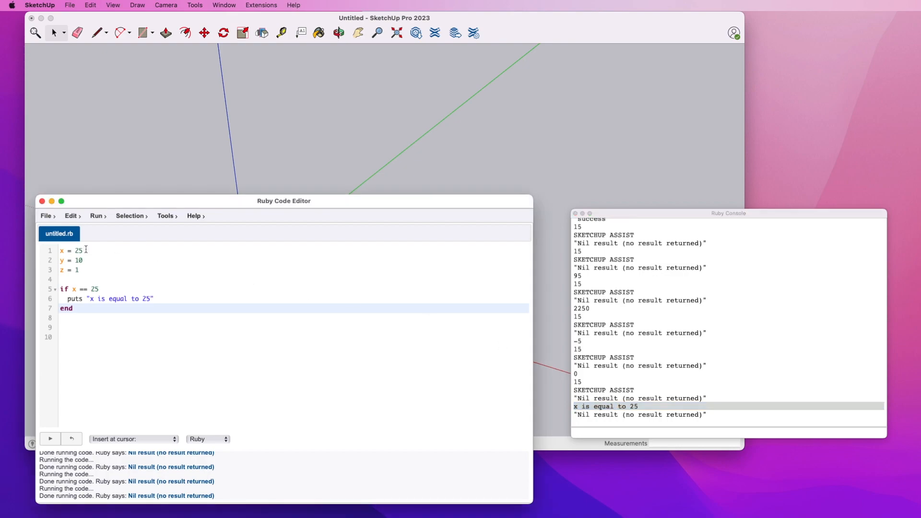
pyautogui.write('24')
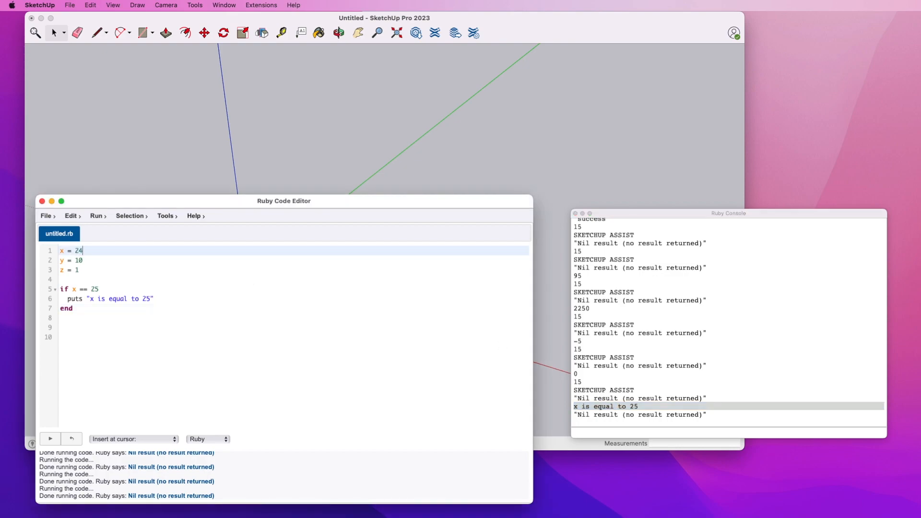
pyautogui.click(50, 440)
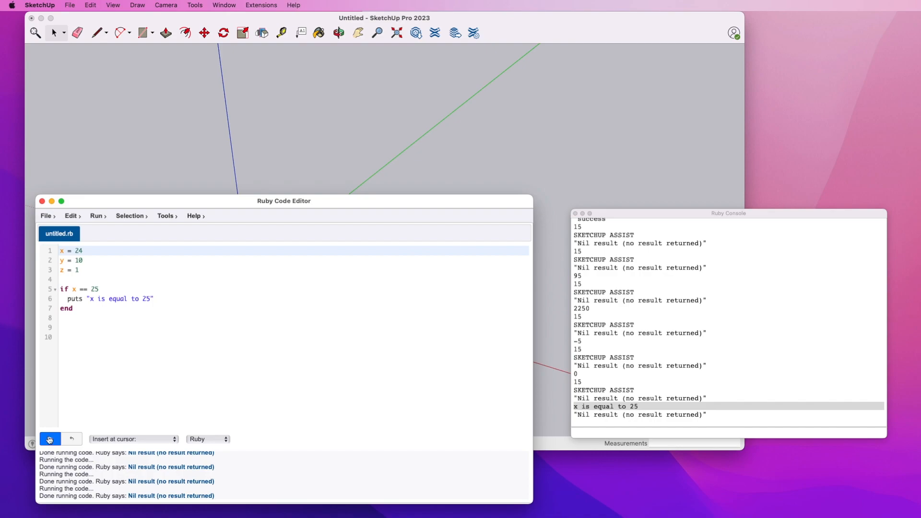
pyautogui.click(49, 439)
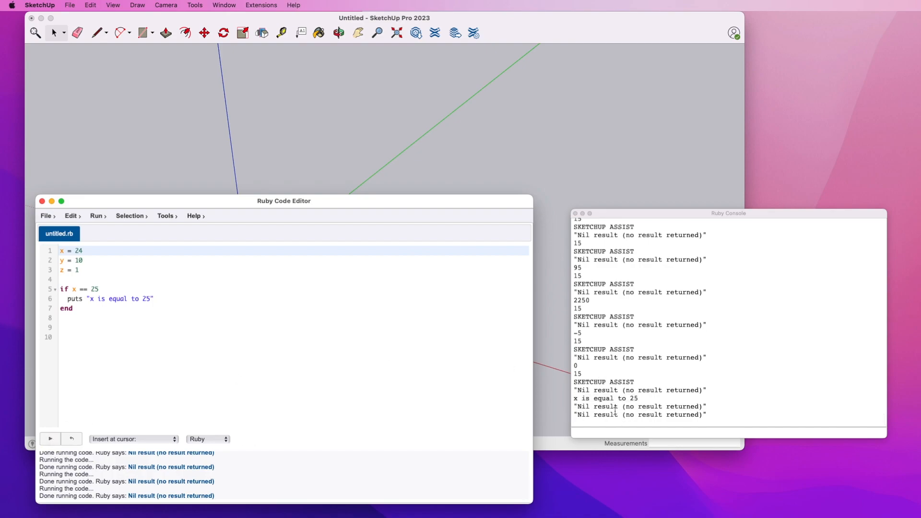
pyautogui.moveTo(211, 365)
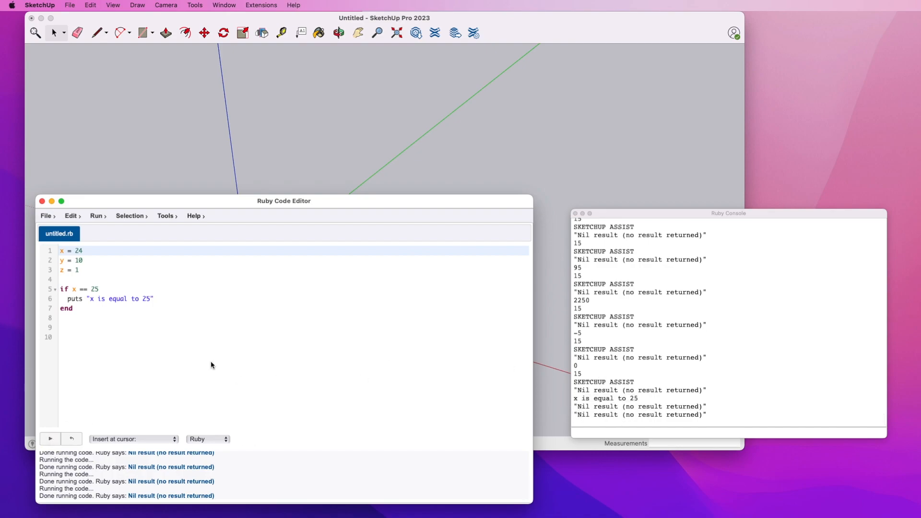
pyautogui.moveTo(246, 366)
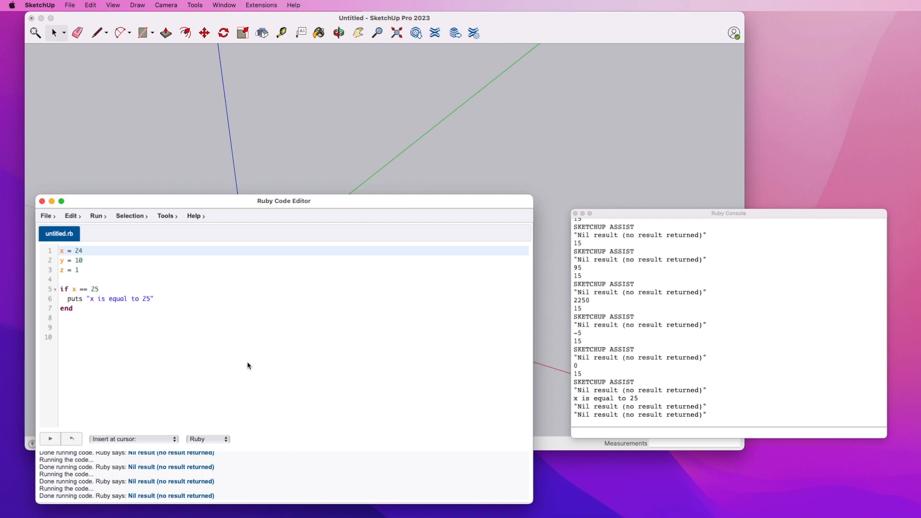
pyautogui.moveTo(131, 333)
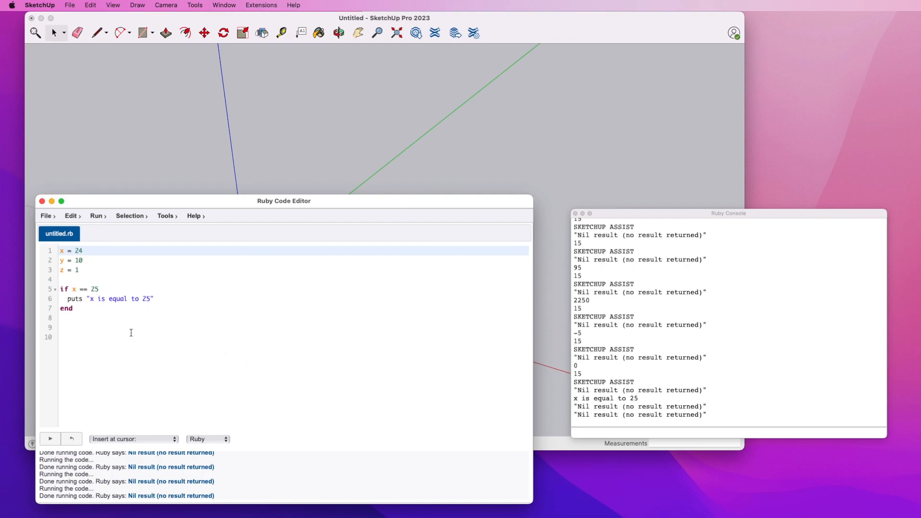
pyautogui.moveTo(252, 389)
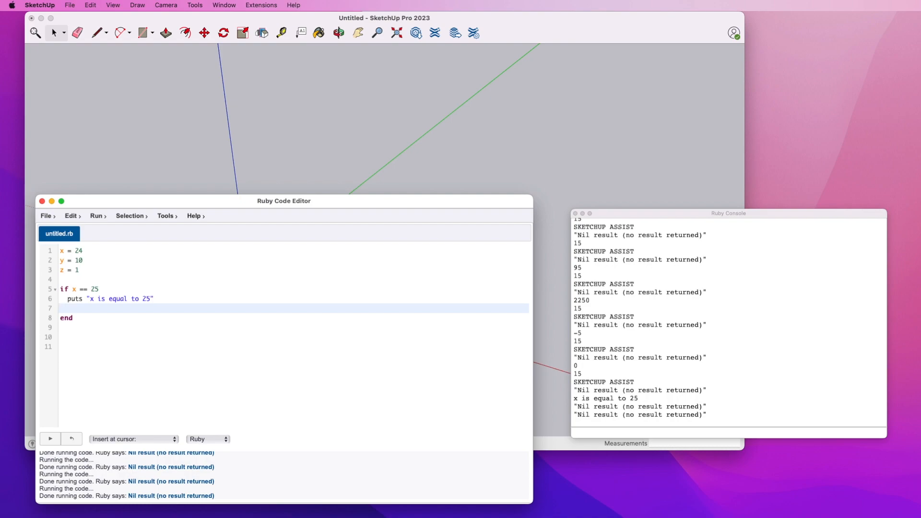
# Add an else branch printing "x is not equal to 25" and run the script to see it in the console.
pyautogui.write('else')
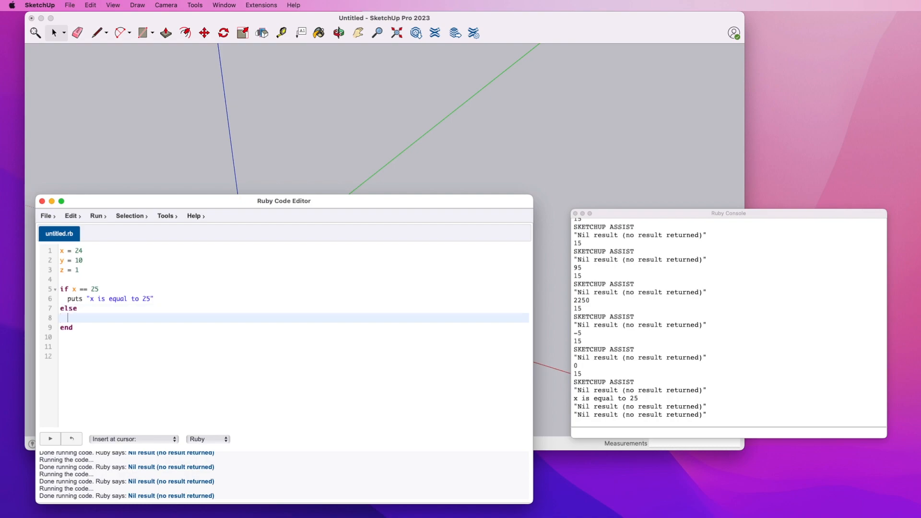
pyautogui.write('puts')
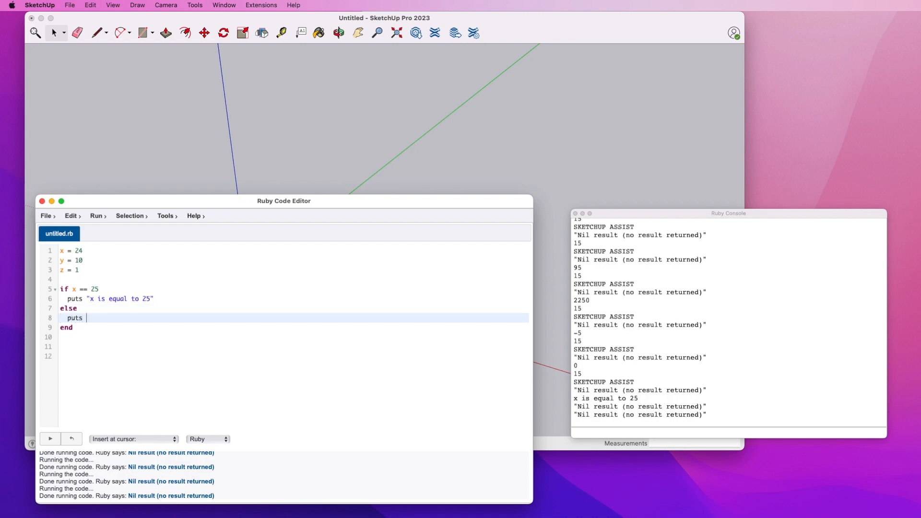
pyautogui.write('"x is not"')
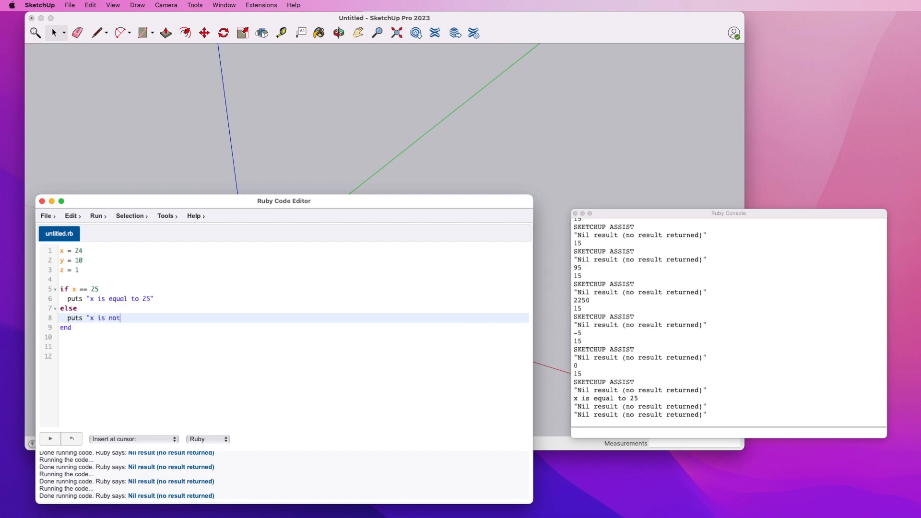
pyautogui.write('equal to 25')
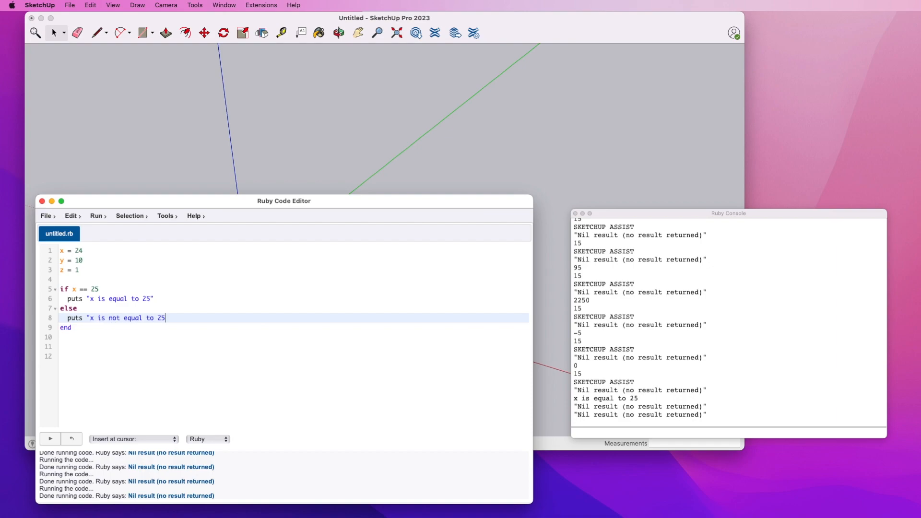
pyautogui.write('"')
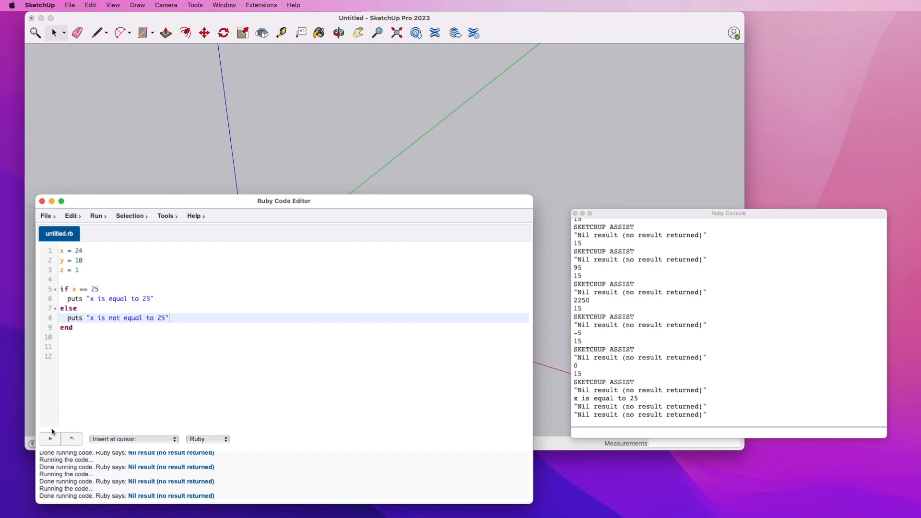
pyautogui.click(50, 438)
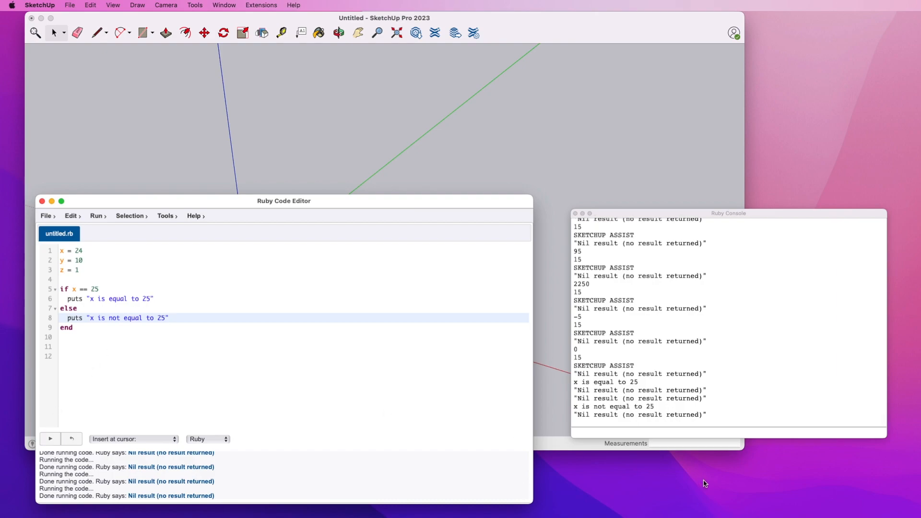
pyautogui.click(613, 406)
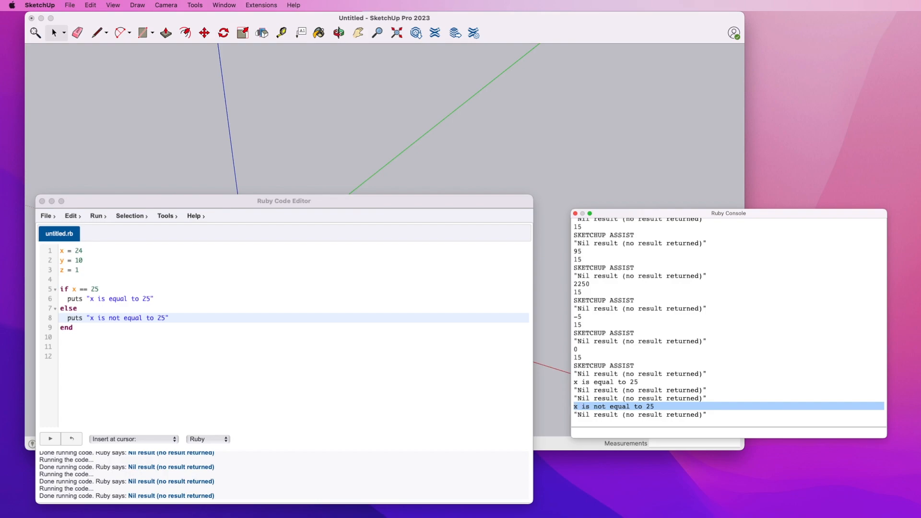
pyautogui.moveTo(247, 425)
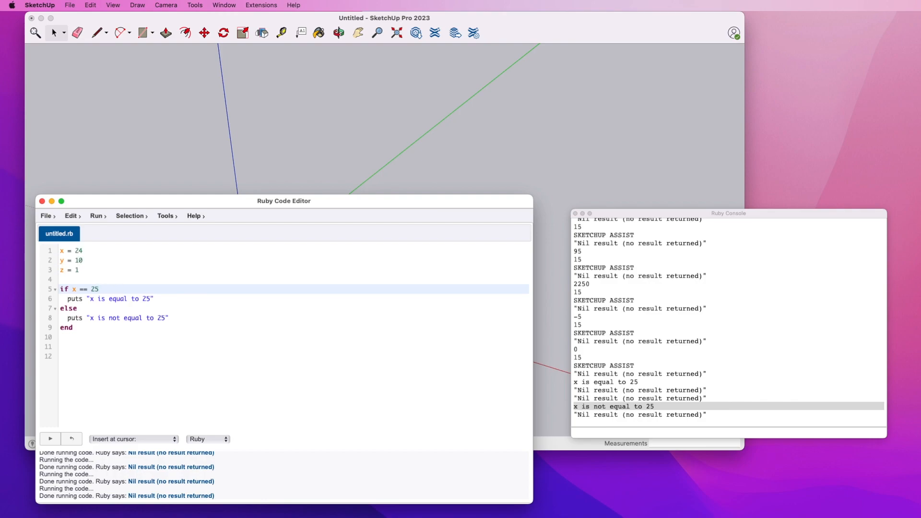
# Extend the if condition to x == 25 && y == 10.
pyautogui.write('&& h')
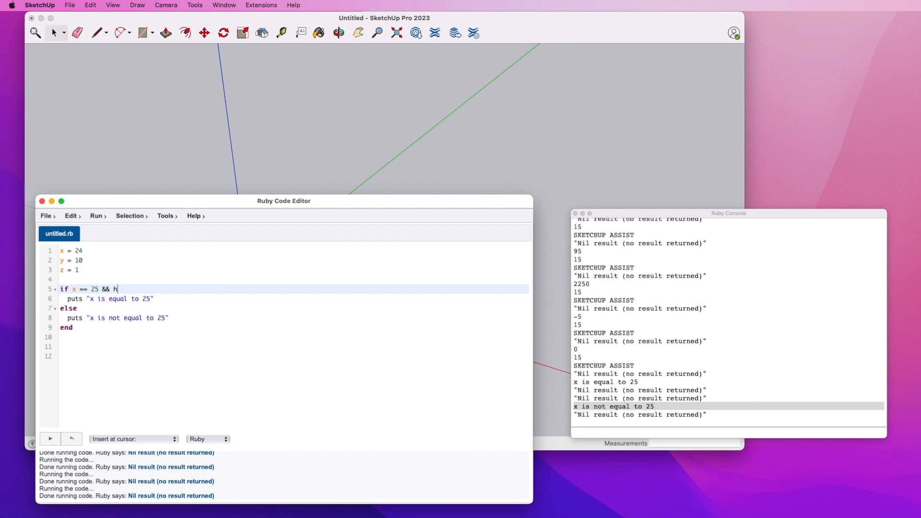
pyautogui.press('backspace')
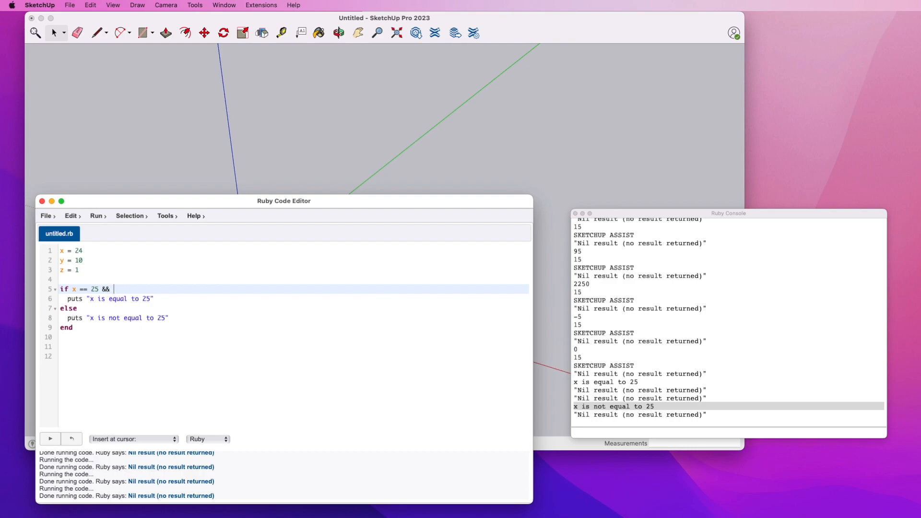
pyautogui.write('Y')
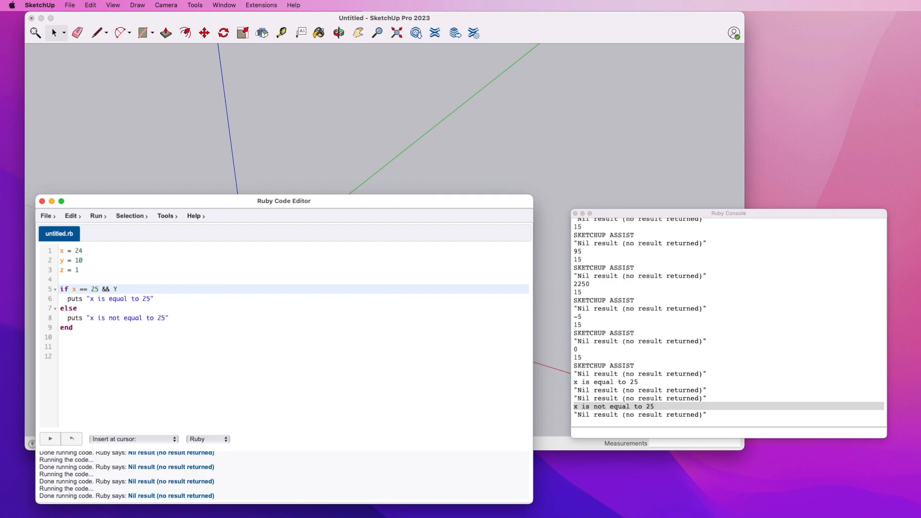
pyautogui.write('==')
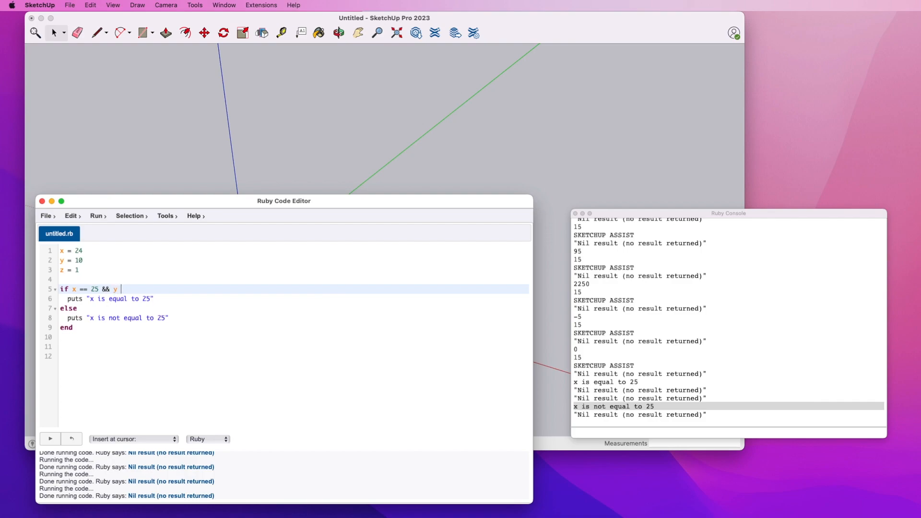
pyautogui.write('== 10')
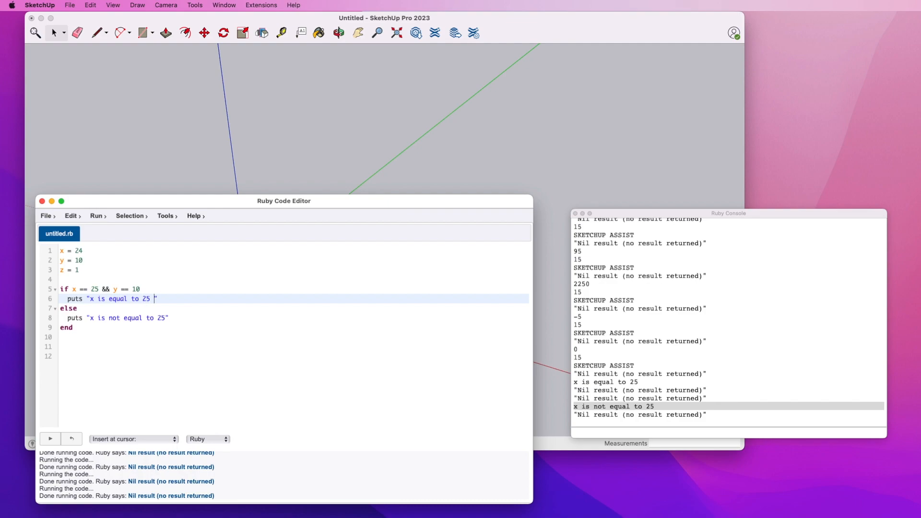
pyautogui.write('and ye')
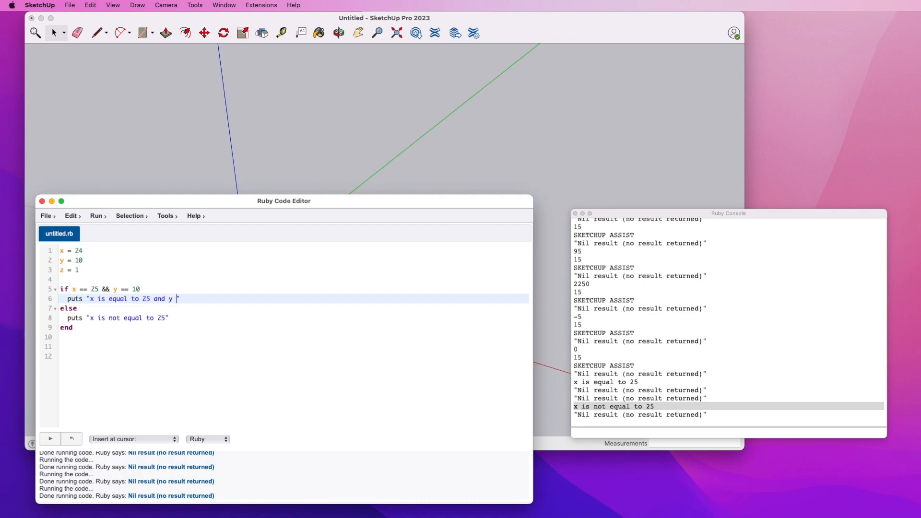
pyautogui.write('is equal')
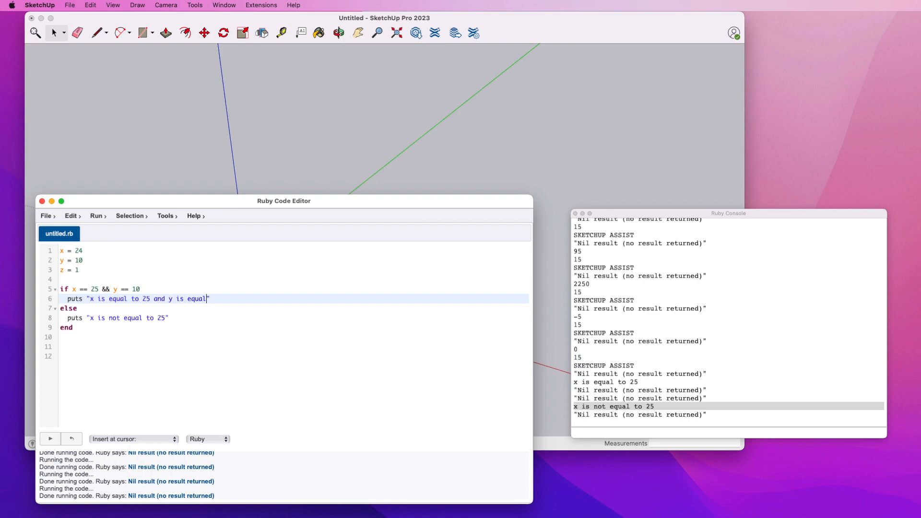
pyautogui.write('to 10')
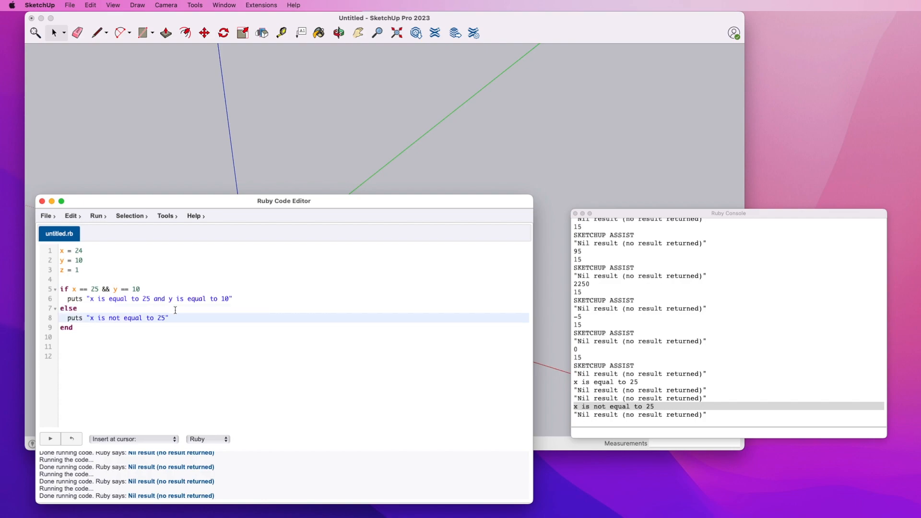
# Rewrite the else message as "didn't meet our criteria".
pyautogui.doubleClick(95, 288)
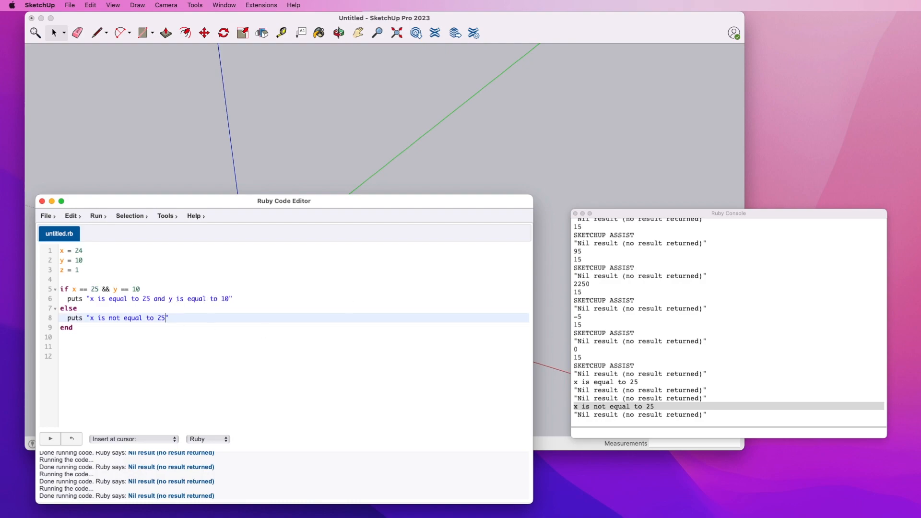
pyautogui.write('an')
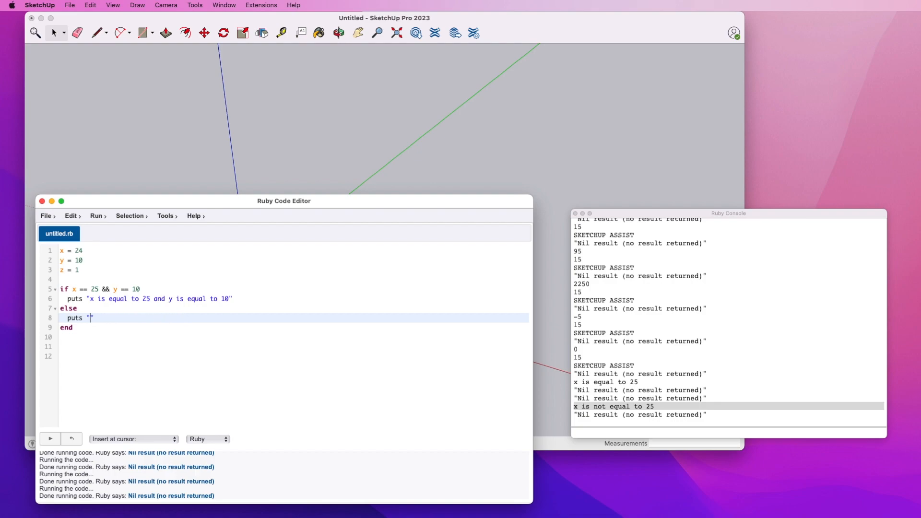
pyautogui.write('didn')
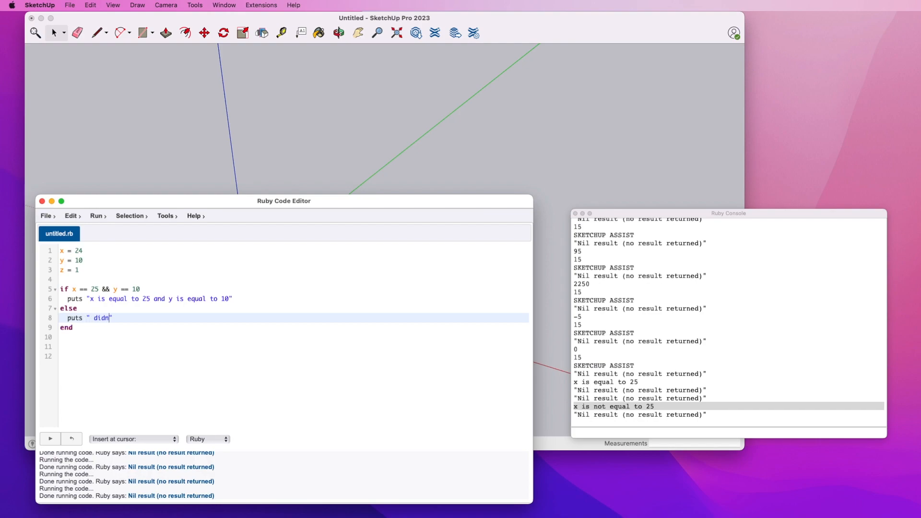
pyautogui.write("'t mee")
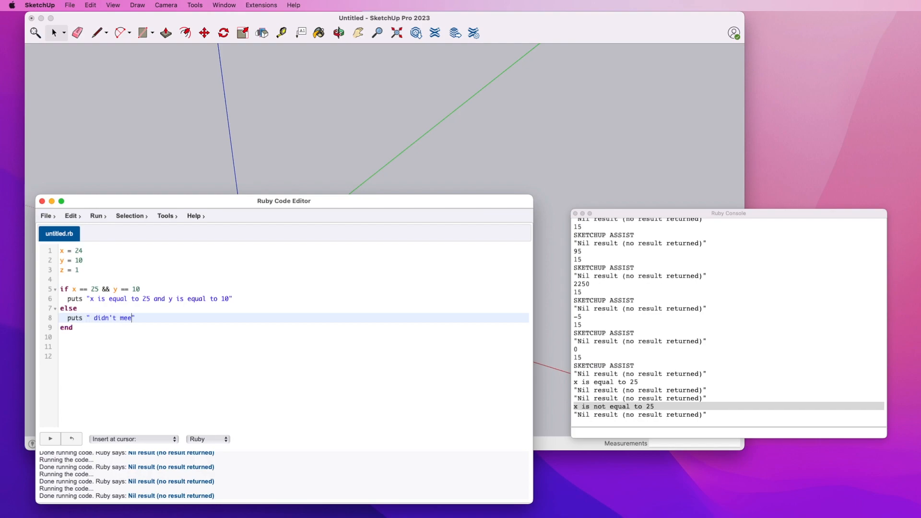
pyautogui.write('t our criteri')
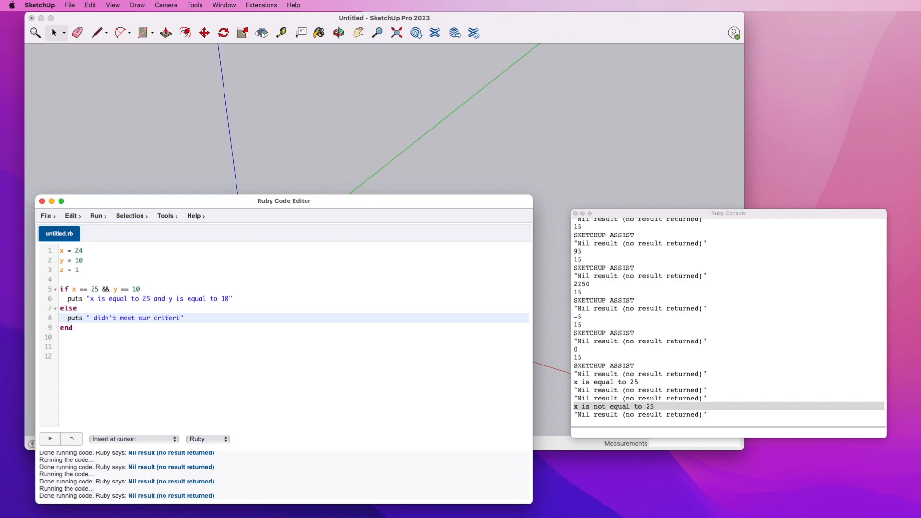
pyautogui.write('a"')
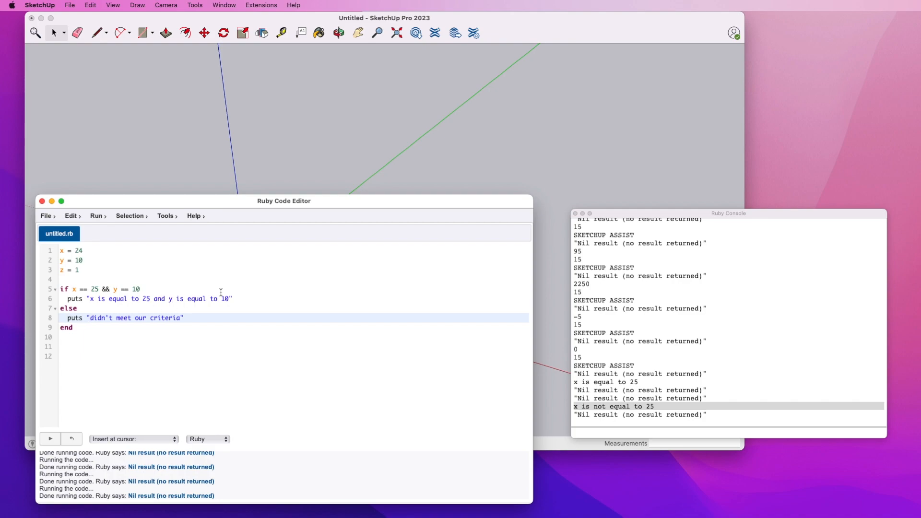
# Rewrite the if message as "did meet our criteria".
pyautogui.click(221, 299)
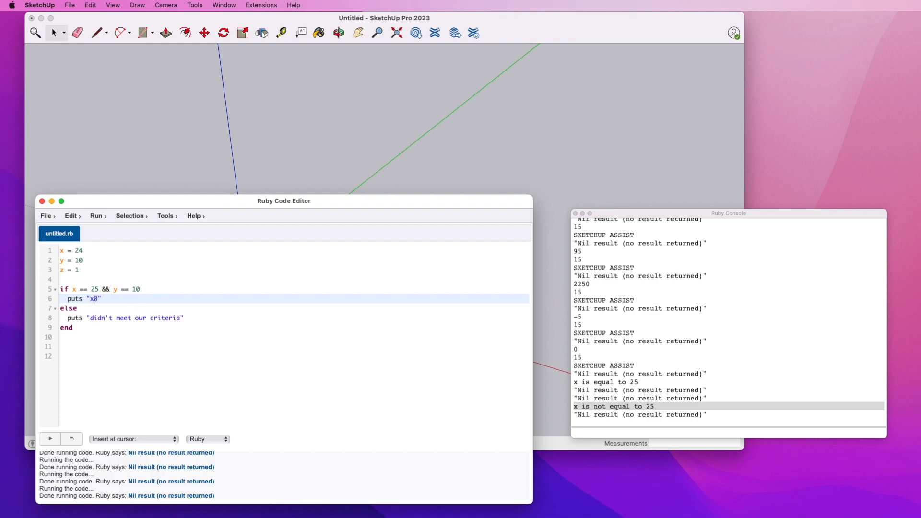
pyautogui.press('backspace')
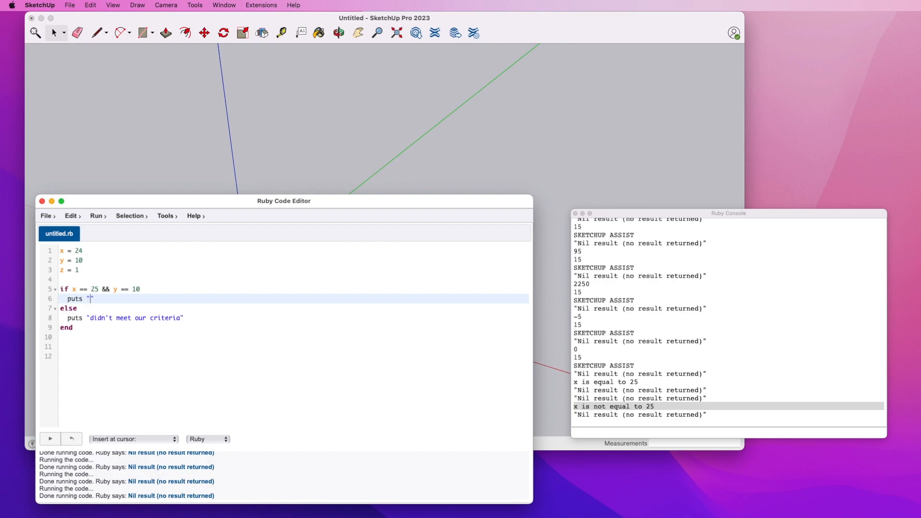
pyautogui.write('did meet our c')
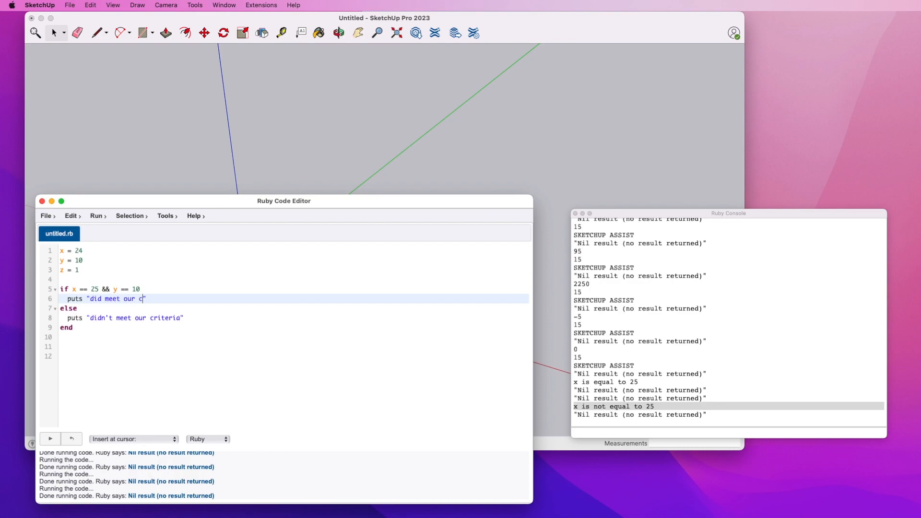
pyautogui.write('riteria')
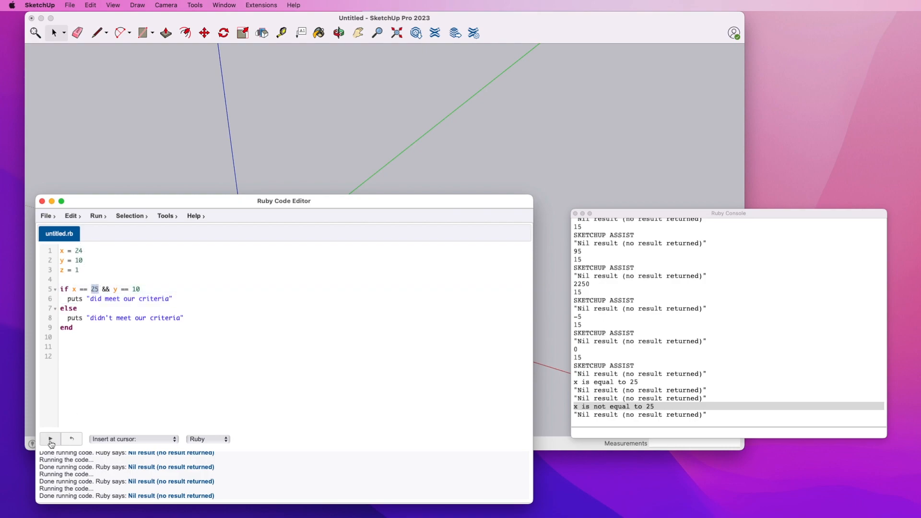
# Run with x = 24 printing "didn't meet our criteria", then with x = 25 printing "did meet our criteria".
pyautogui.click(49, 439)
pyautogui.write('5')
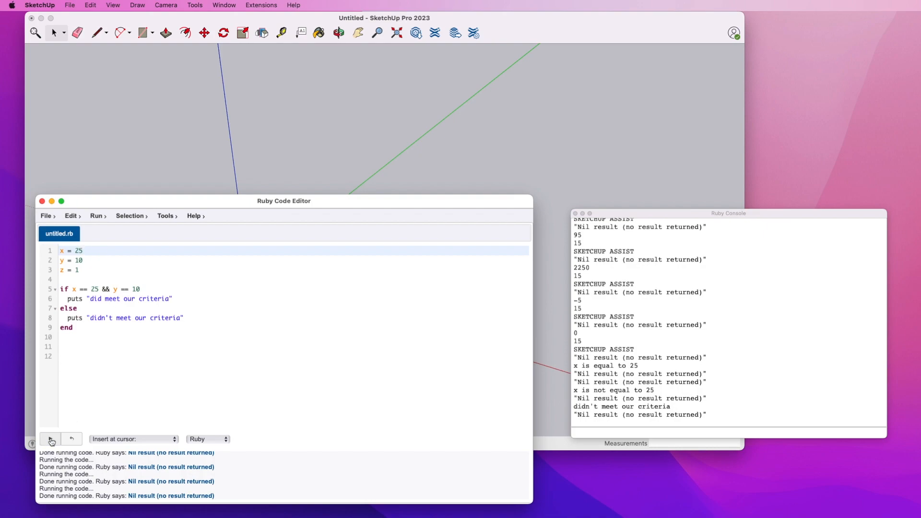
pyautogui.click(49, 438)
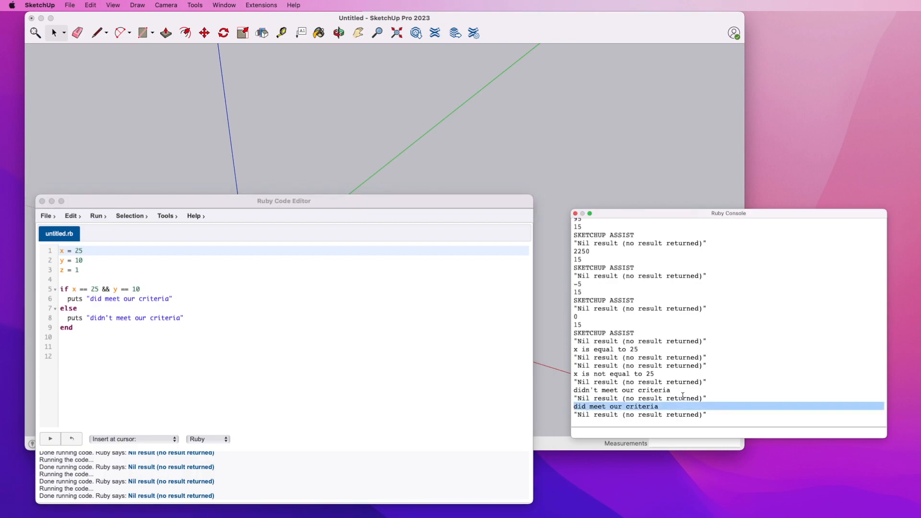
pyautogui.moveTo(109, 286)
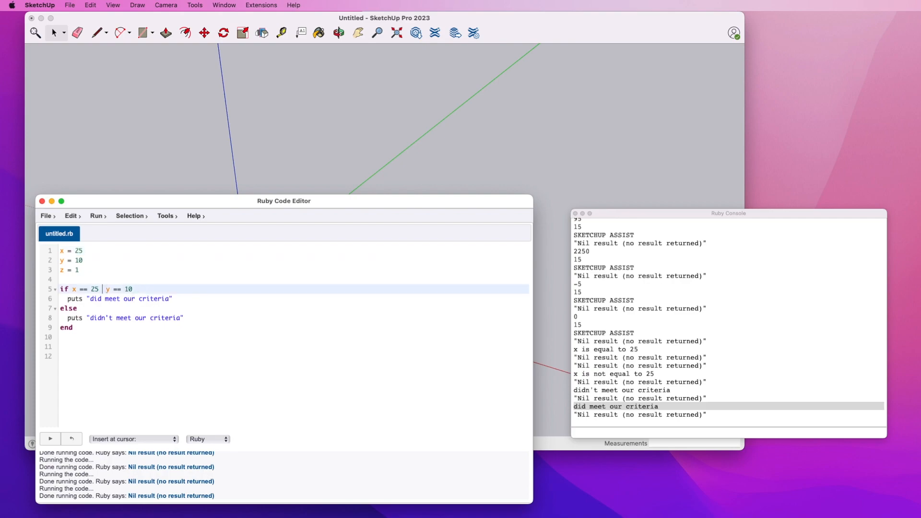
# Change the condition to || and set x to 24 so "did meet our criteria" still prints.
pyautogui.write('||')
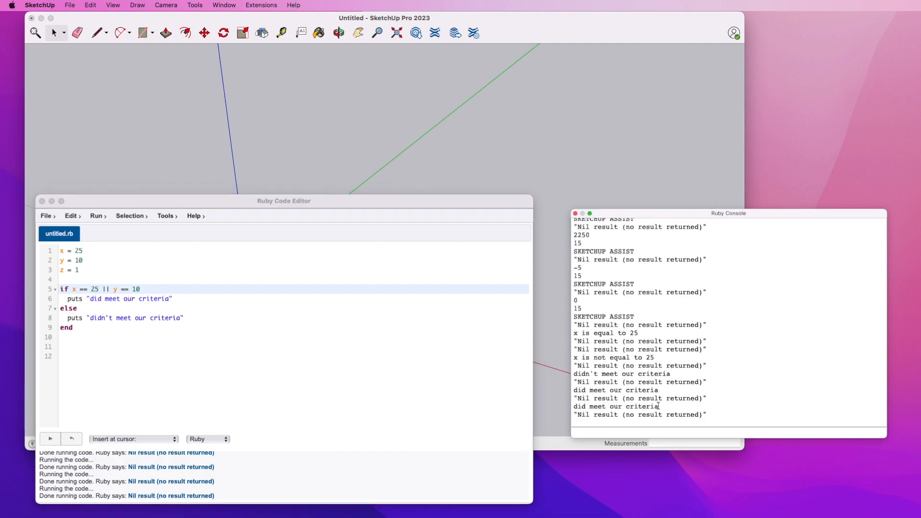
pyautogui.click(284, 200)
pyautogui.write('4')
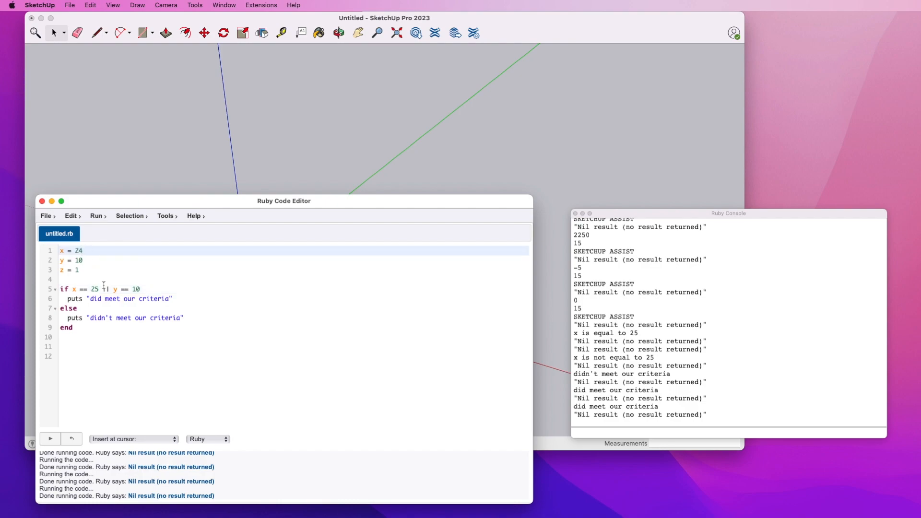
pyautogui.scroll(-3)
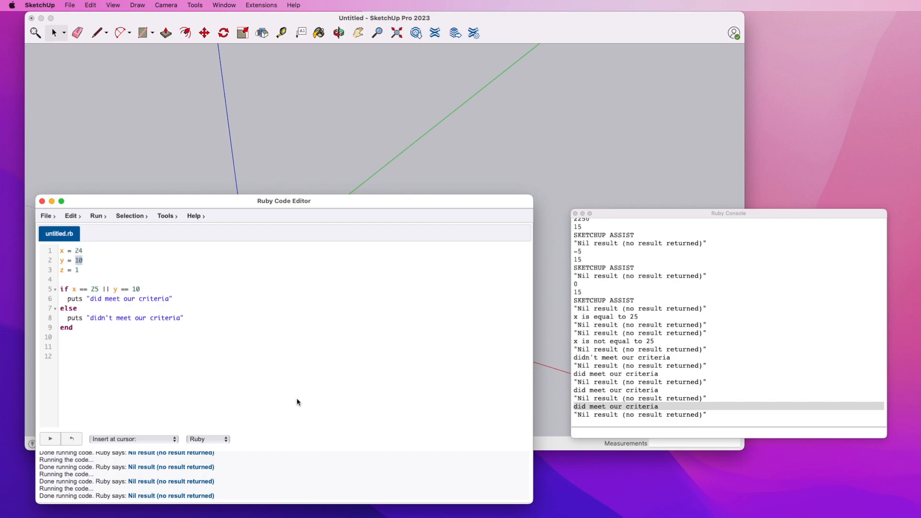
pyautogui.moveTo(297, 402)
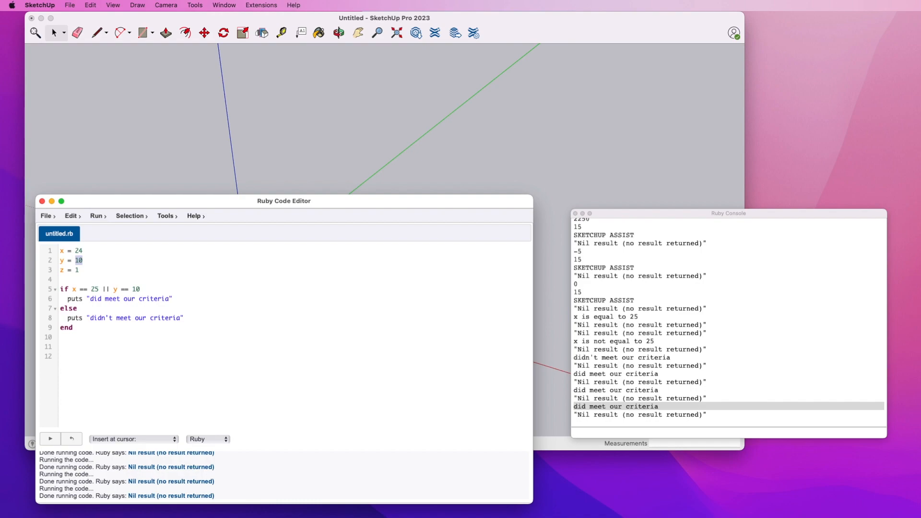
pyautogui.moveTo(426, 433)
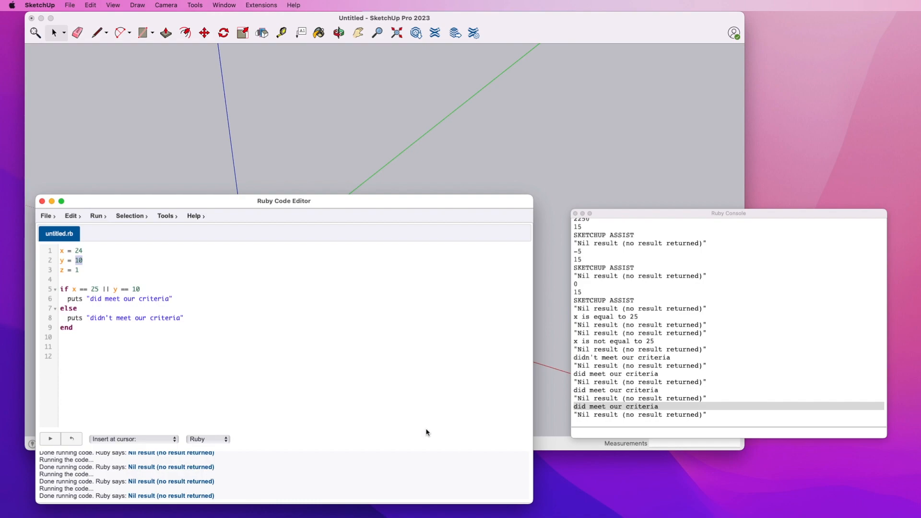
pyautogui.moveTo(238, 366)
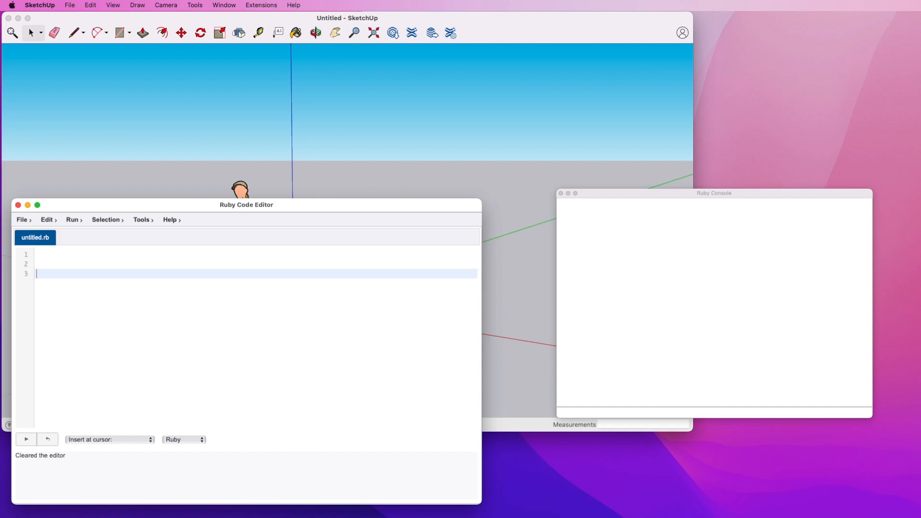
# Write x = 25 and a while loop on x that puts "in the loop", sets x = 24 and ends.
pyautogui.write('x =')
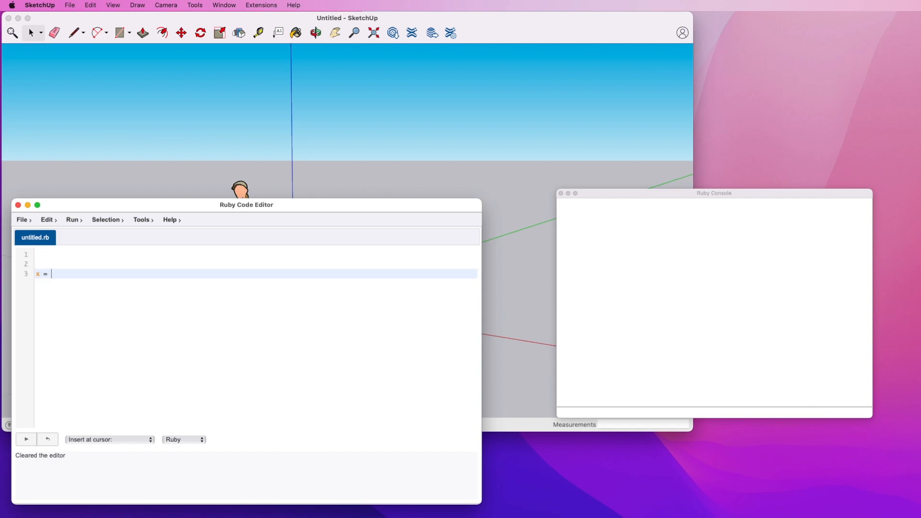
pyautogui.write('25')
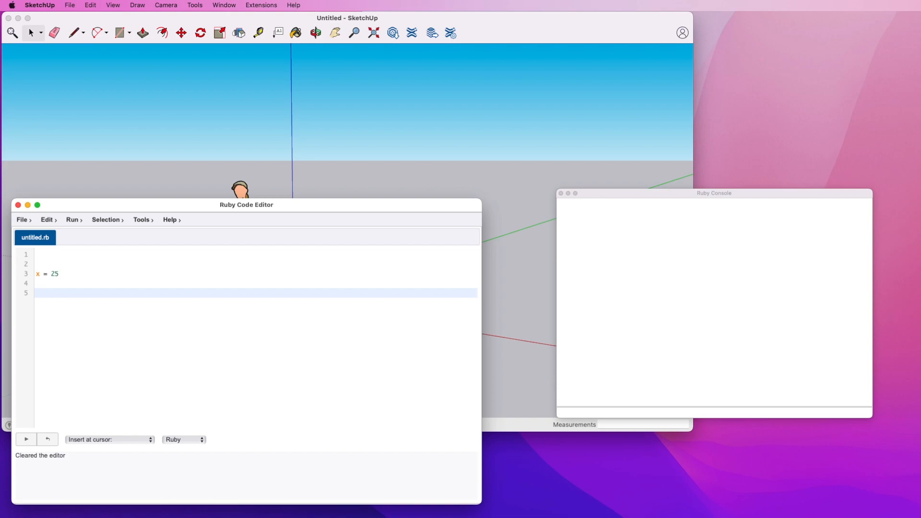
pyautogui.write('while x = 25')
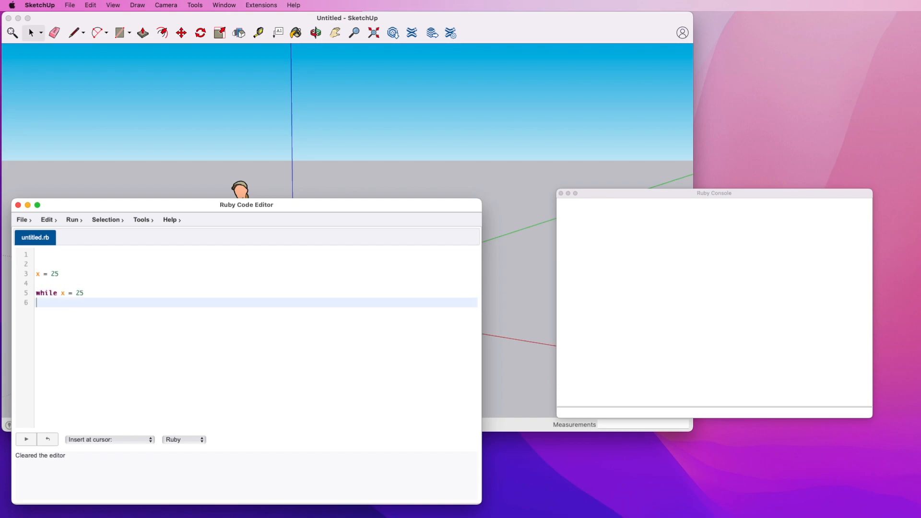
pyautogui.write('puts')
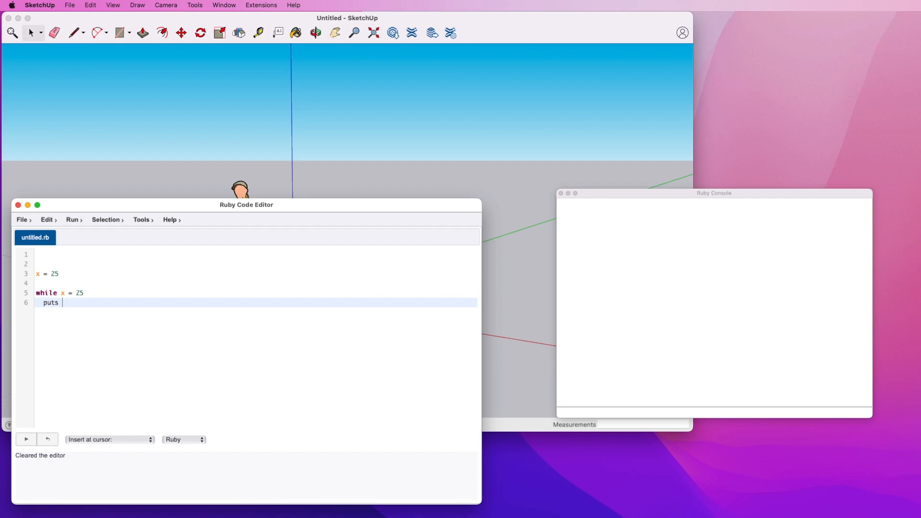
pyautogui.write('"')
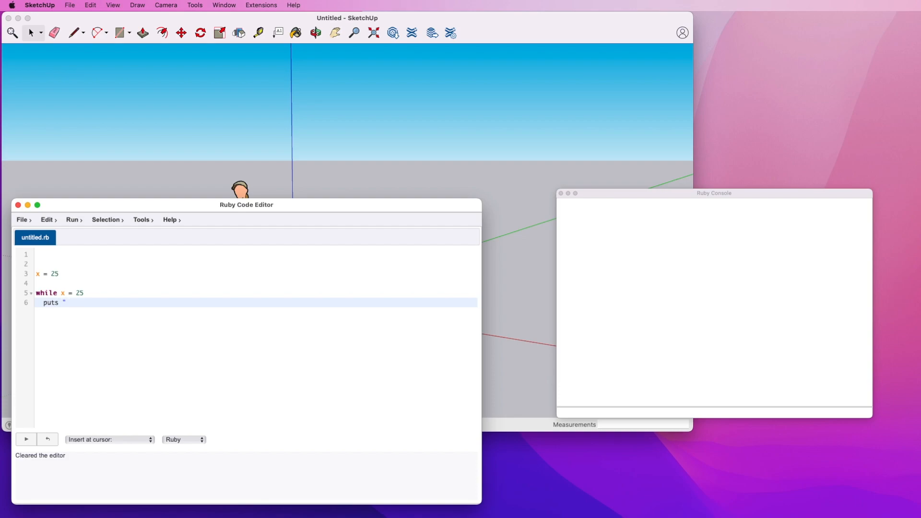
pyautogui.write('in the loop')
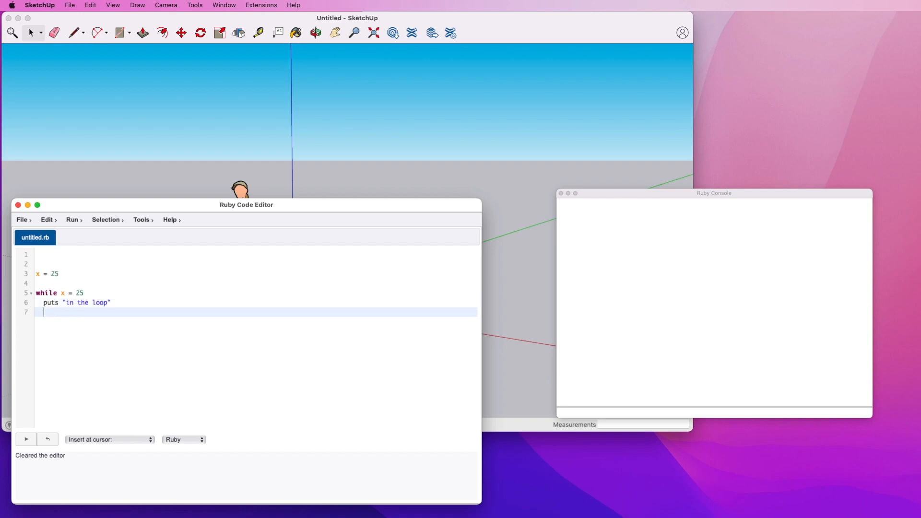
pyautogui.write('x =')
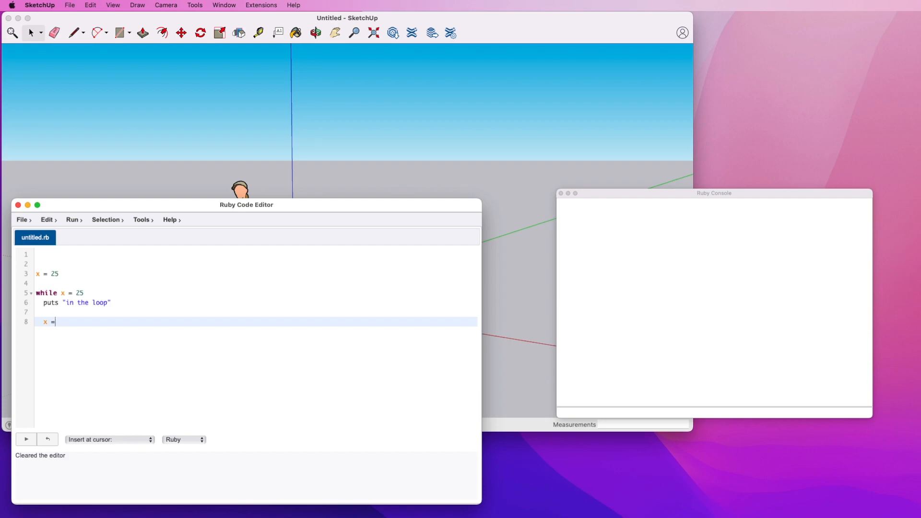
pyautogui.write('24')
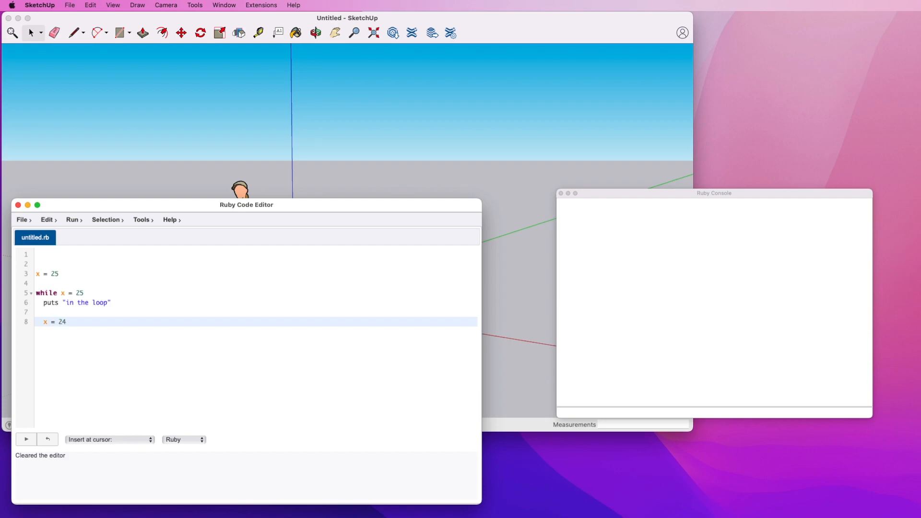
pyautogui.press('Return')
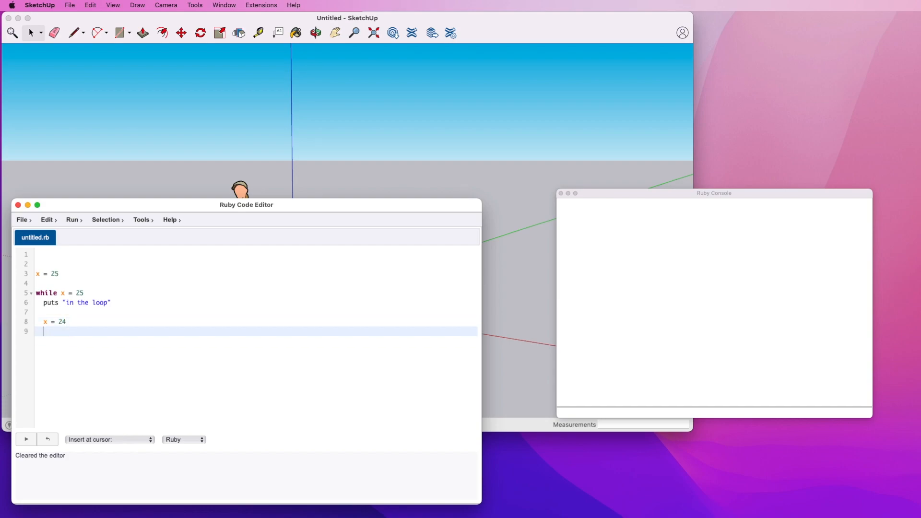
pyautogui.write('end')
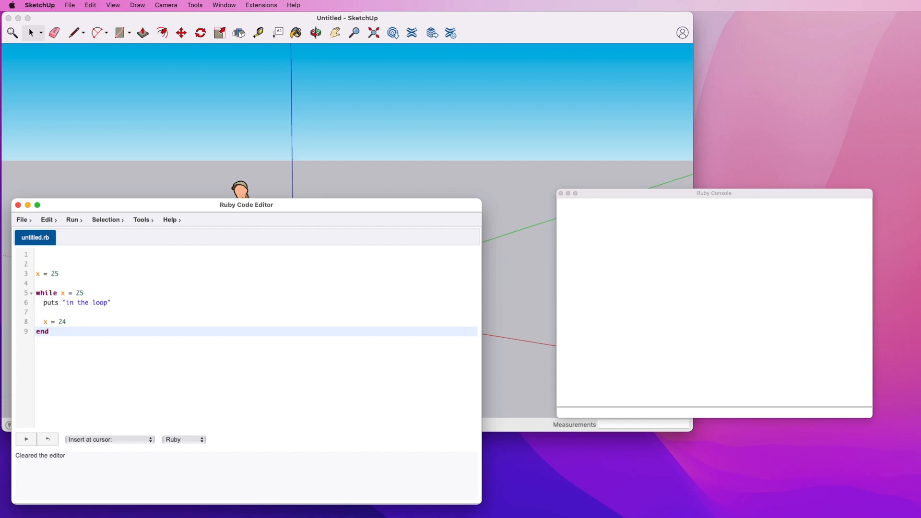
# Correct the loop condition to x == 25 and run it, printing "in the loop" once.
pyautogui.click(37, 273)
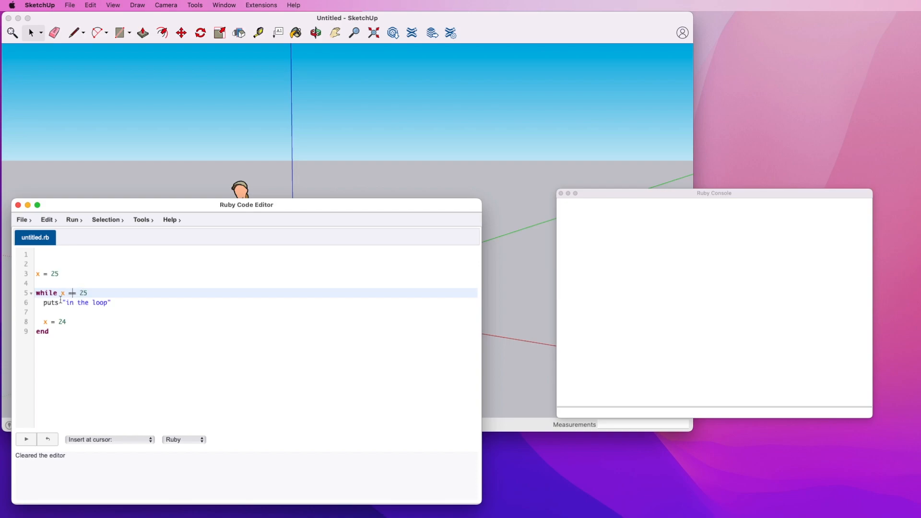
pyautogui.write('=')
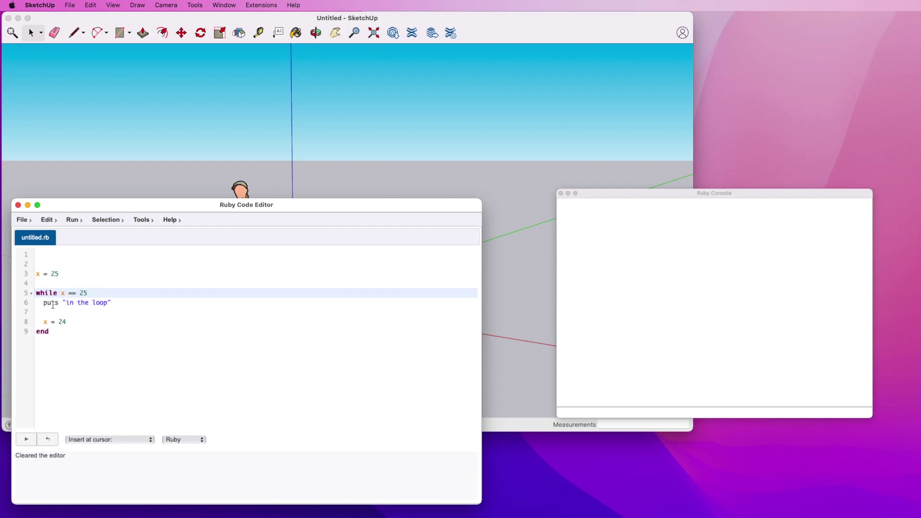
pyautogui.moveTo(117, 302)
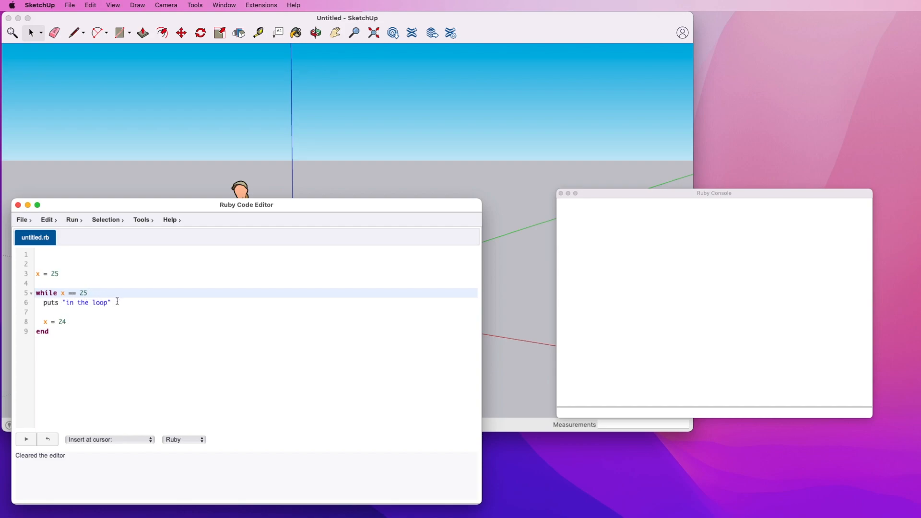
pyautogui.doubleClick(52, 321)
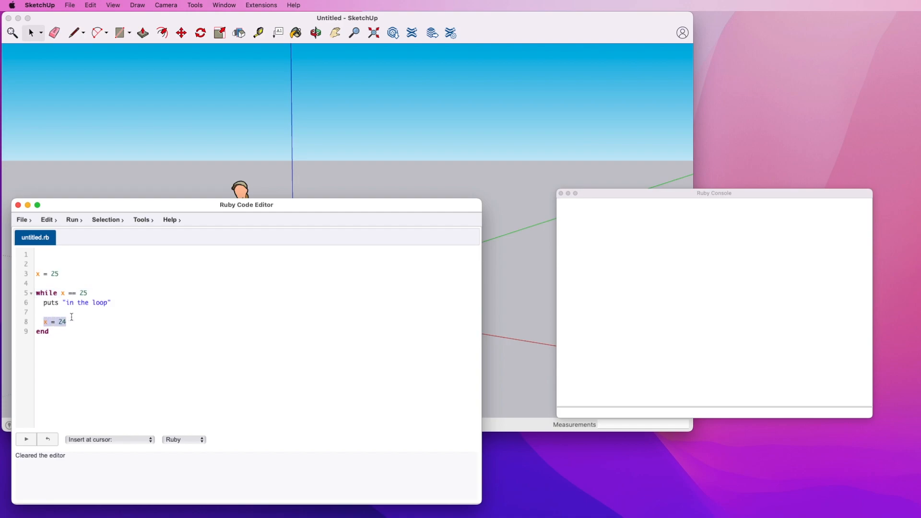
pyautogui.moveTo(71, 347)
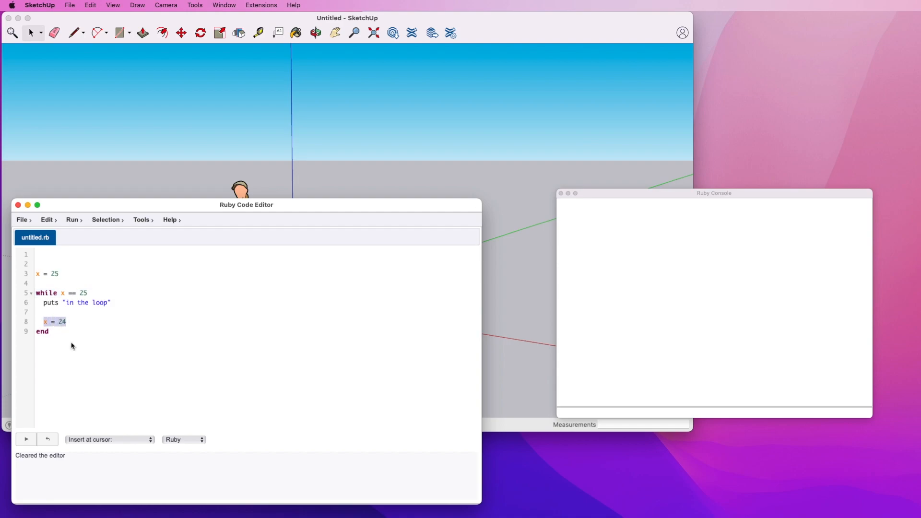
pyautogui.click(25, 440)
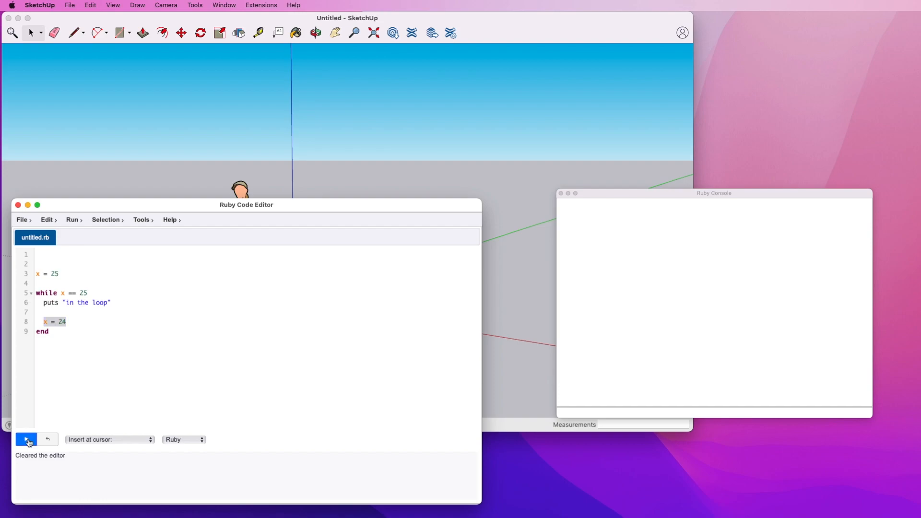
pyautogui.click(26, 439)
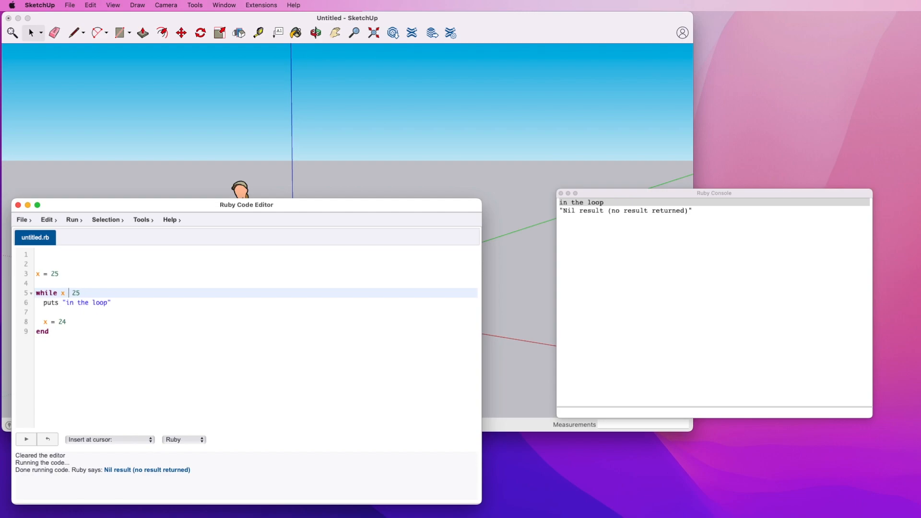
# Make the loop run while x < 25 from x = 20 with x = x + 1, printing "in the loop" five times.
pyautogui.write('>')
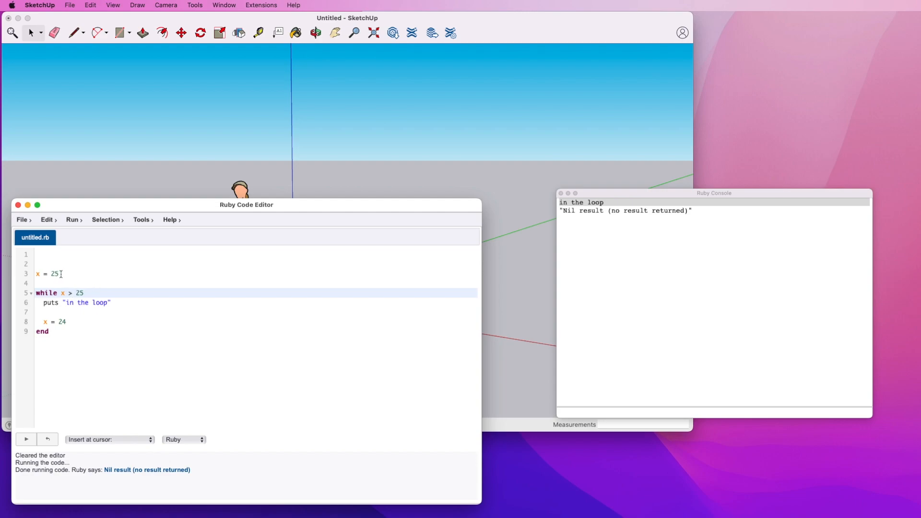
pyautogui.press('Backspace')
pyautogui.write('<')
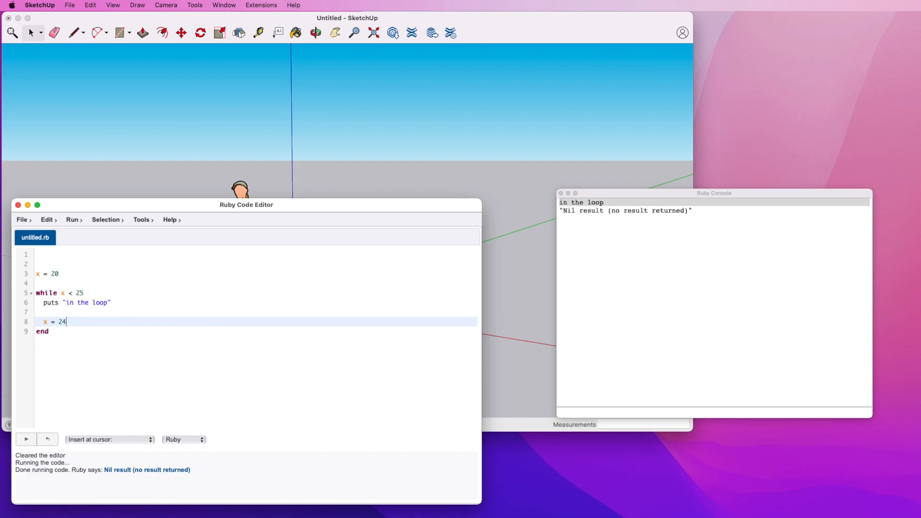
pyautogui.write('x')
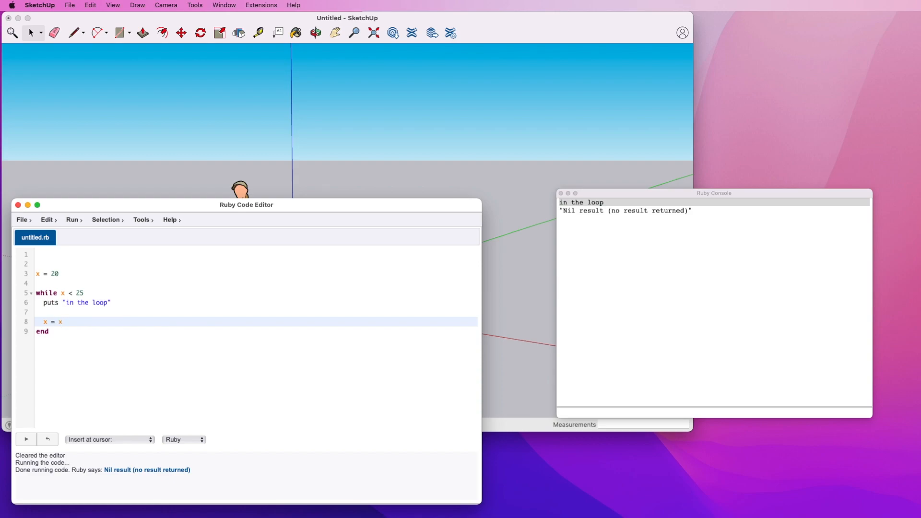
pyautogui.write('+1')
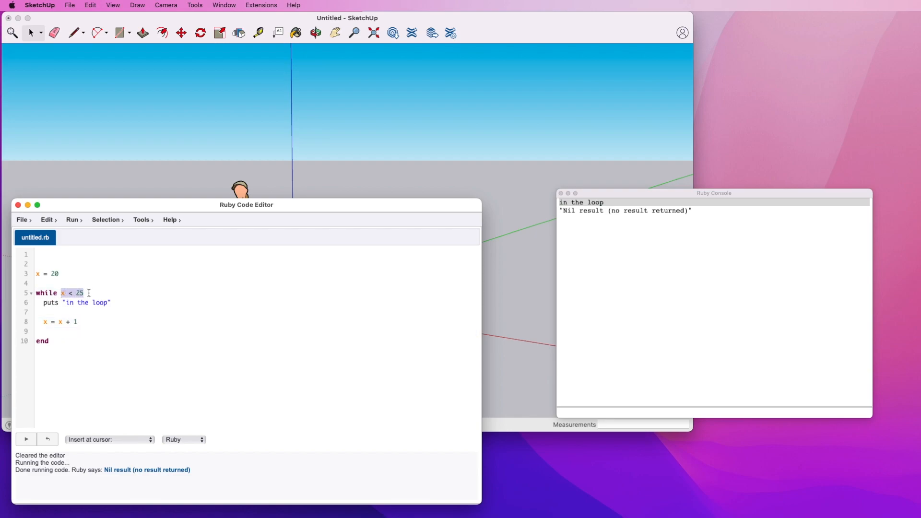
pyautogui.doubleClick(82, 303)
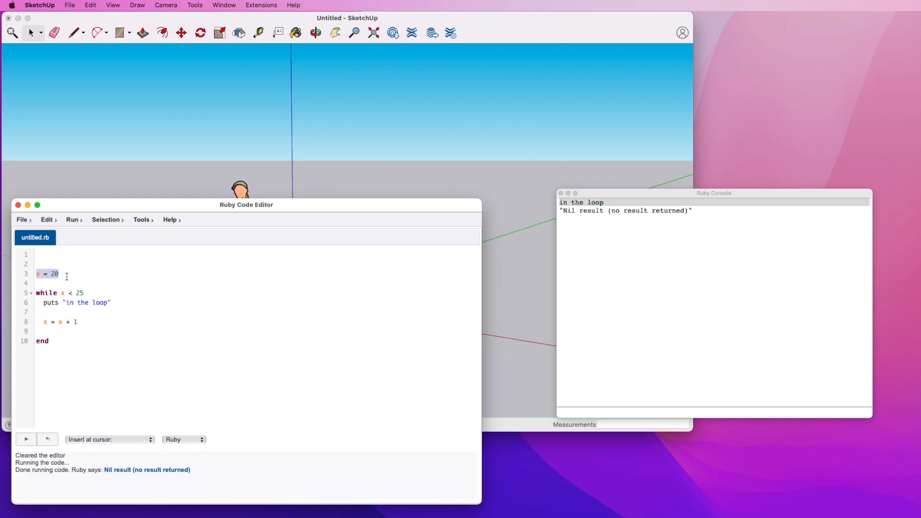
pyautogui.moveTo(82, 455)
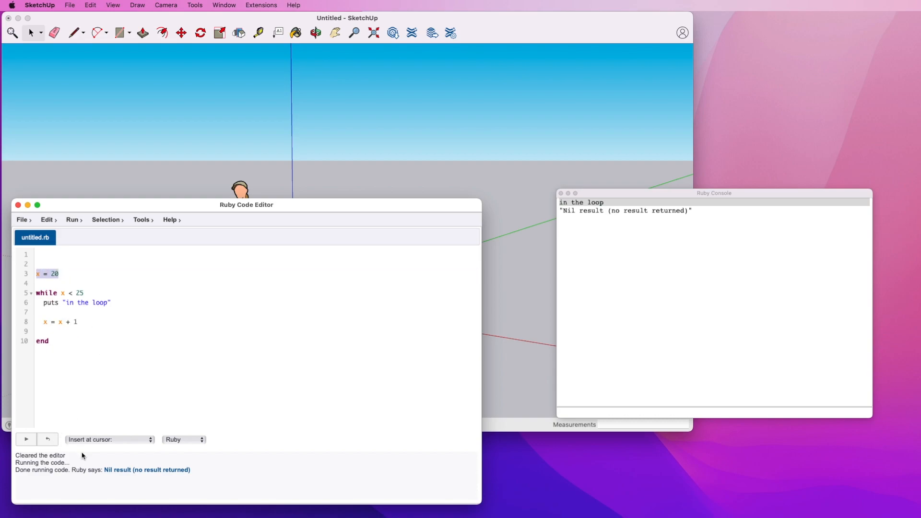
pyautogui.click(26, 440)
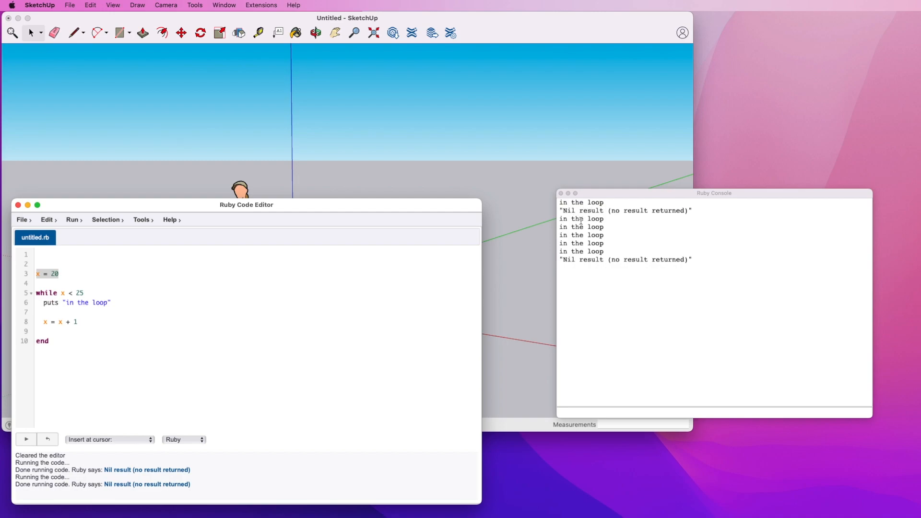
pyautogui.moveTo(118, 299)
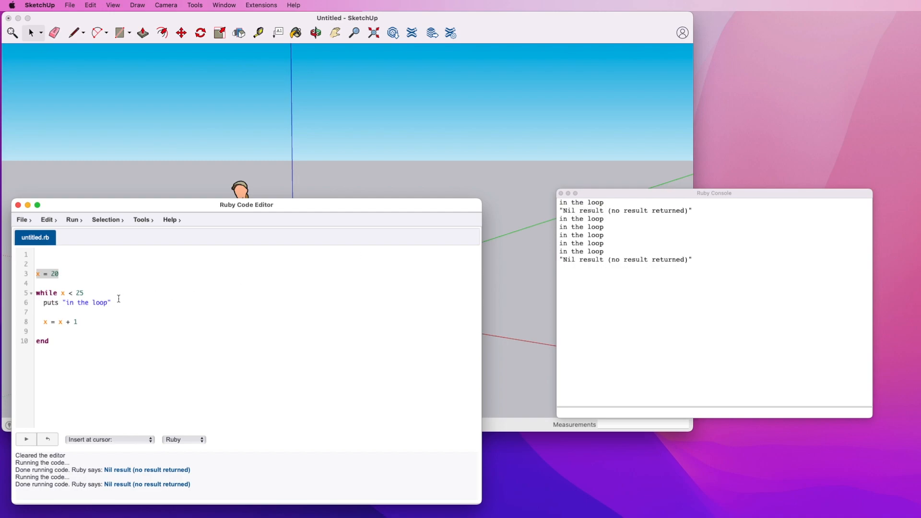
pyautogui.write('put')
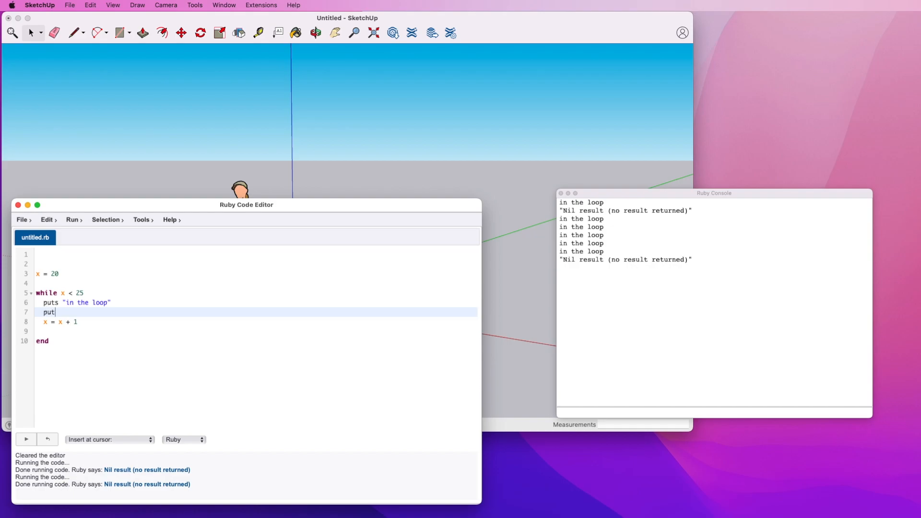
pyautogui.write('x')
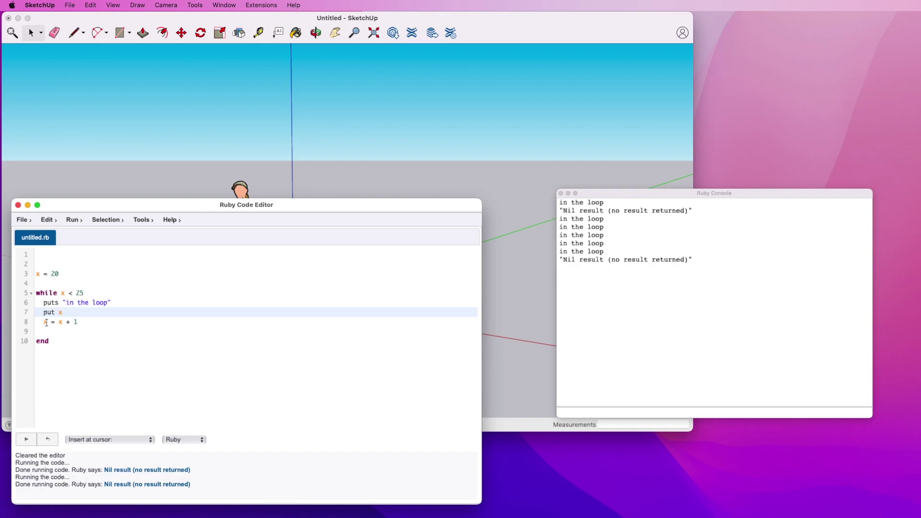
pyautogui.click(26, 441)
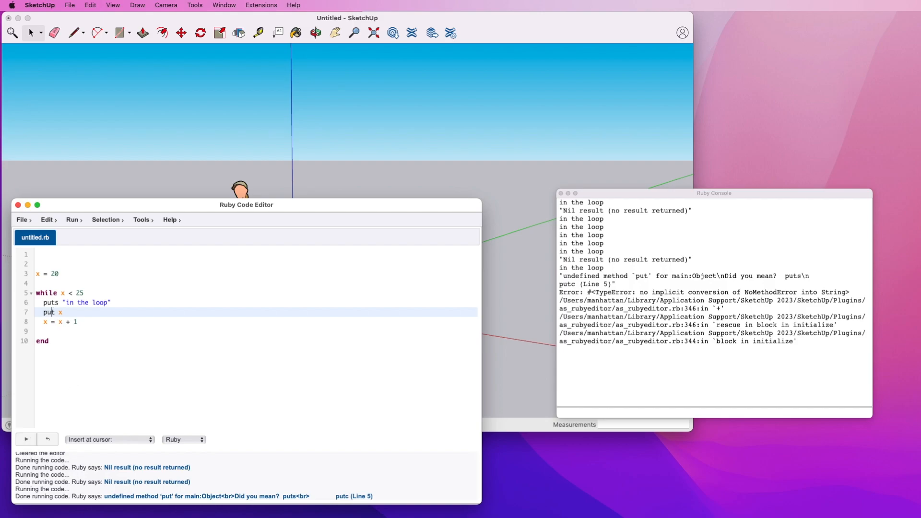
pyautogui.click(26, 439)
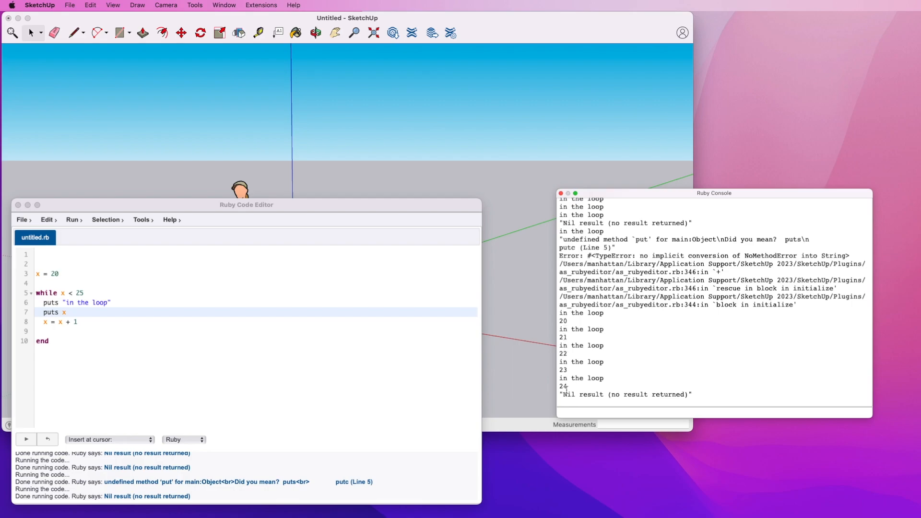
pyautogui.moveTo(123, 307)
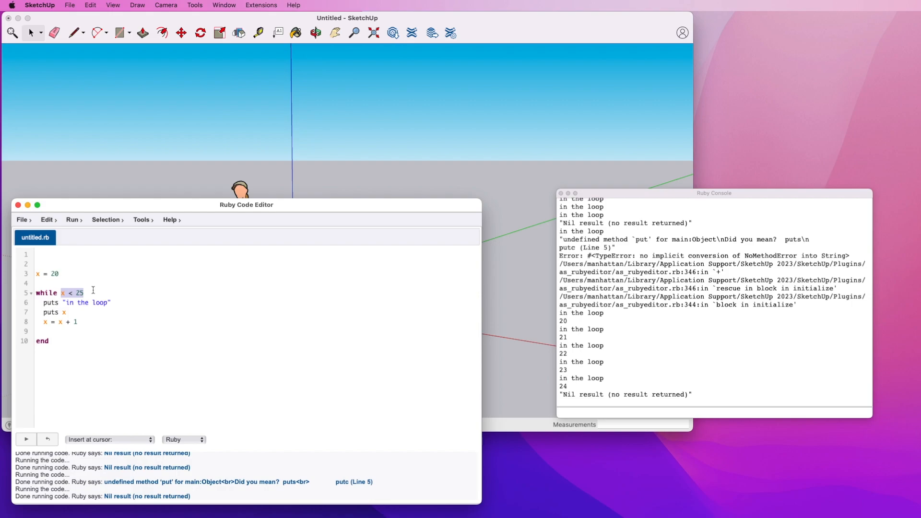
pyautogui.moveTo(56, 286)
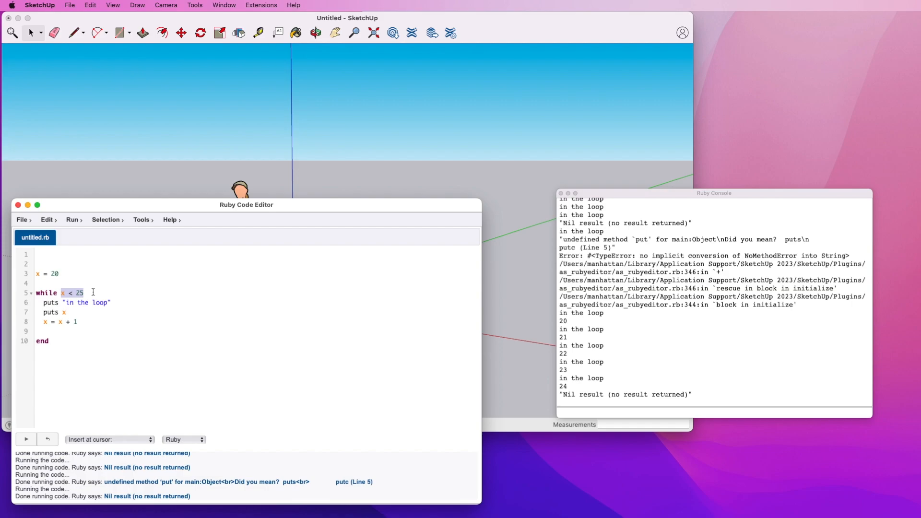
pyautogui.click(102, 274)
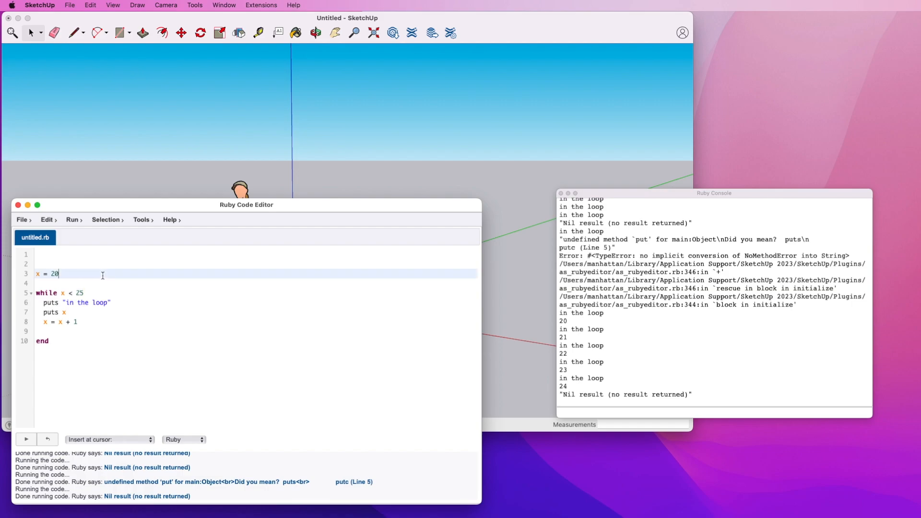
pyautogui.moveTo(70, 276)
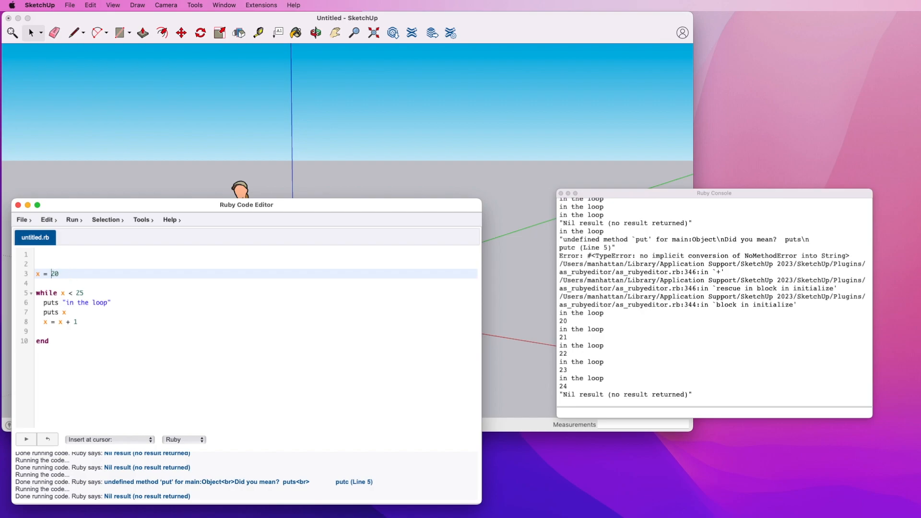
# Turn x into the array [20, 21, 22, 23].
pyautogui.write('[')
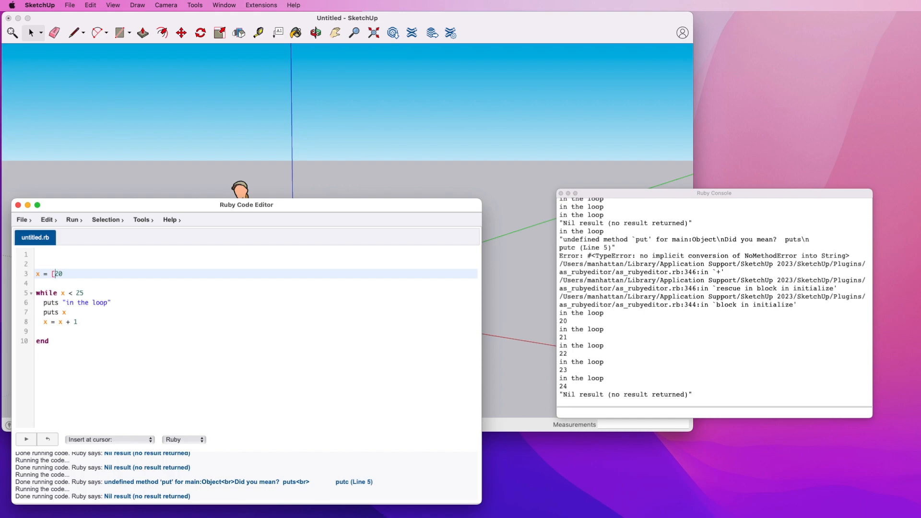
pyautogui.write(', 21')
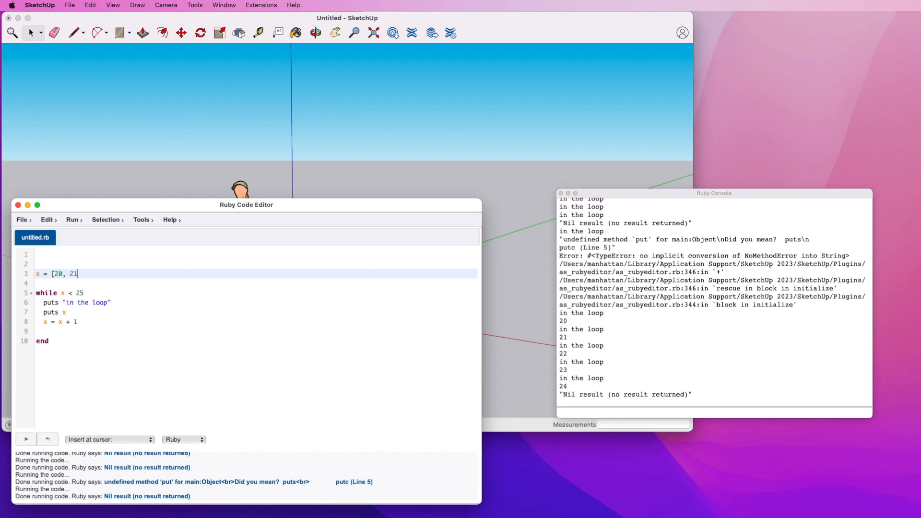
pyautogui.write(', 22, 23')
pyautogui.click(255, 292)
pyautogui.write('for')
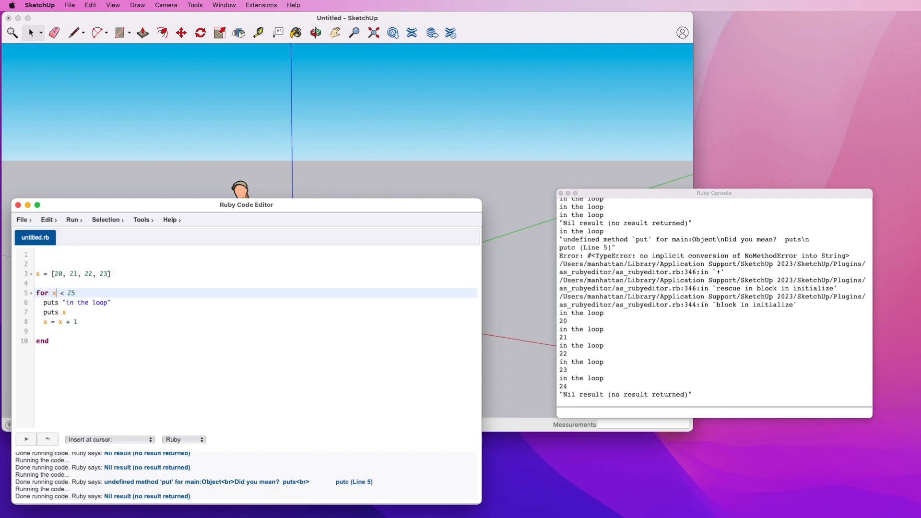
# Rewrite the loop header as for element in x.
pyautogui.press('Backspace')
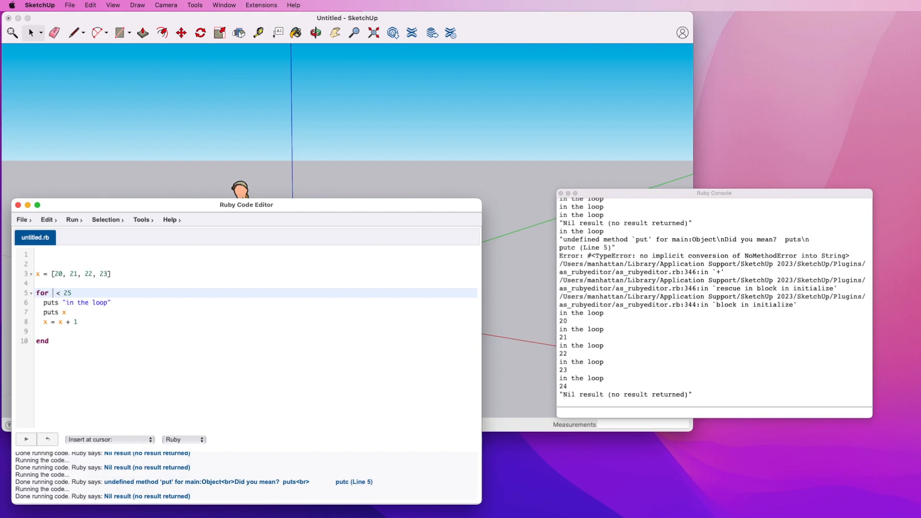
pyautogui.write('v')
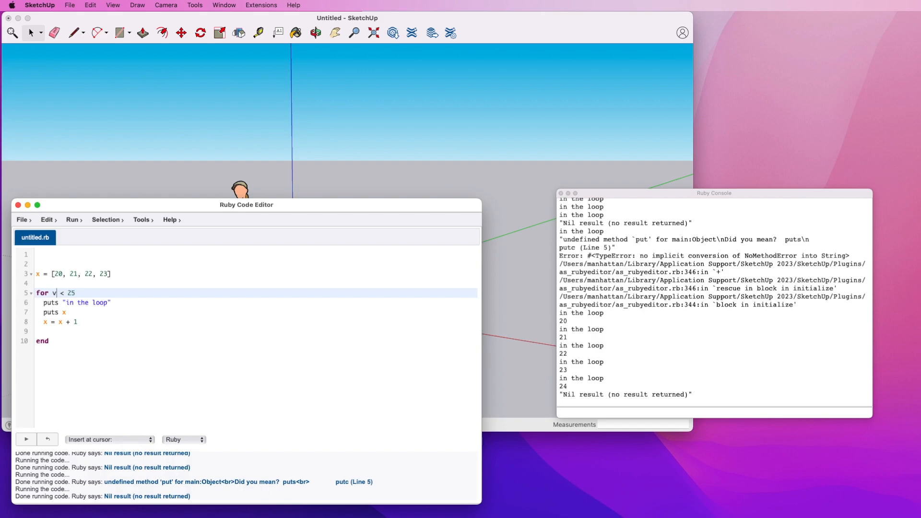
pyautogui.write('al in x')
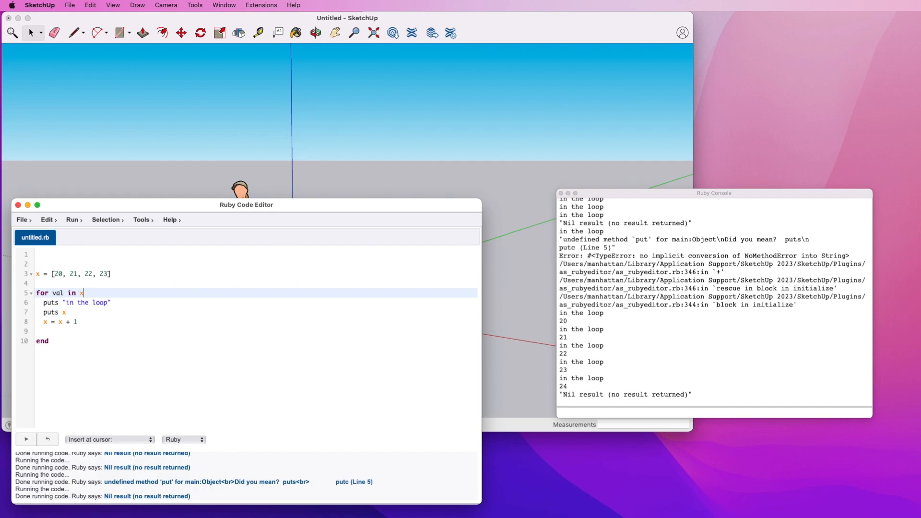
pyautogui.doubleClick(57, 293)
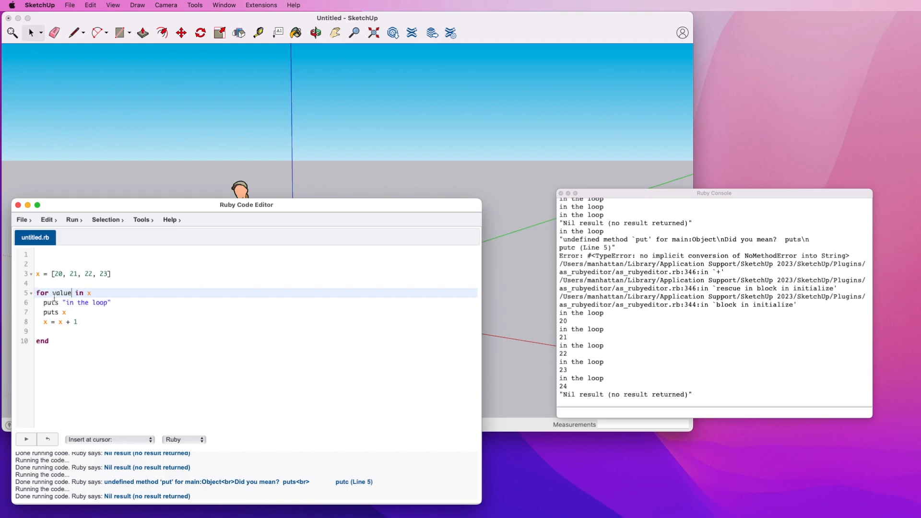
pyautogui.write('element')
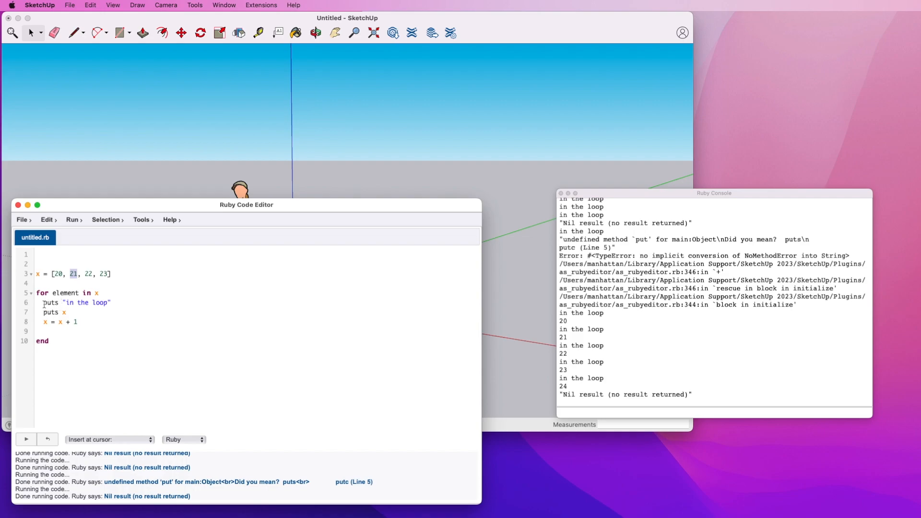
# Replace the increment line with puts x inside the loop.
pyautogui.click(70, 302)
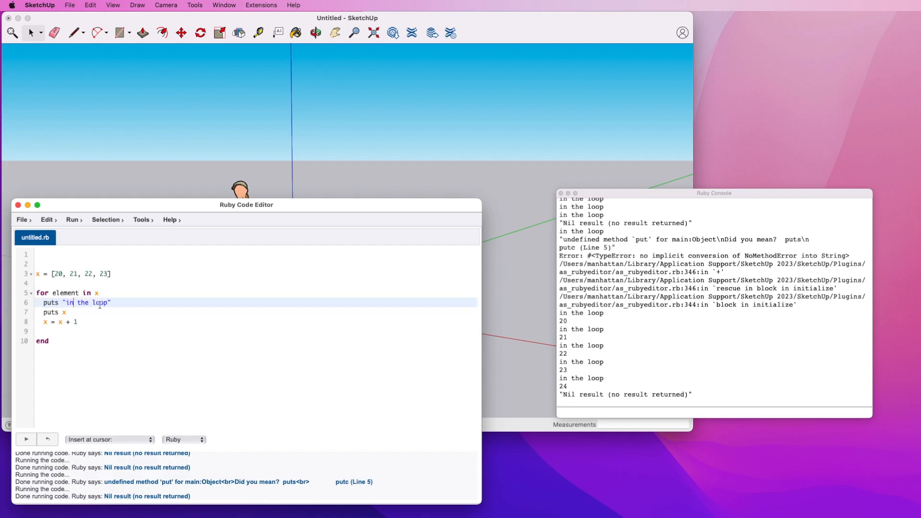
pyautogui.click(67, 311)
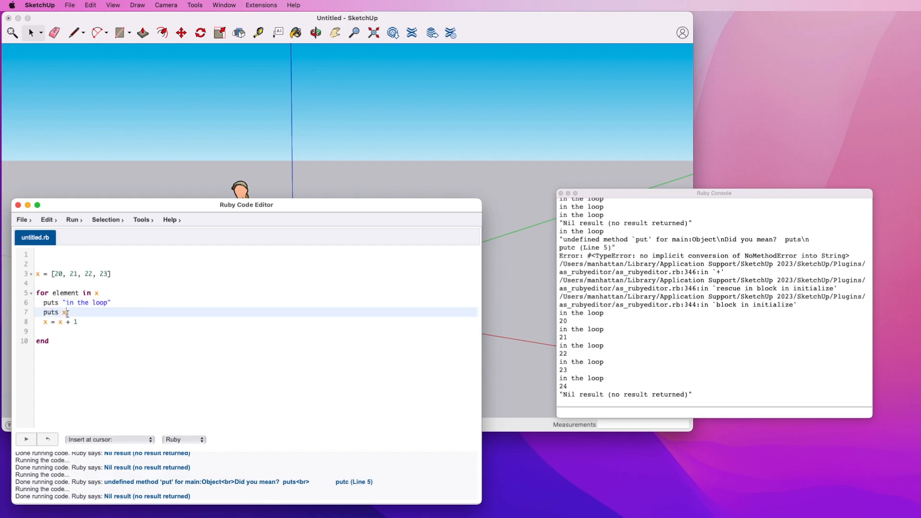
pyautogui.write('=')
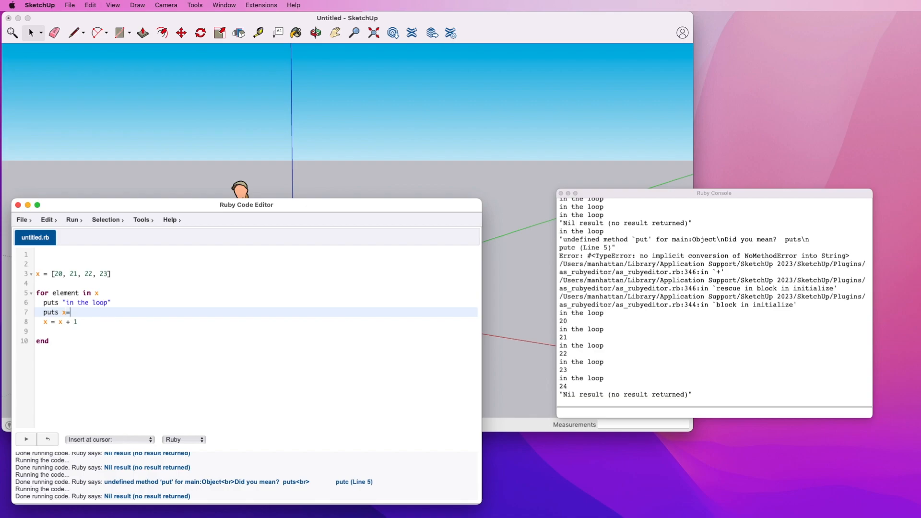
pyautogui.press('backspace')
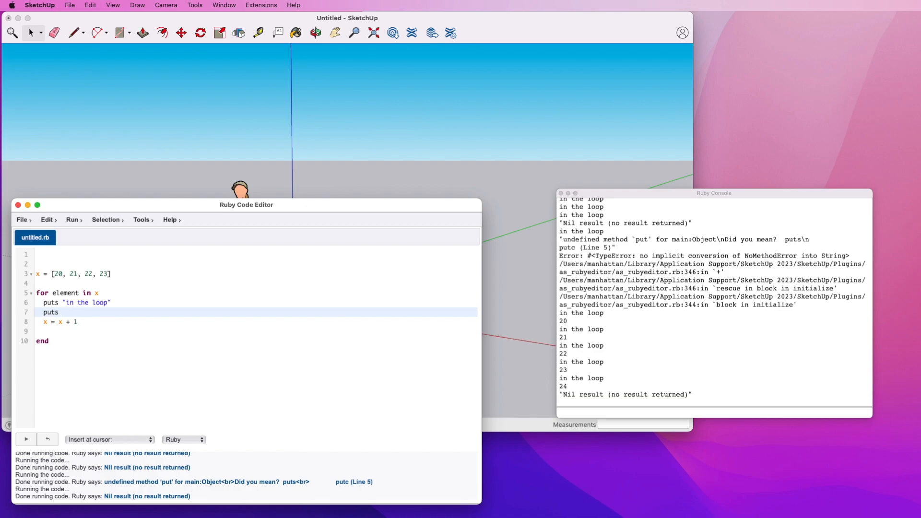
pyautogui.write('x')
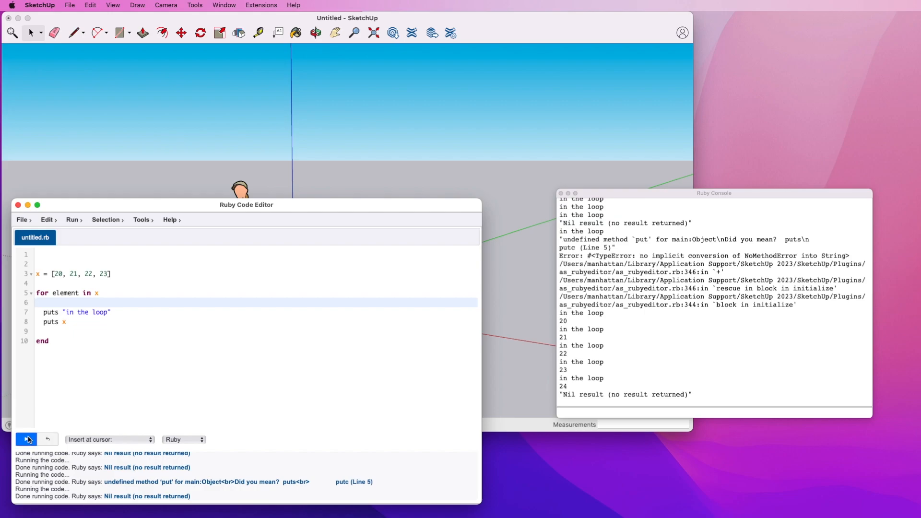
# Run the for loop, printing "in the loop" and the whole array on each of four passes.
pyautogui.click(26, 440)
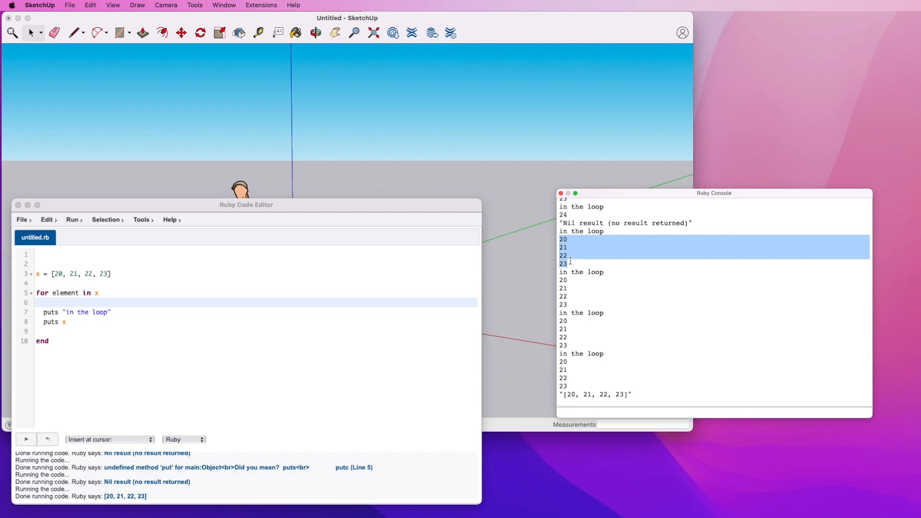
pyautogui.moveTo(238, 267)
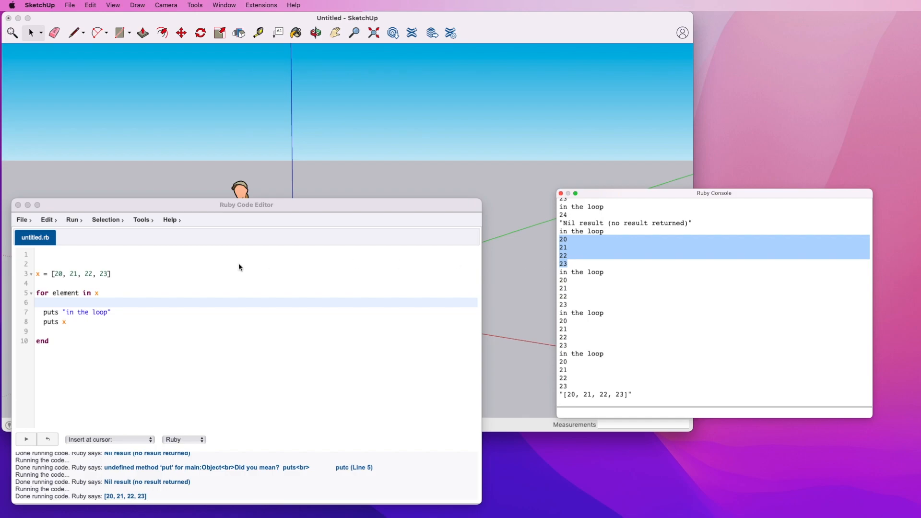
pyautogui.moveTo(70, 327)
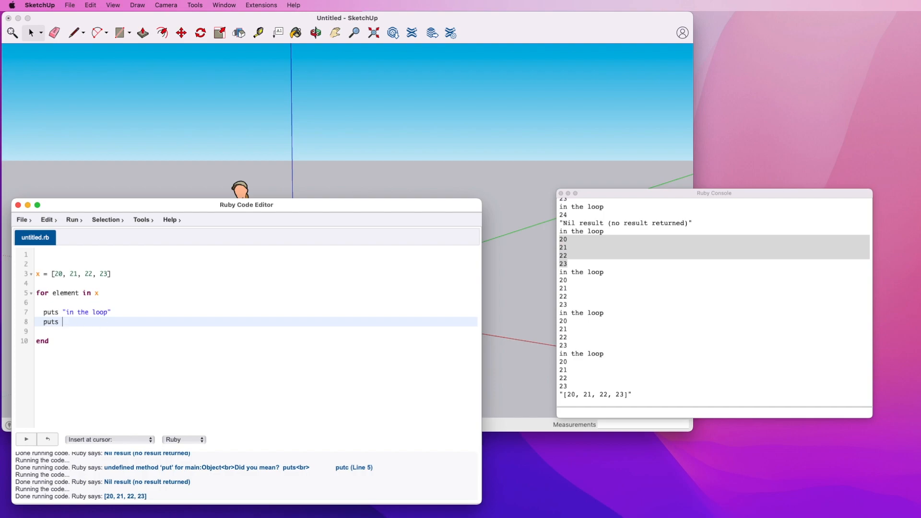
# Print element instead of x and run, showing 20, 21, 22, 23 one per pass.
pyautogui.write('element')
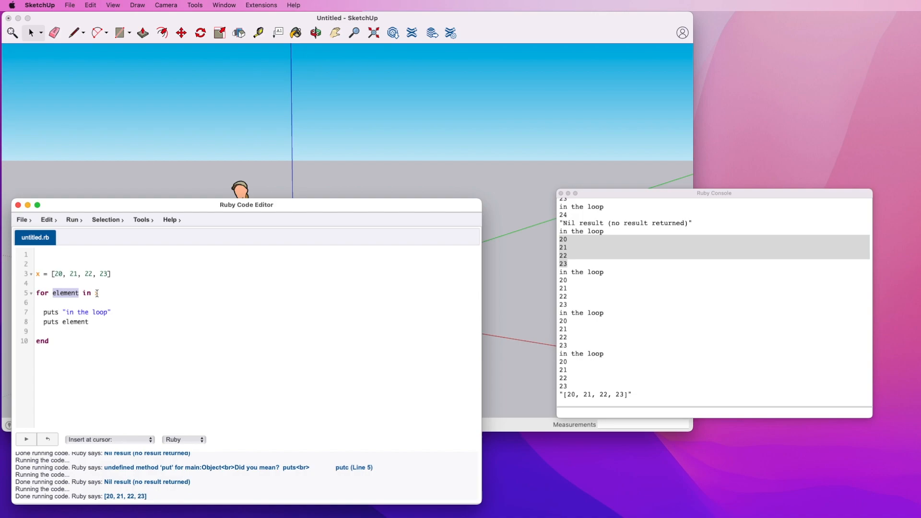
pyautogui.write('x')
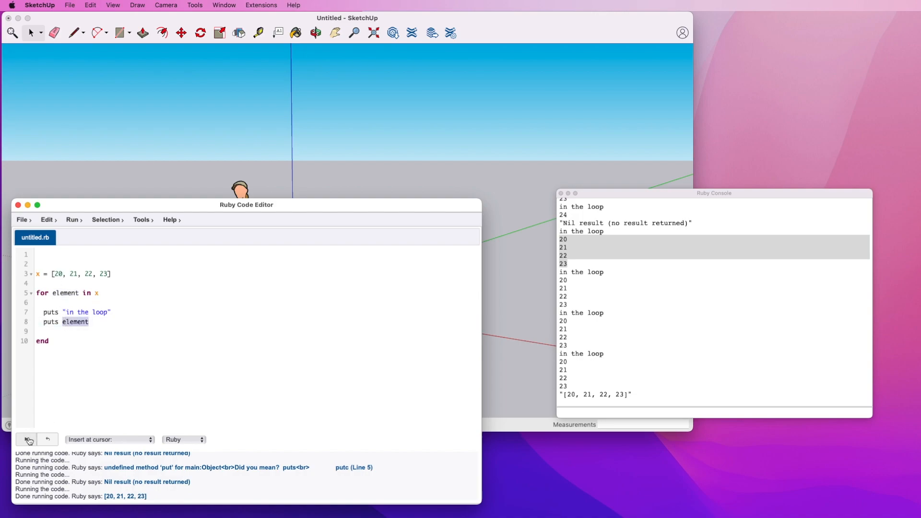
pyautogui.click(27, 439)
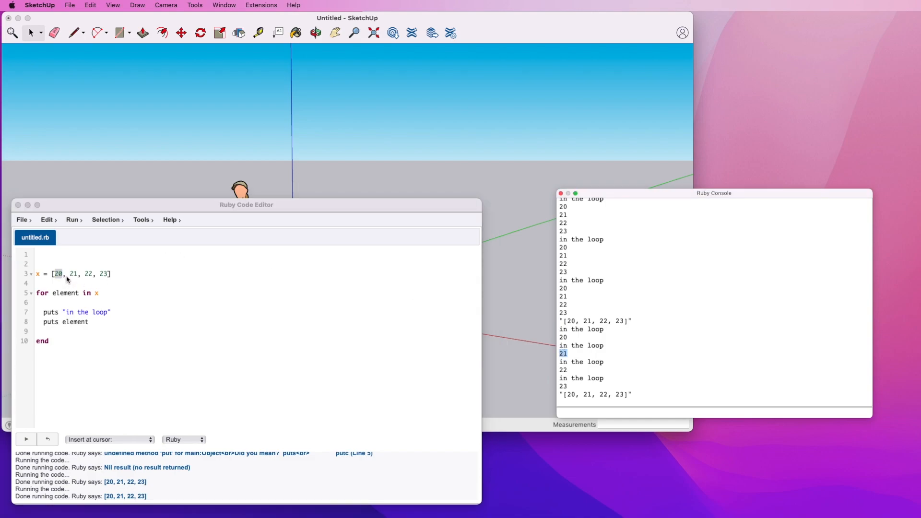
pyautogui.moveTo(64, 304)
pyautogui.write('valu')
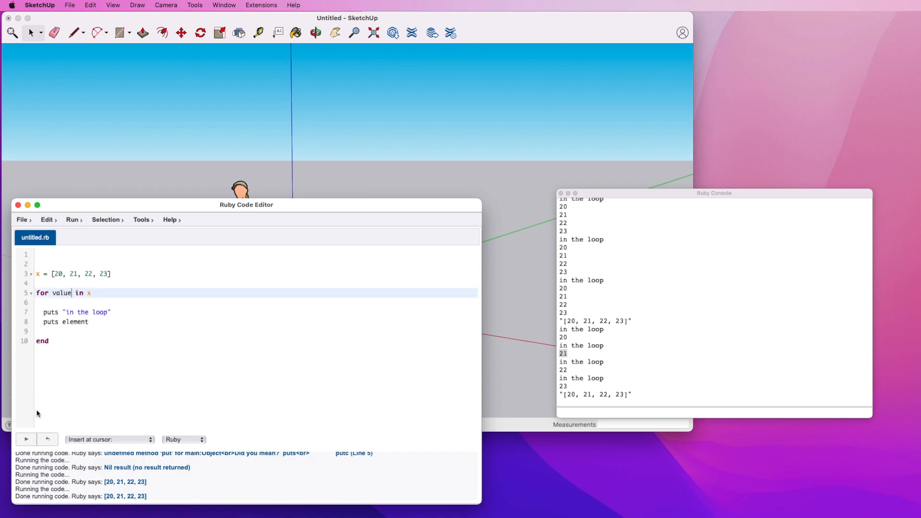
# Rename element on line 8 to value, rerun printing 20 to 23, and select the array's first value 20.
pyautogui.doubleClick(73, 321)
pyautogui.write('valu')
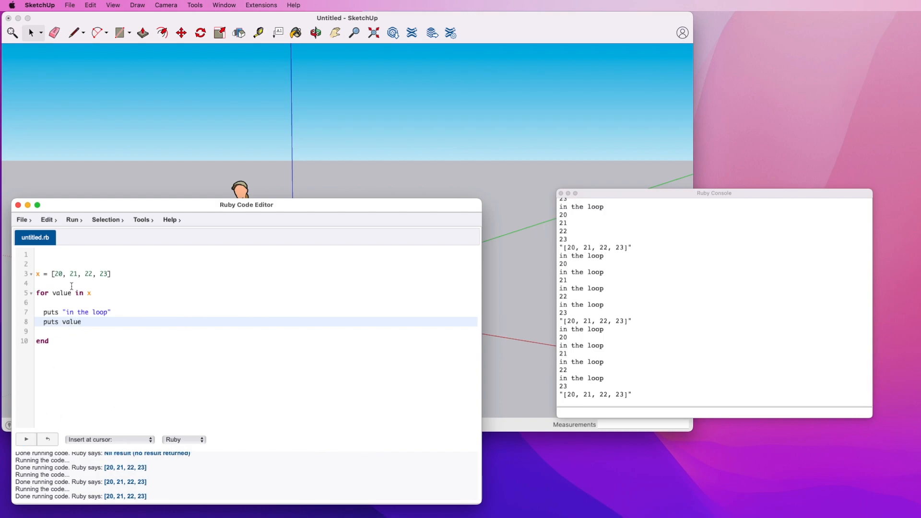
pyautogui.doubleClick(59, 274)
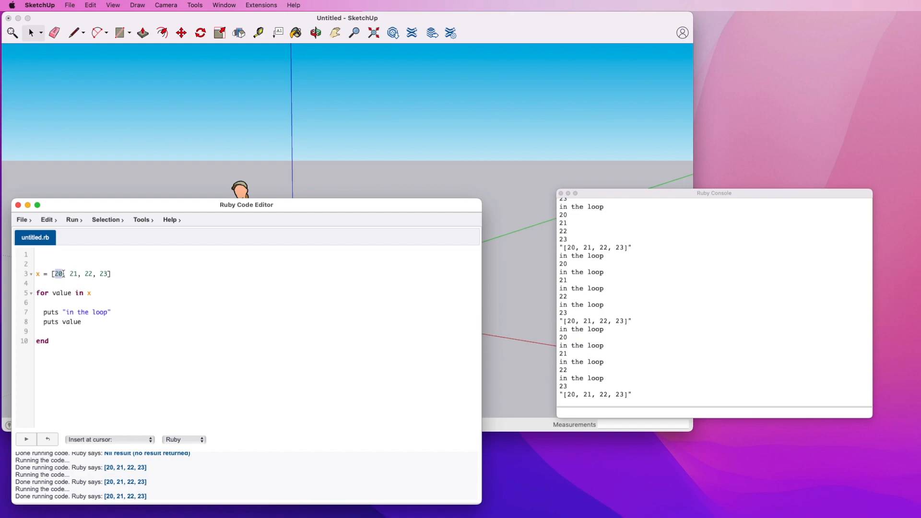
pyautogui.moveTo(93, 298)
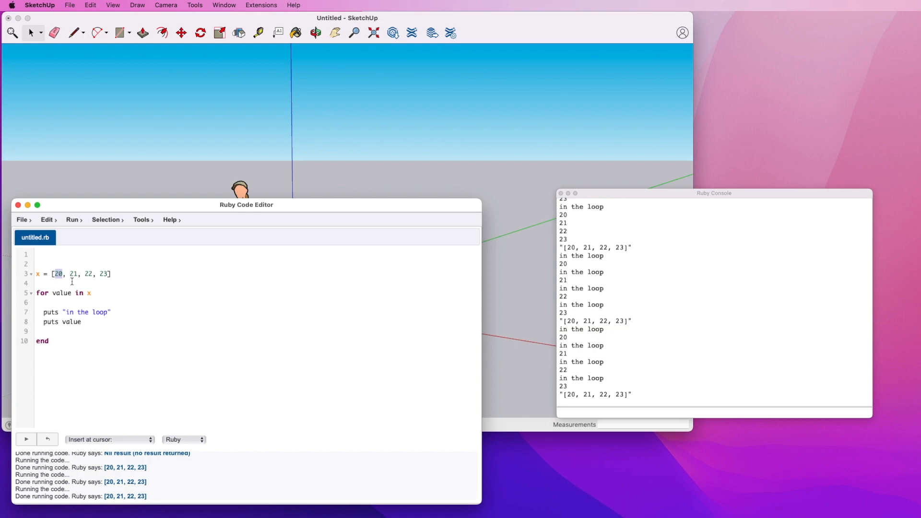
pyautogui.moveTo(68, 291)
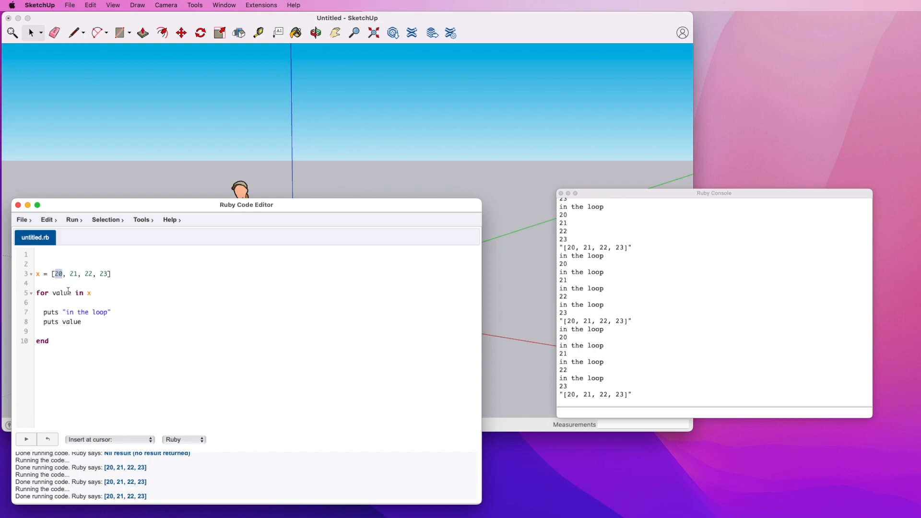